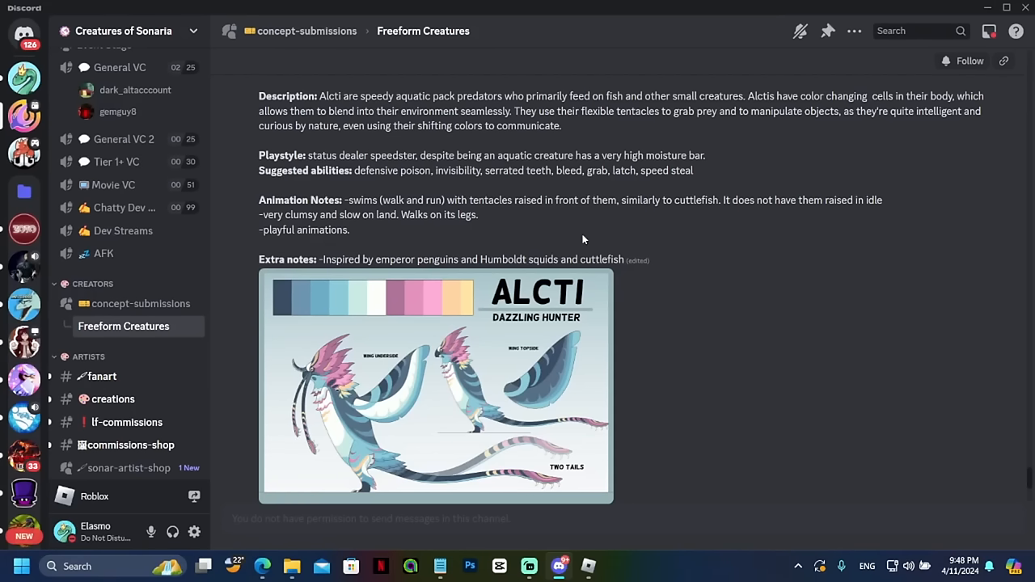
pyautogui.moveTo(555, 239)
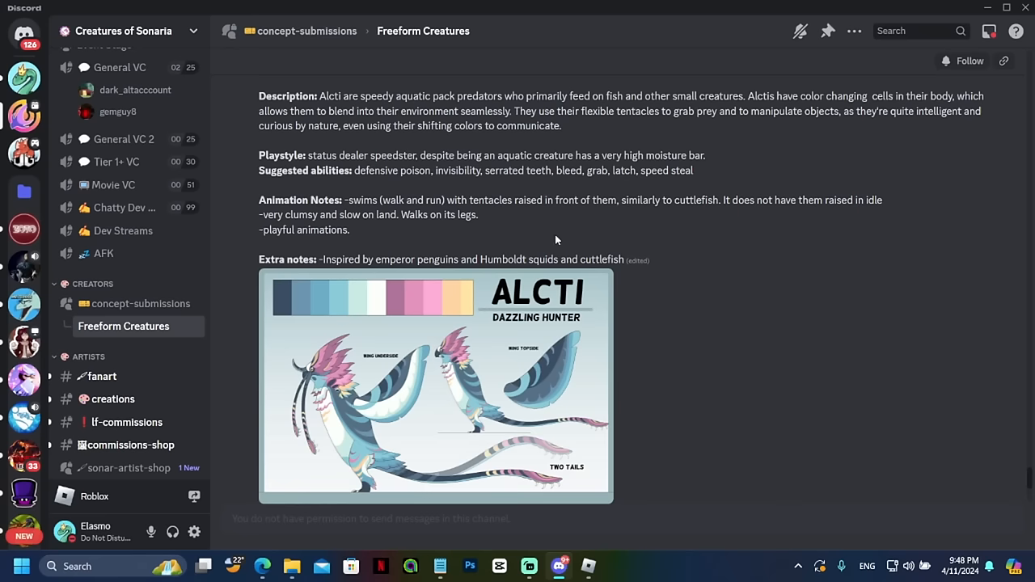
# - Scroll through the thread and enlarge the Wumble reference sheet
pyautogui.scroll(-3)
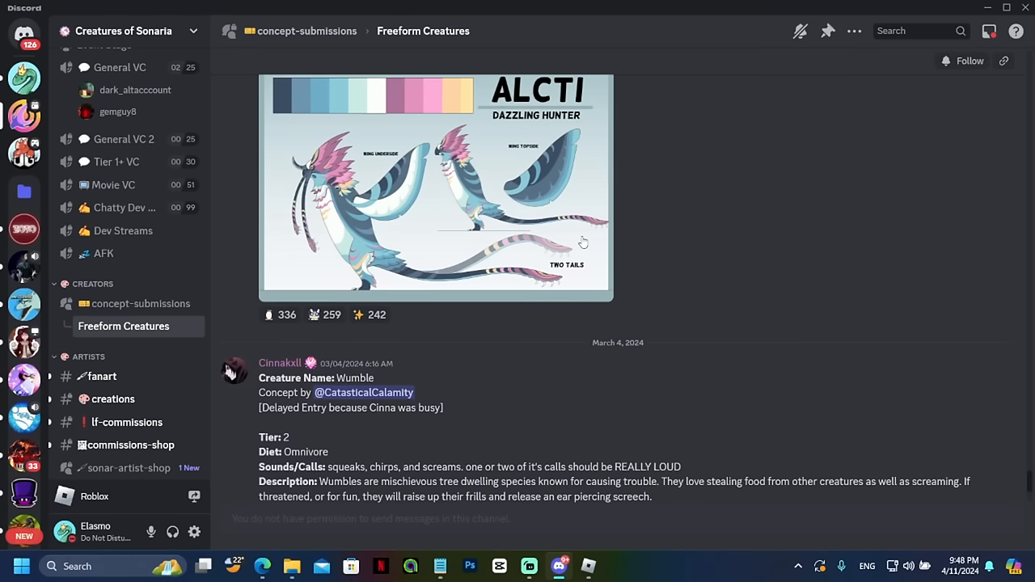
pyautogui.scroll(3)
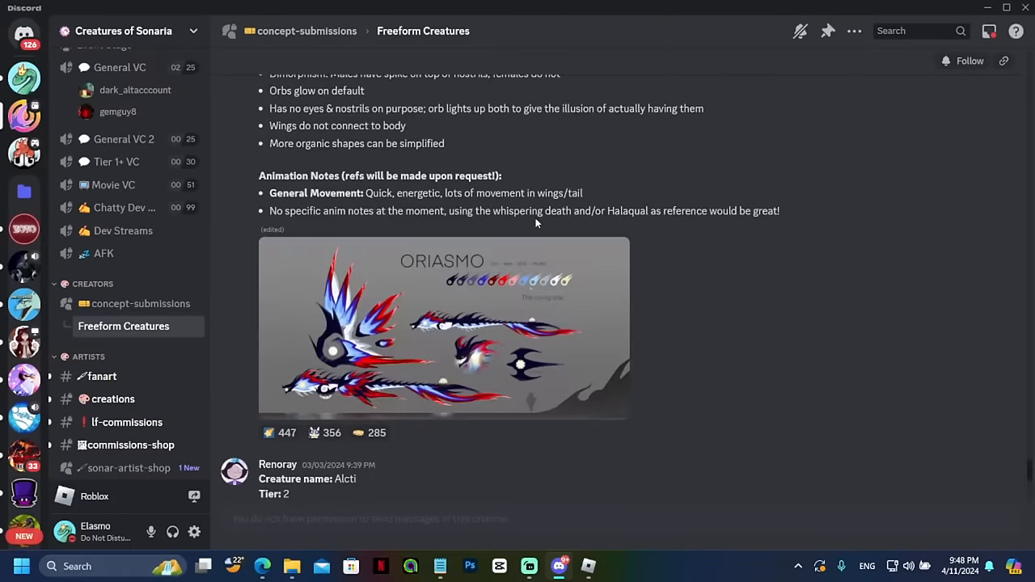
pyautogui.scroll(-3)
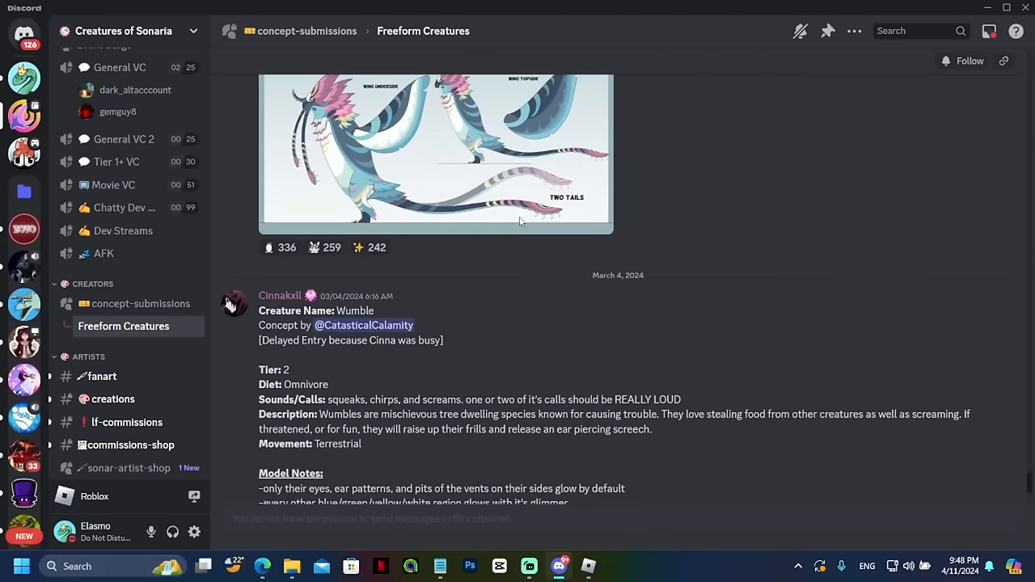
pyautogui.click(436, 149)
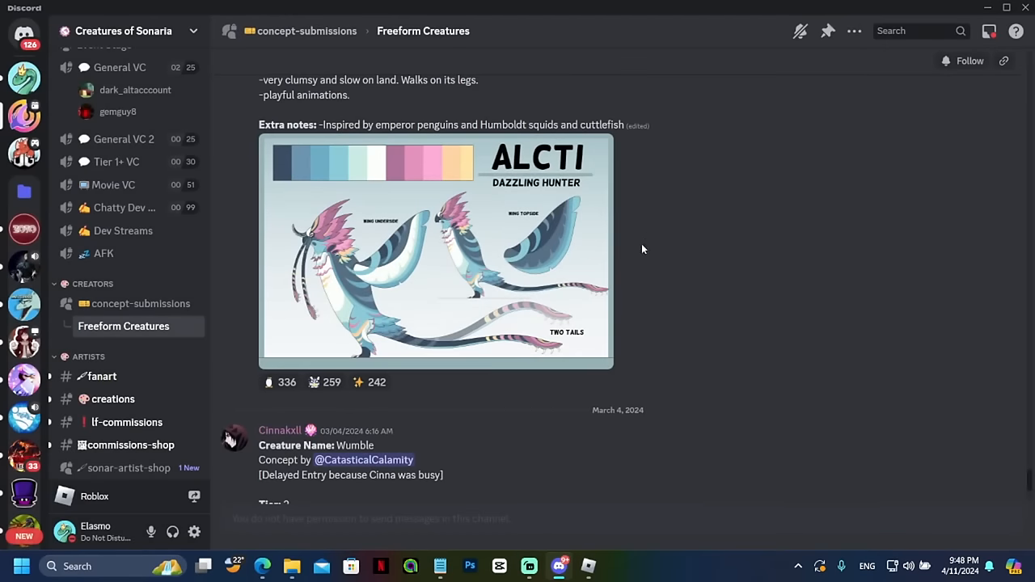
pyautogui.scroll(-3)
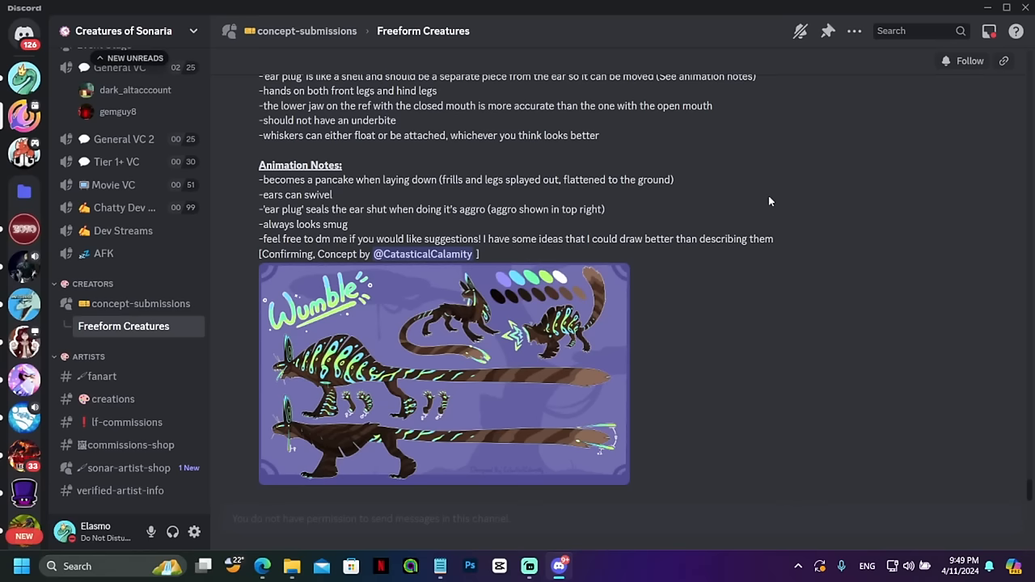
pyautogui.moveTo(743, 212)
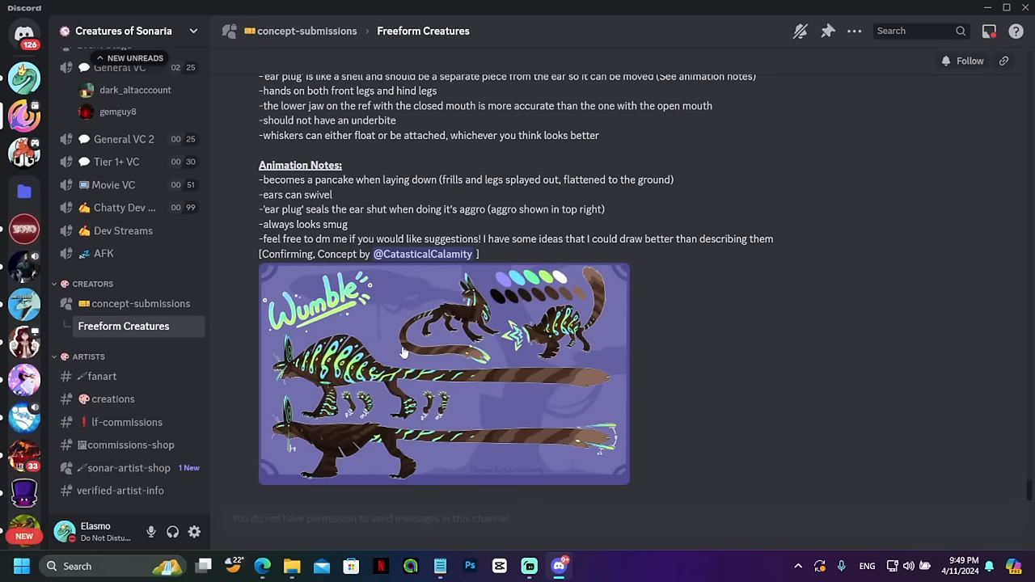
pyautogui.click(444, 374)
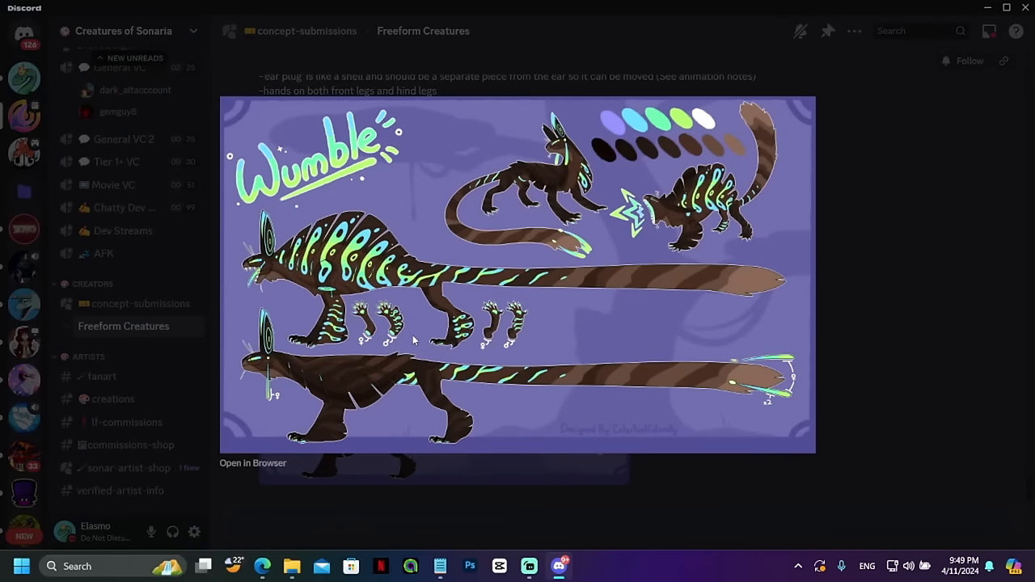
pyautogui.moveTo(462, 304)
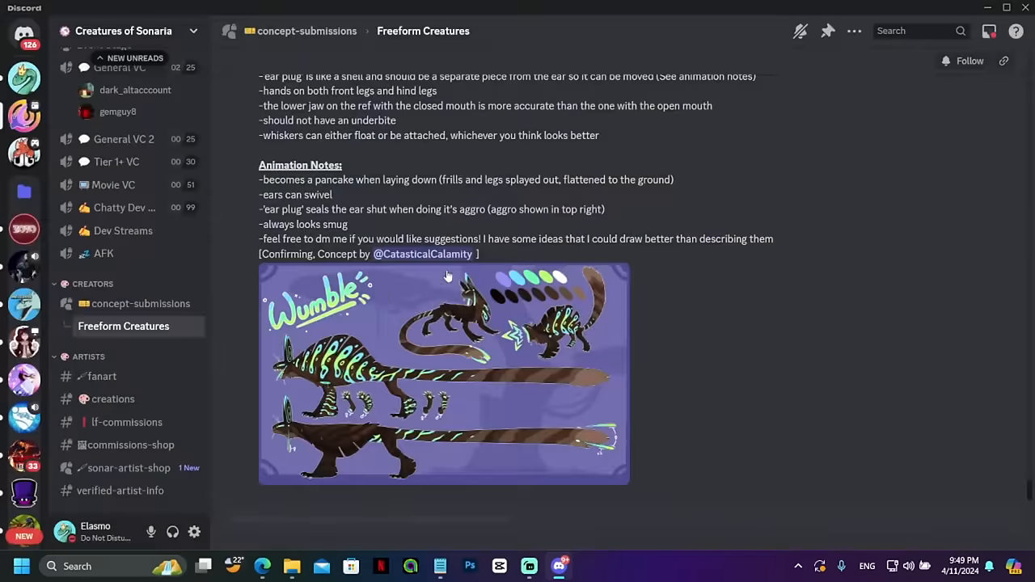
# - Move on to enlarge the Alcti and then the Oriasmo reference sheets
pyautogui.scroll(-3)
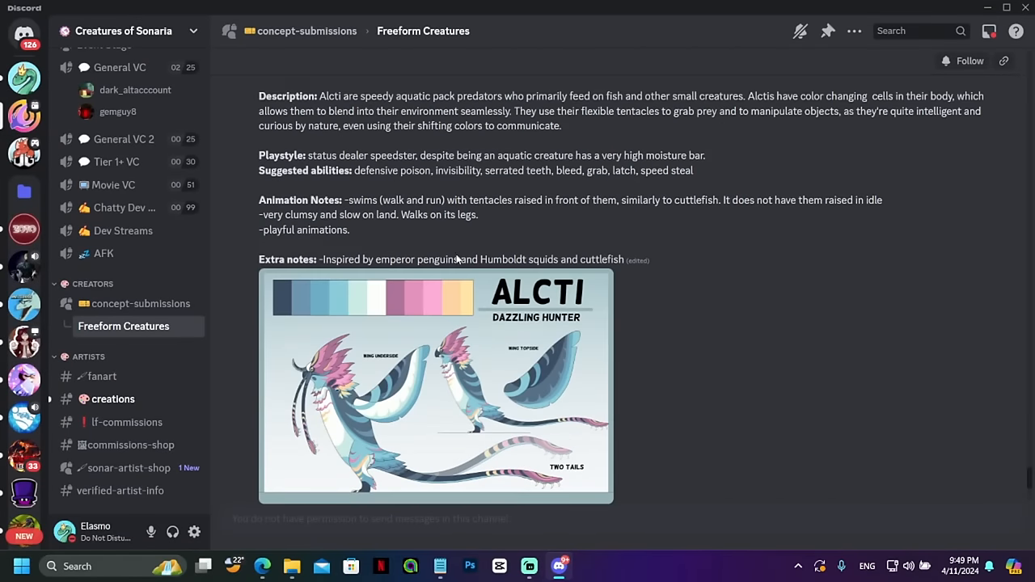
pyautogui.click(435, 384)
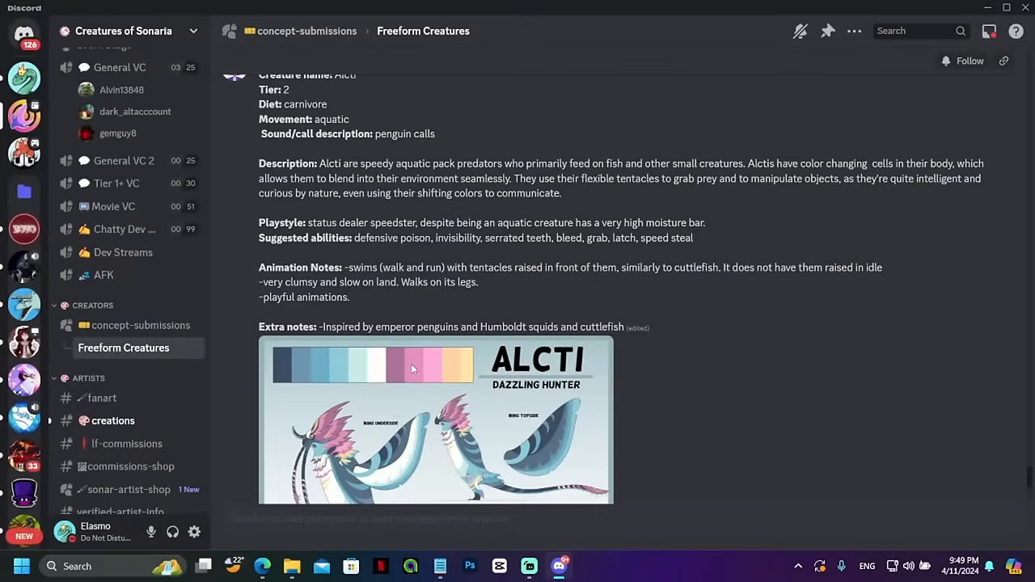
pyautogui.scroll(3)
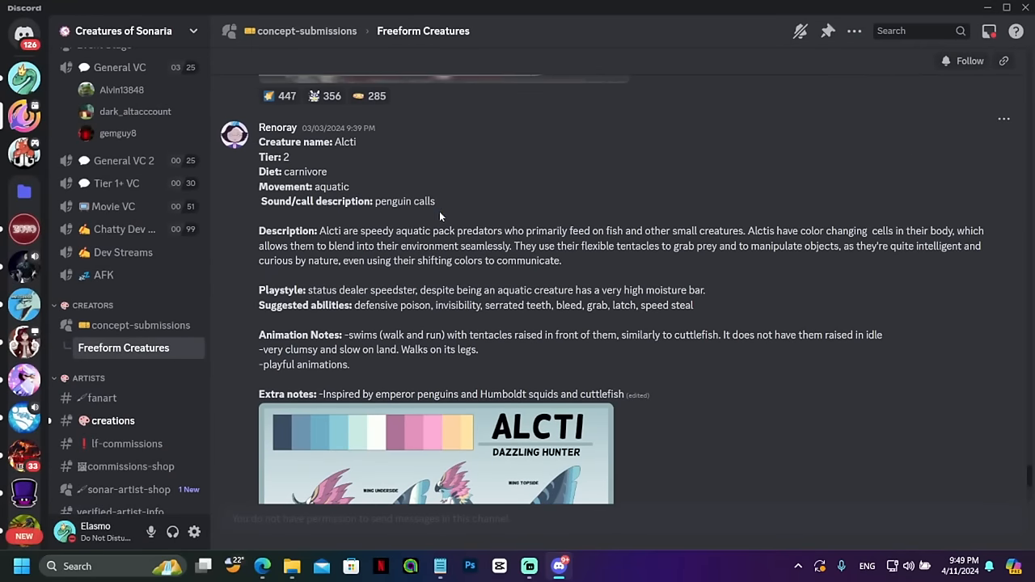
pyautogui.scroll(-3)
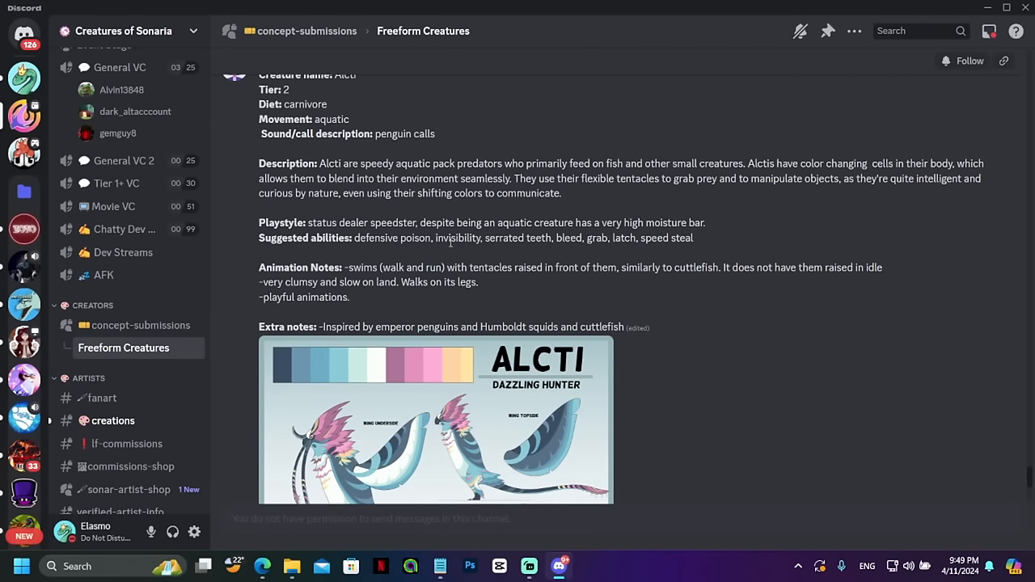
pyautogui.scroll(-3)
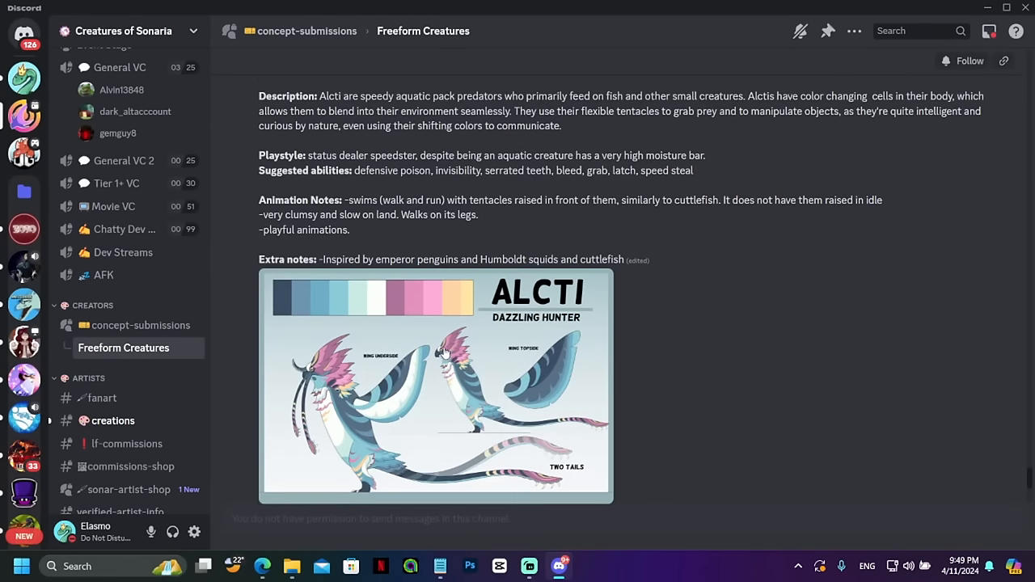
pyautogui.click(437, 384)
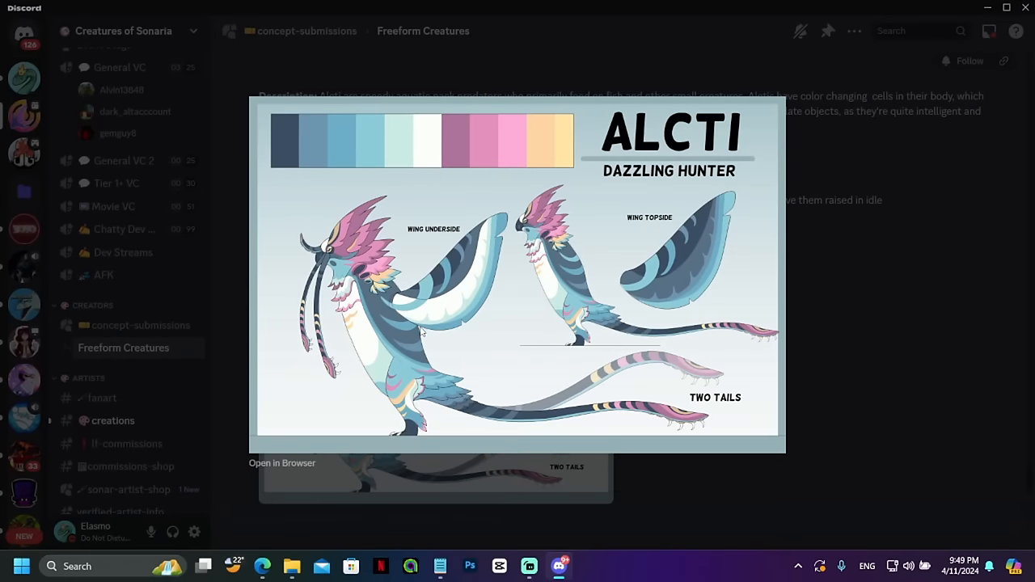
pyautogui.moveTo(765, 265)
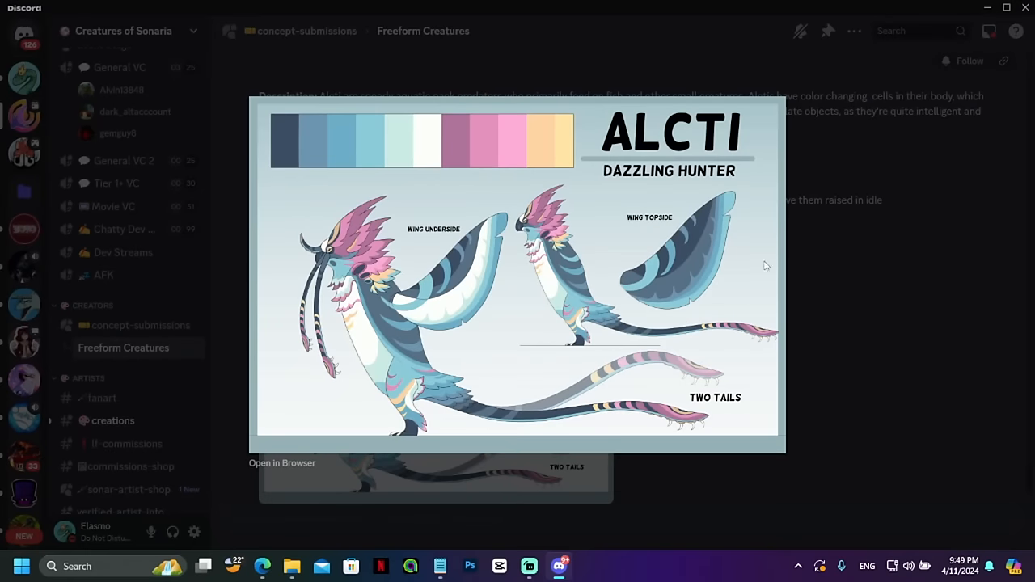
pyautogui.moveTo(896, 278)
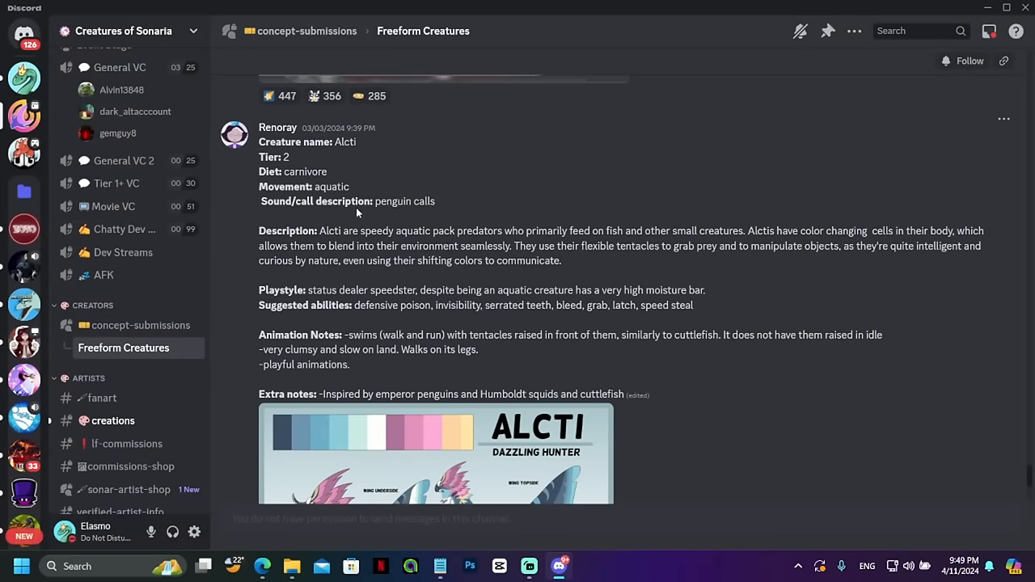
pyautogui.moveTo(397, 163)
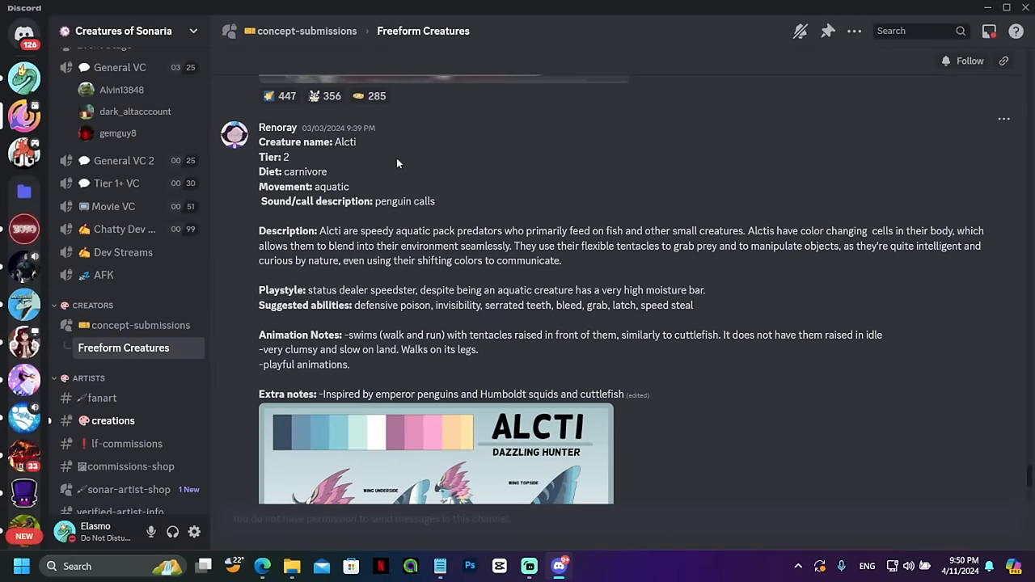
pyautogui.click(443, 453)
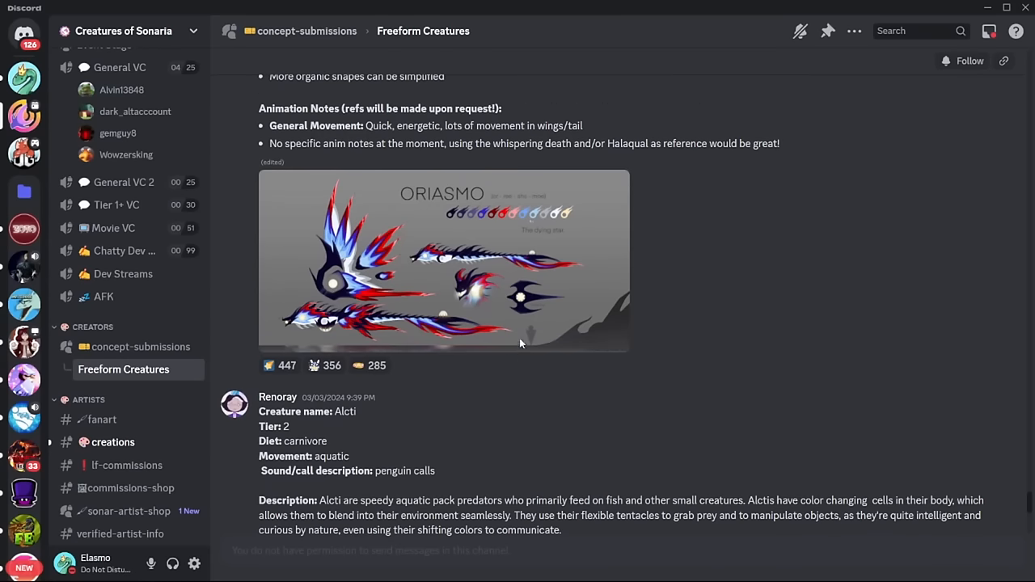
pyautogui.click(443, 261)
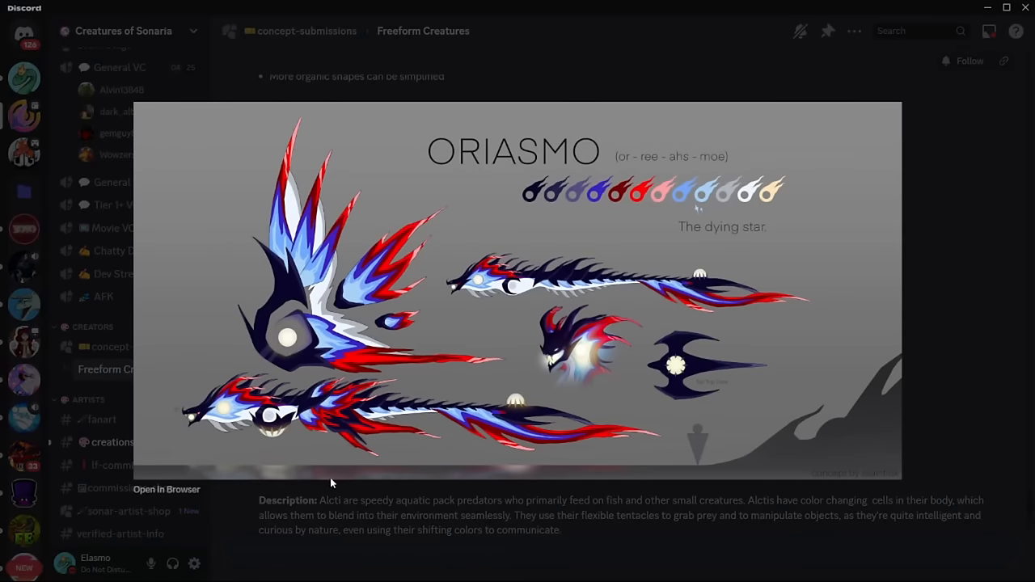
pyautogui.moveTo(476, 456)
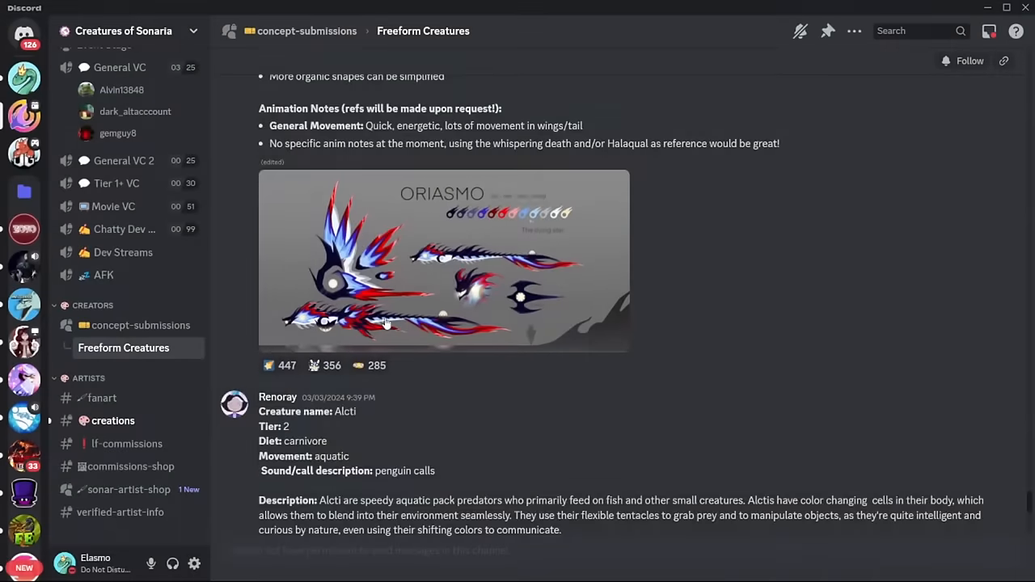
# - Scroll to the Ledand submission and enlarge its reference sheet
pyautogui.scroll(3)
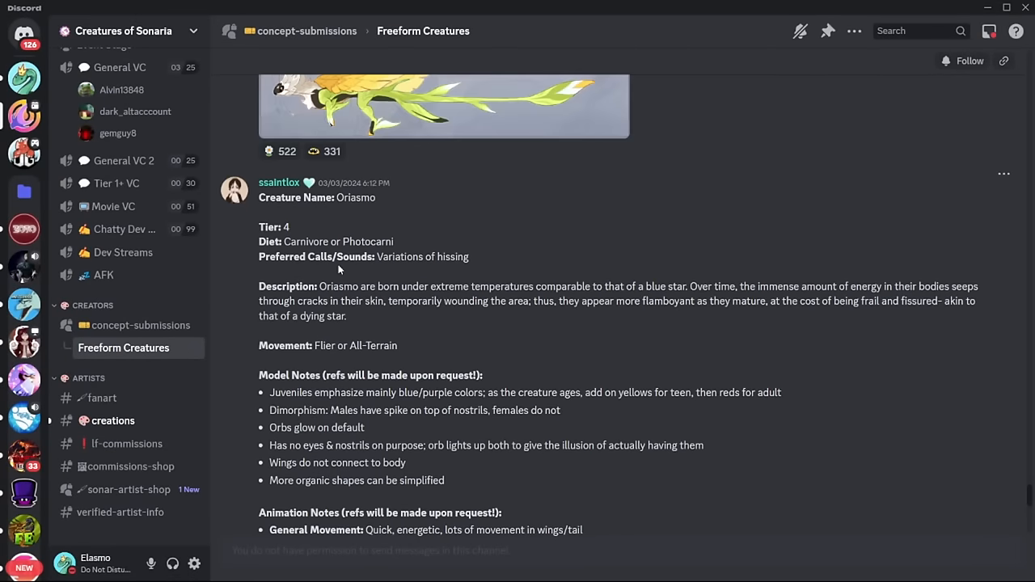
pyautogui.scroll(-3)
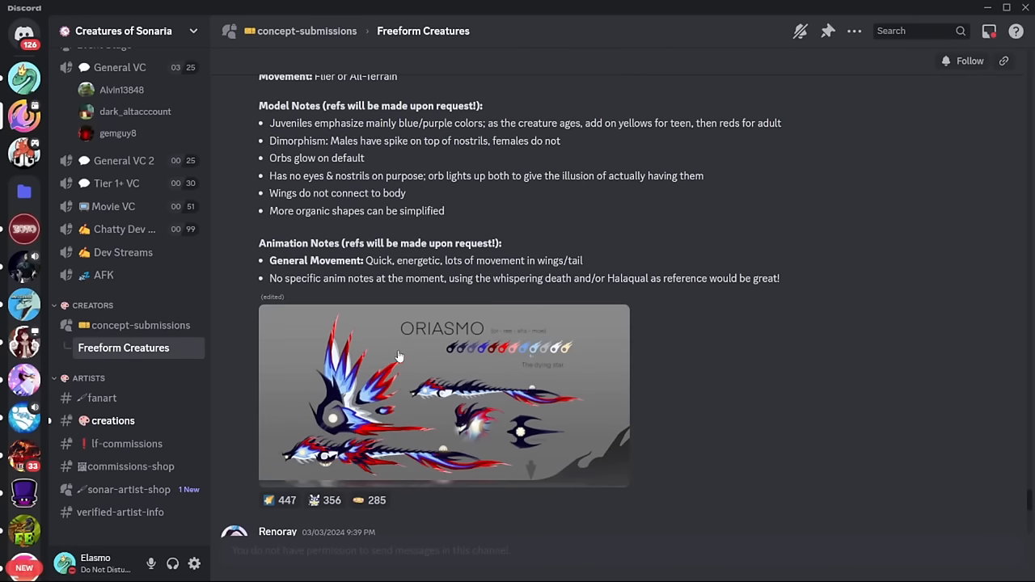
pyautogui.scroll(3)
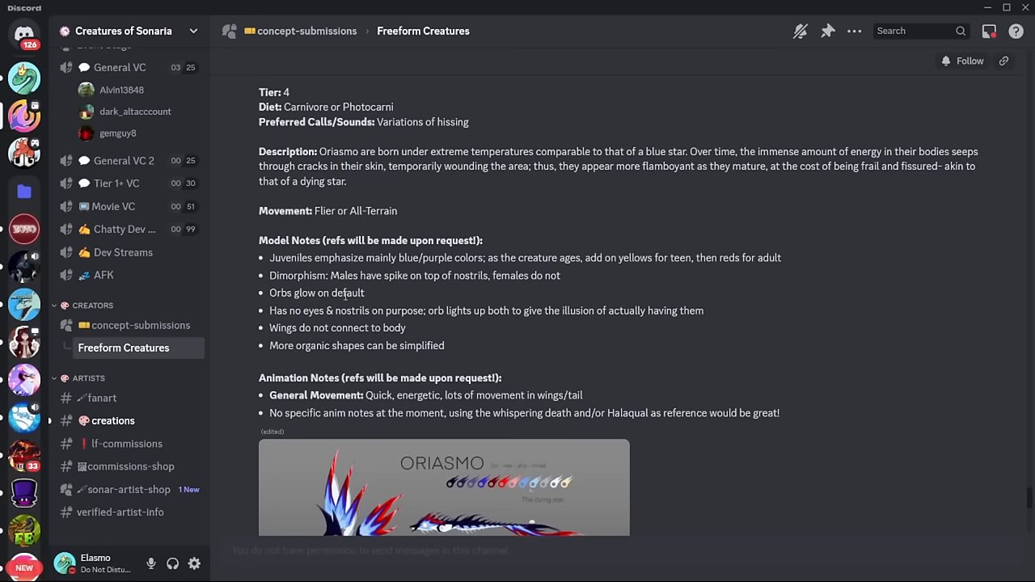
pyautogui.scroll(3)
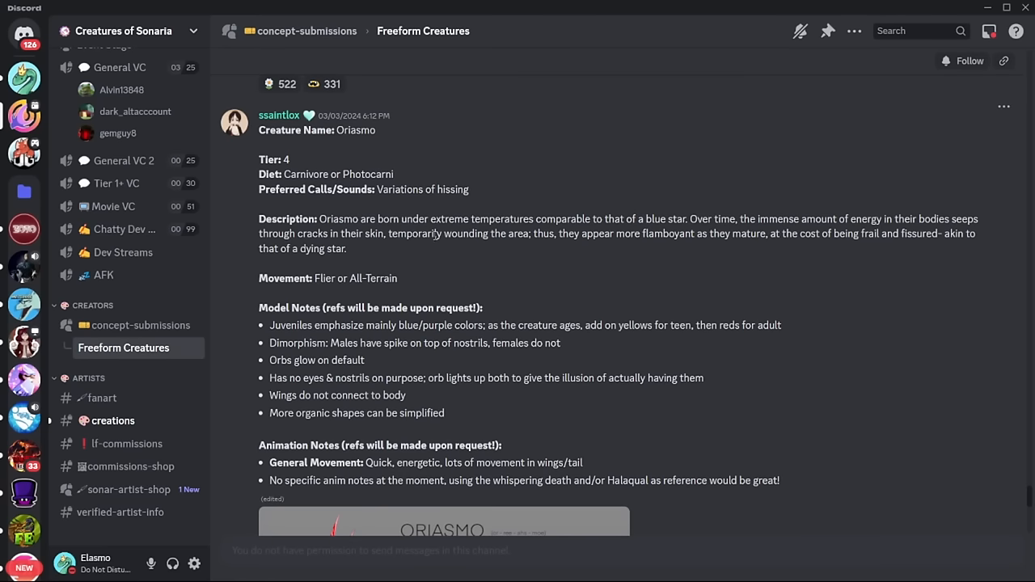
pyautogui.scroll(-3)
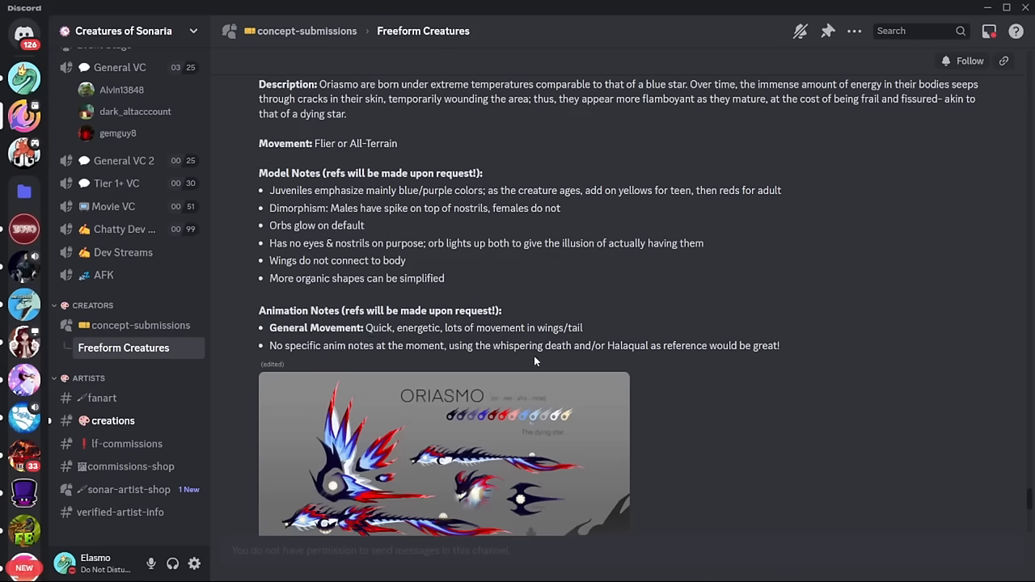
pyautogui.scroll(-3)
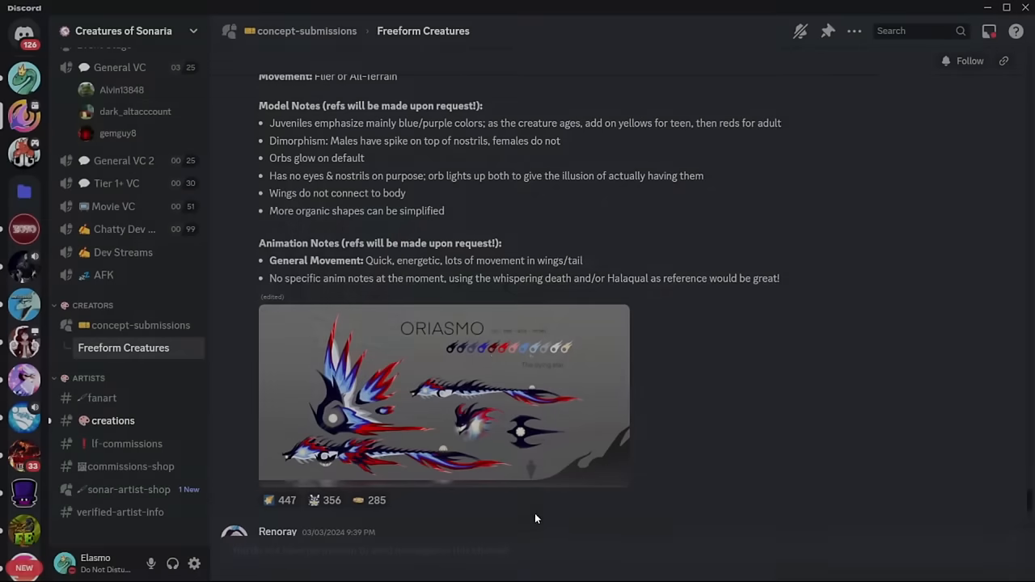
pyautogui.click(443, 396)
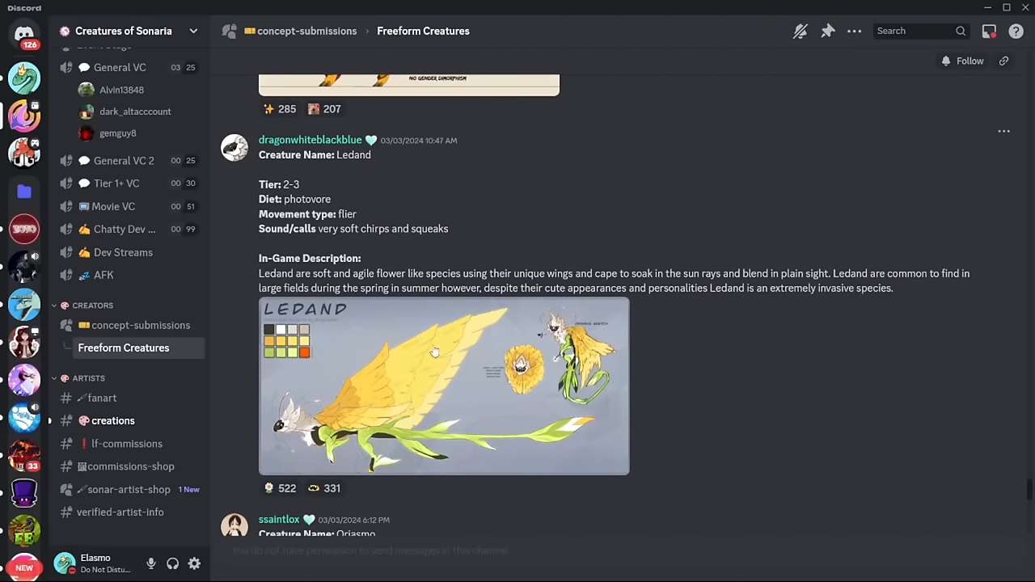
pyautogui.click(444, 386)
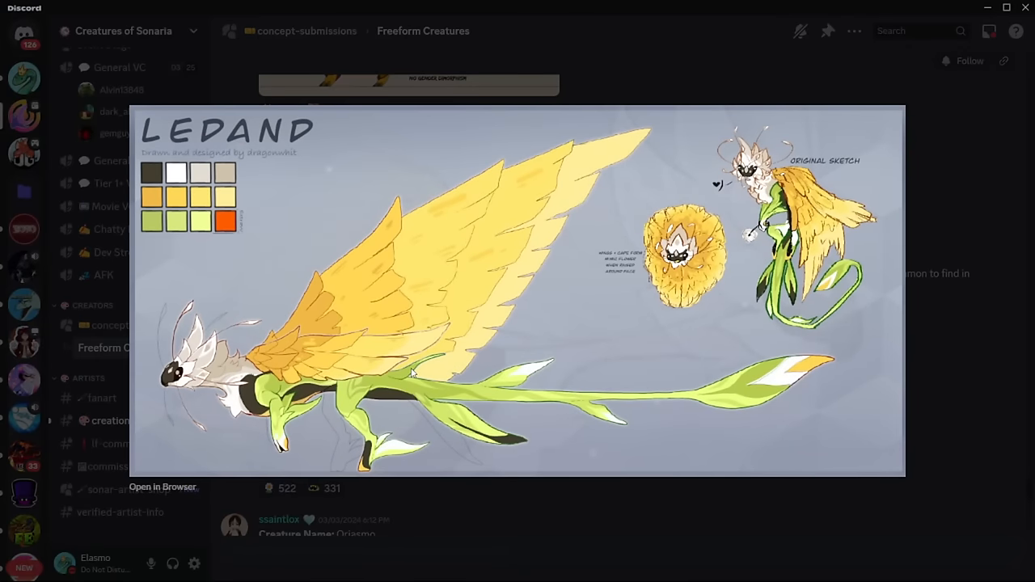
pyautogui.moveTo(4, 315)
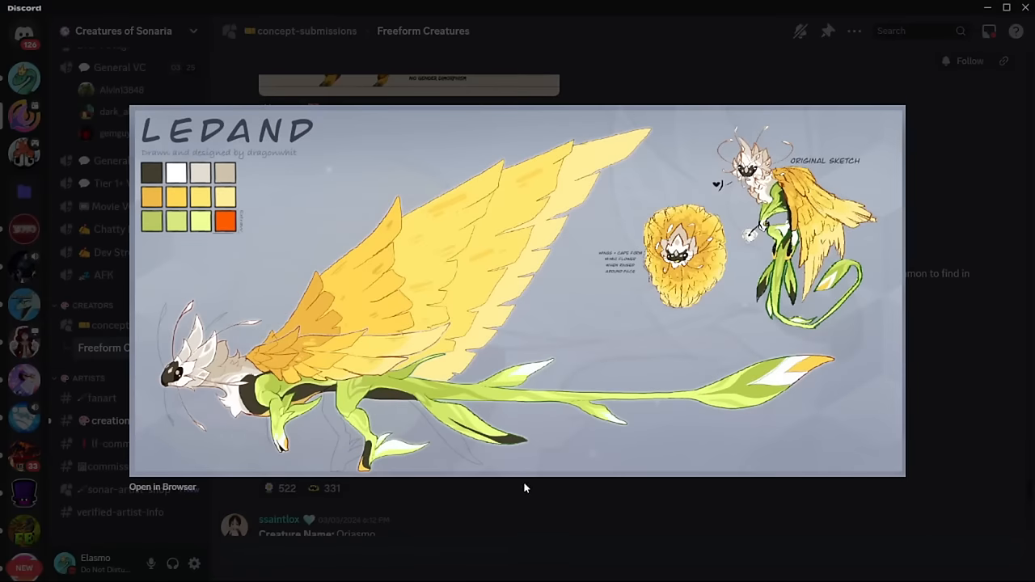
pyautogui.moveTo(513, 504)
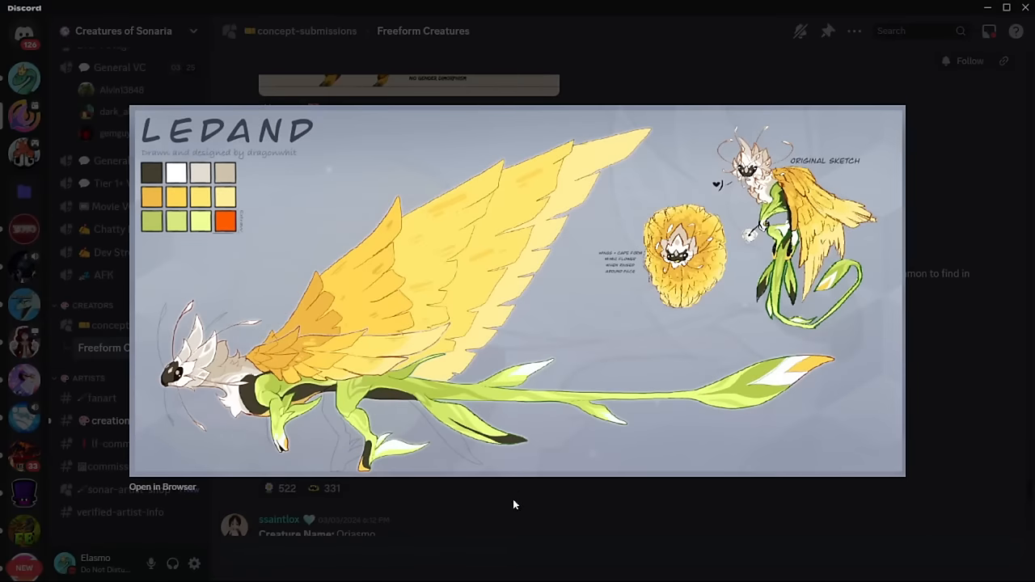
pyautogui.moveTo(380, 456)
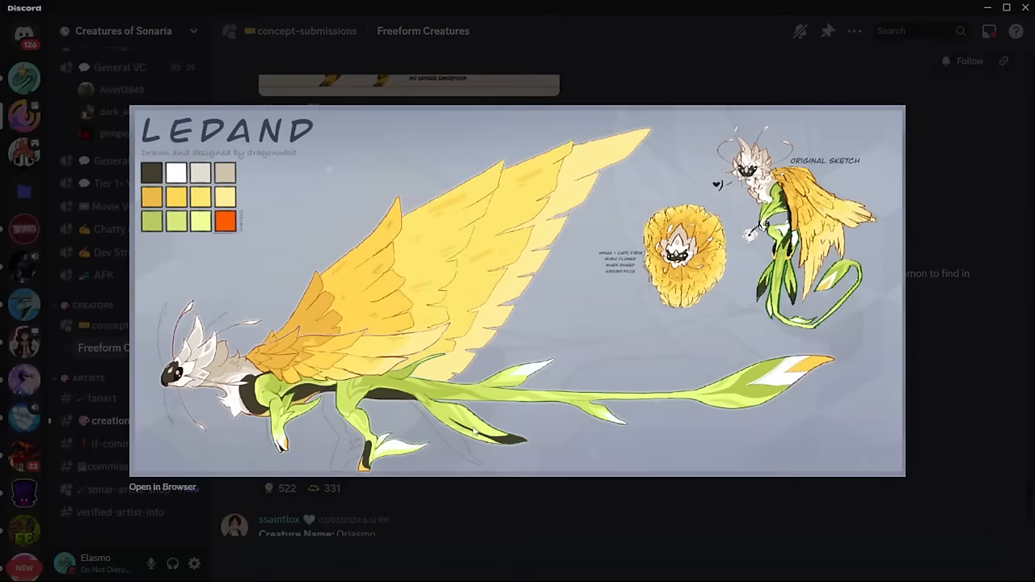
pyautogui.moveTo(511, 340)
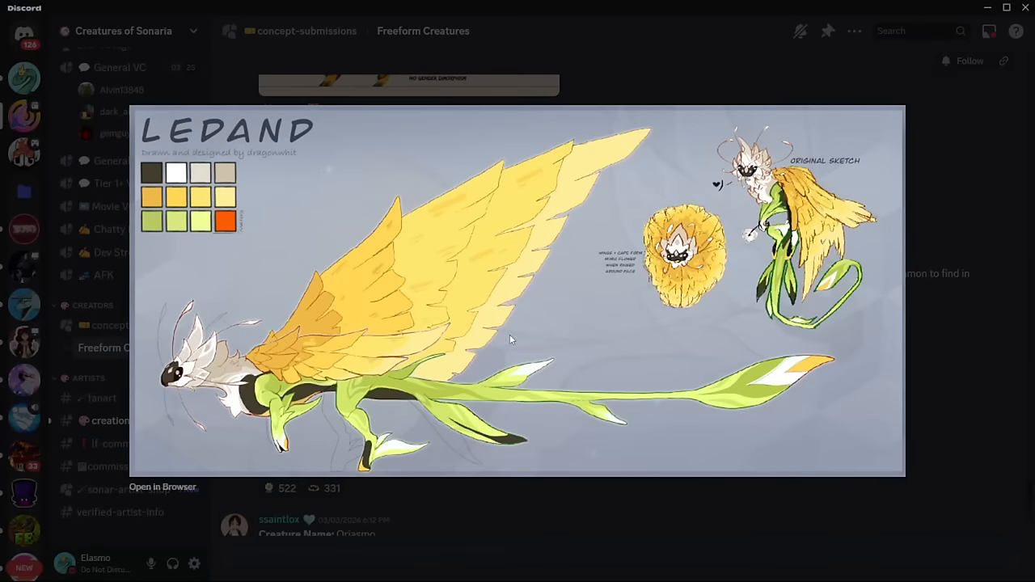
pyautogui.moveTo(246, 281)
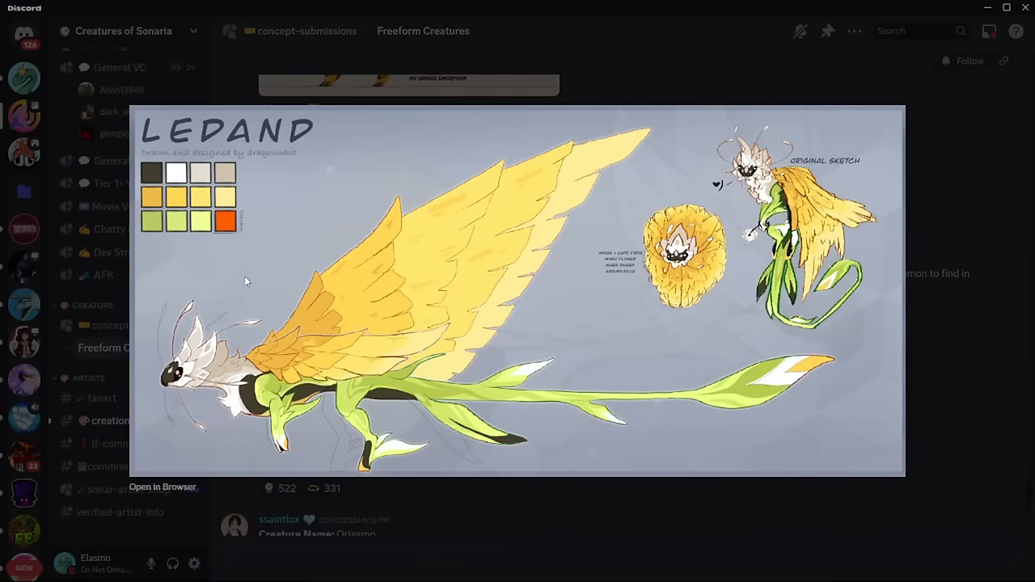
pyautogui.moveTo(103, 310)
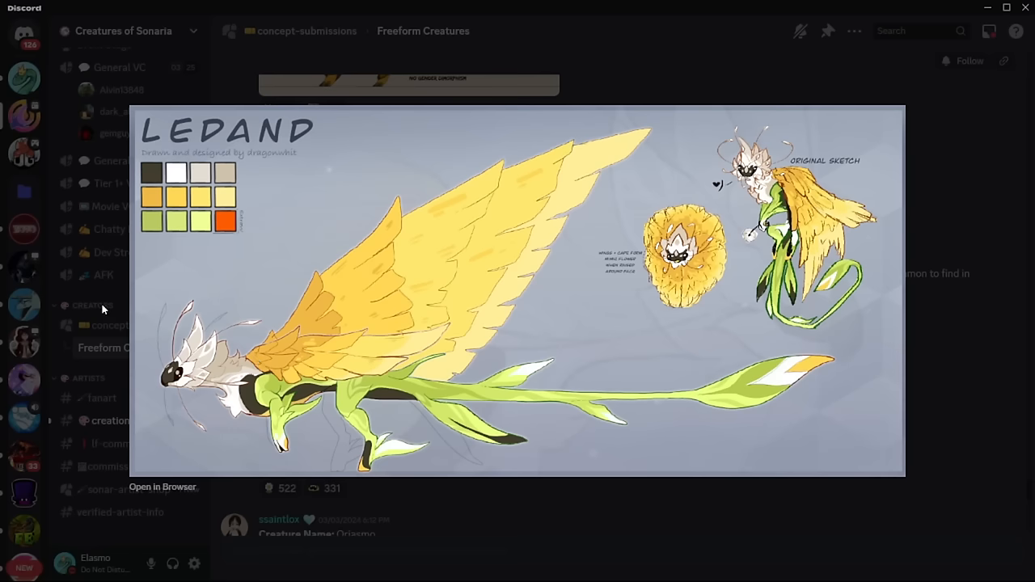
pyautogui.moveTo(4, 302)
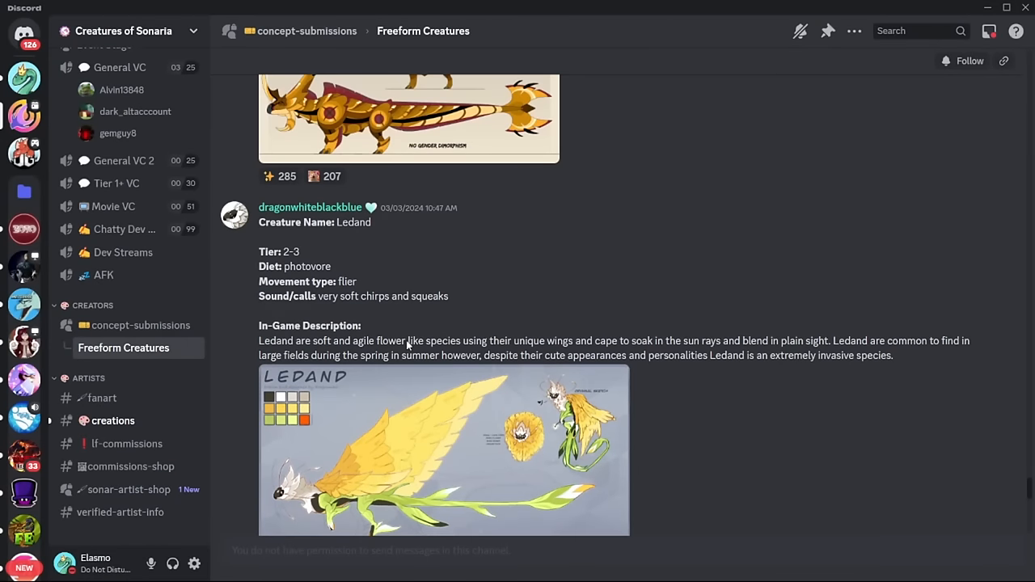
# - Enlarge and close the Baurathos reference image twice
pyautogui.scroll(3)
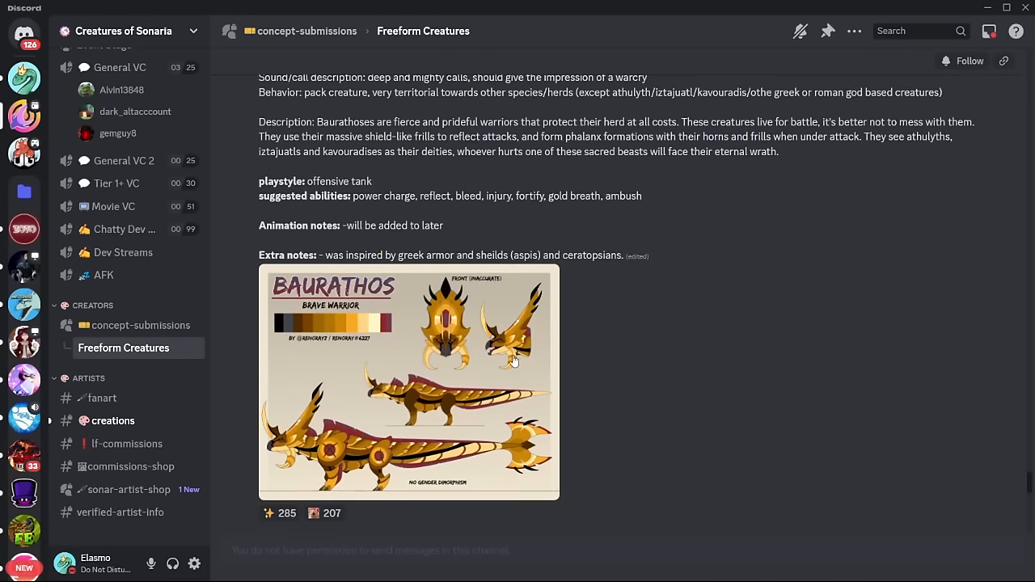
pyautogui.click(408, 381)
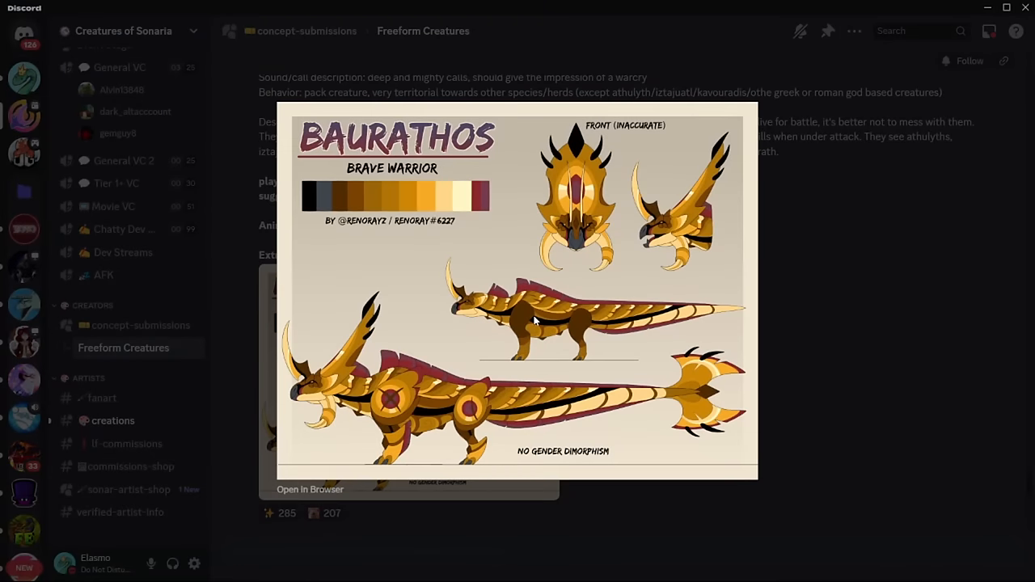
pyautogui.moveTo(714, 371)
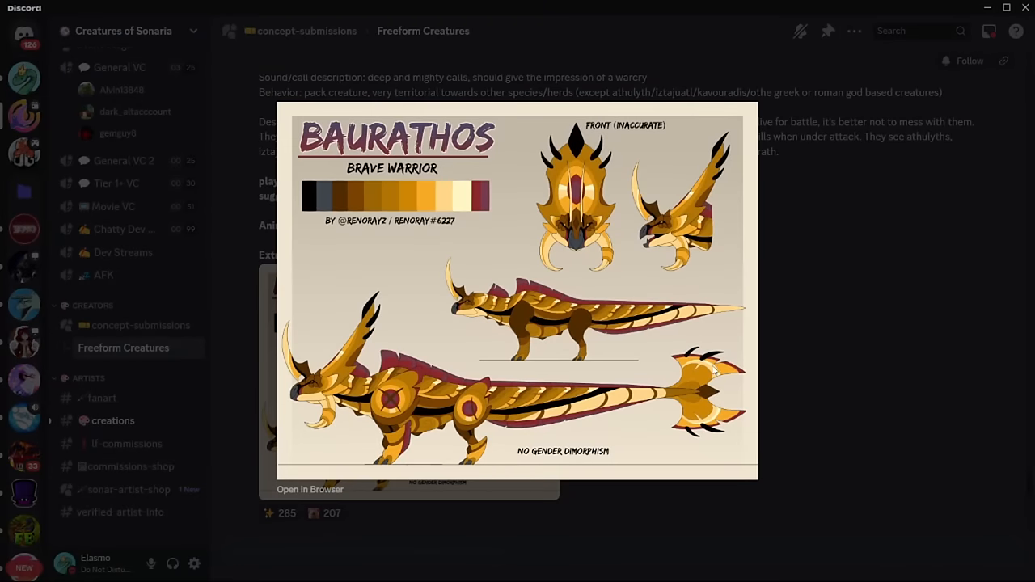
pyautogui.moveTo(343, 358)
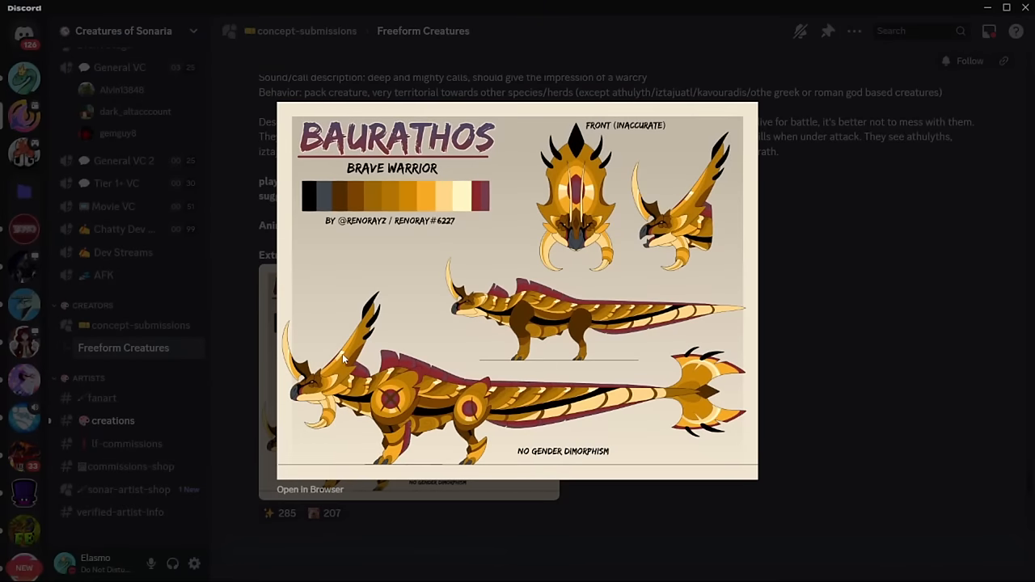
pyautogui.moveTo(594, 220)
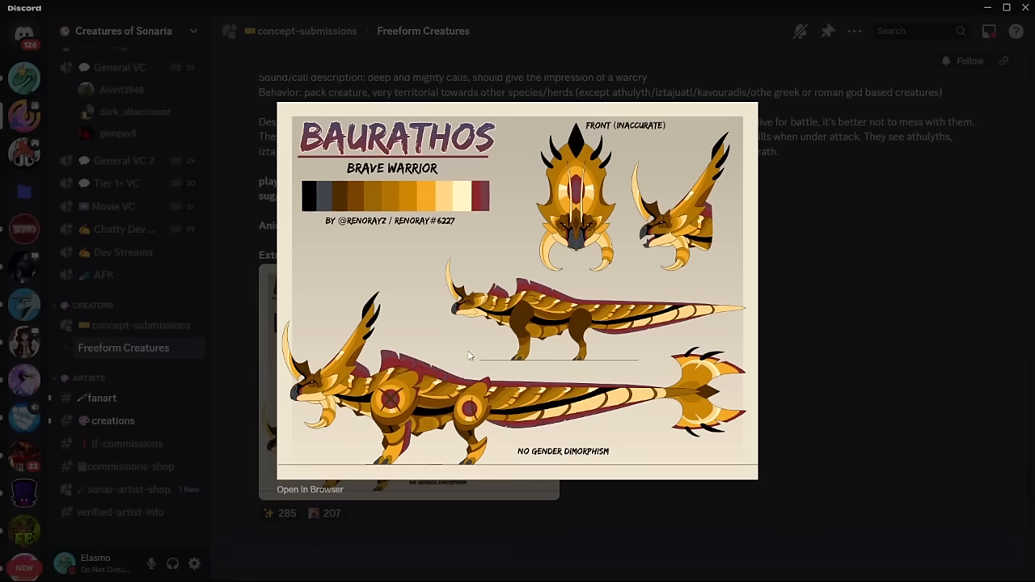
pyautogui.moveTo(849, 328)
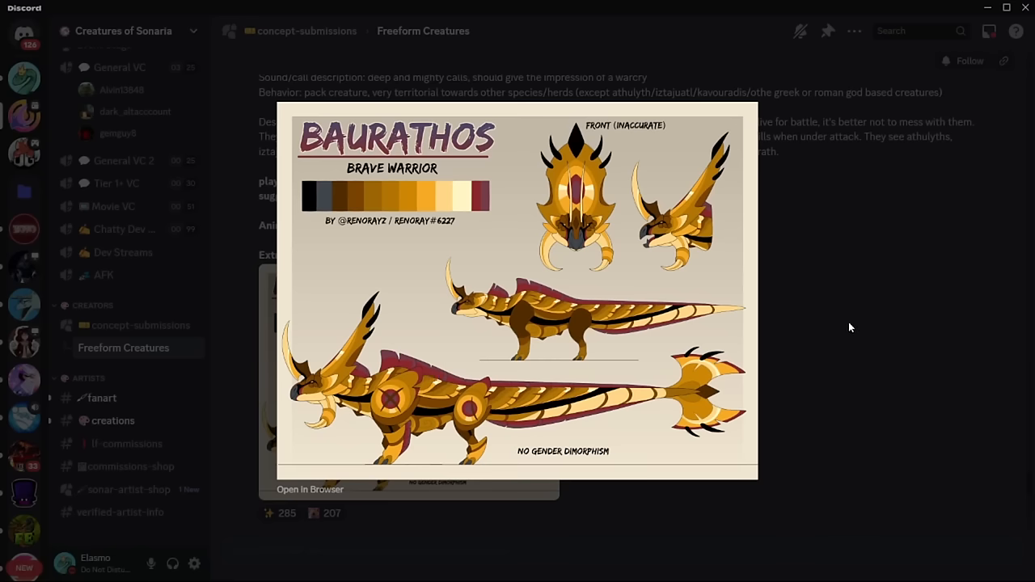
pyautogui.click(849, 327)
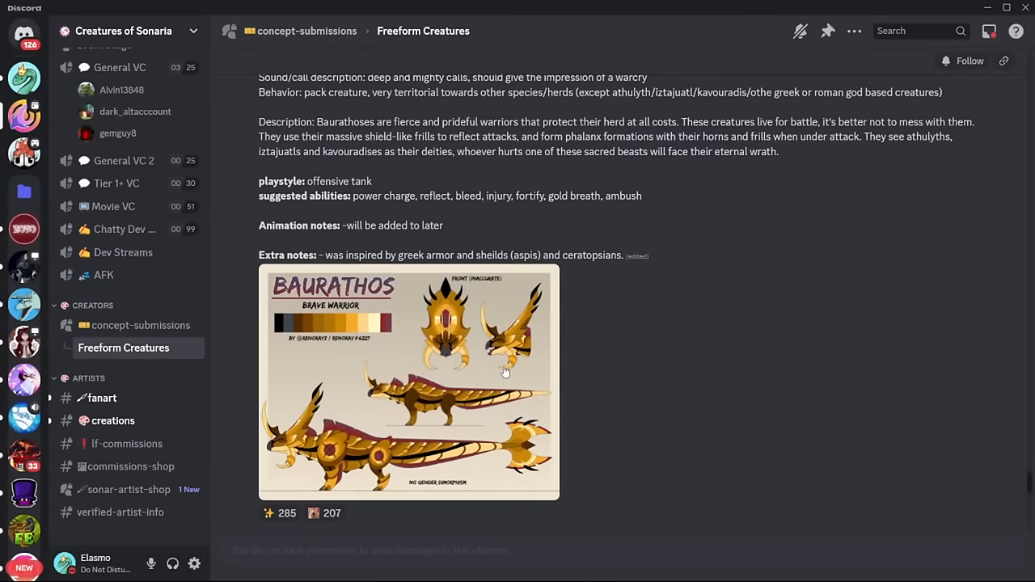
pyautogui.scroll(3)
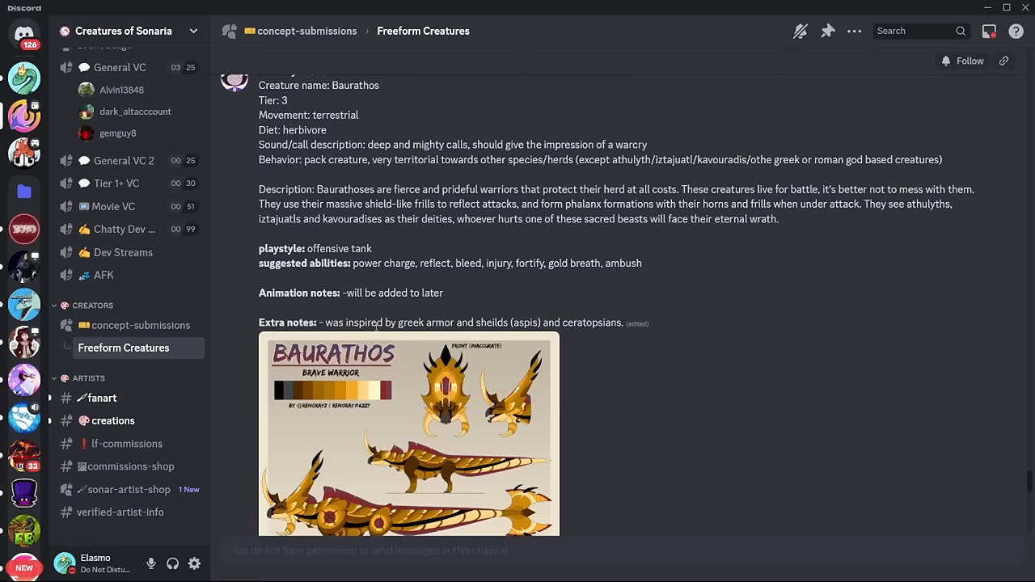
pyautogui.scroll(-3)
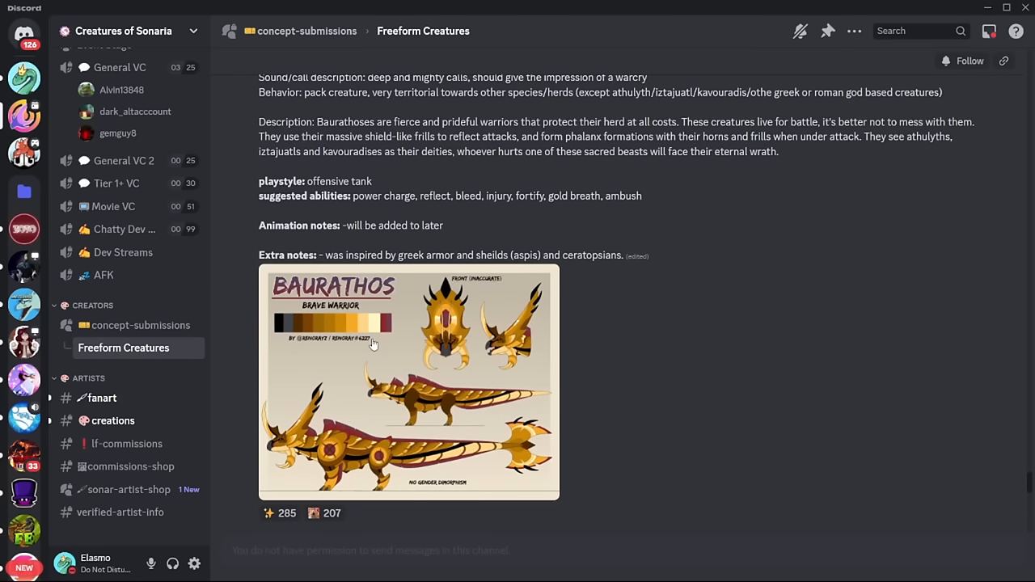
pyautogui.click(408, 380)
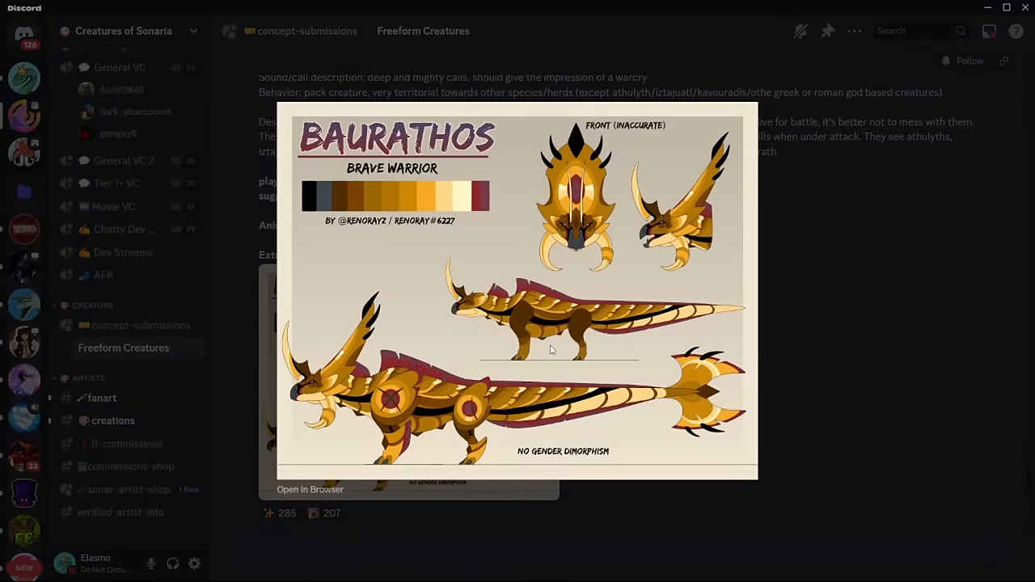
pyautogui.click(603, 368)
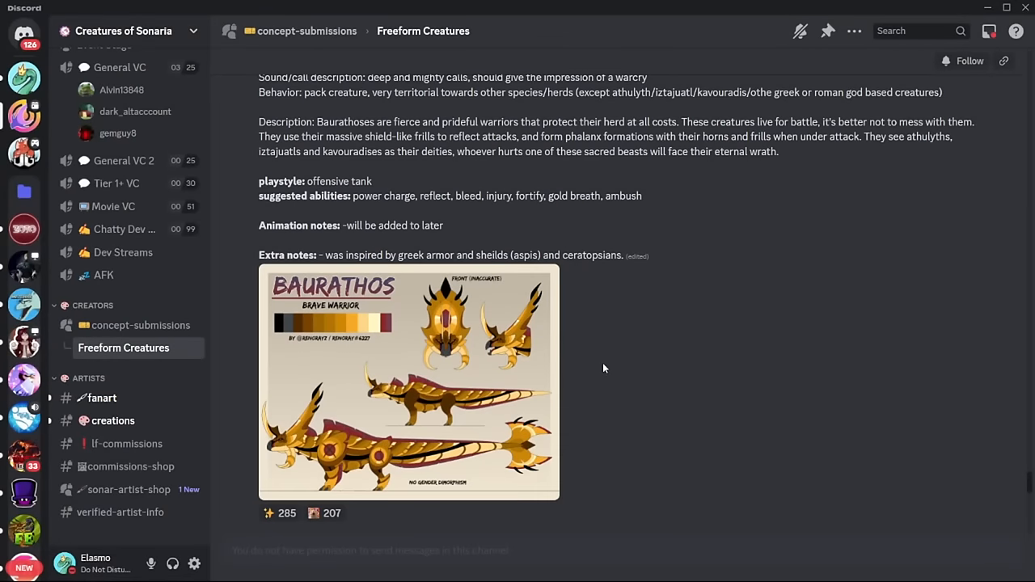
# - Scroll down to the Nizojolin post and enlarge its concept sheet
pyautogui.scroll(-3)
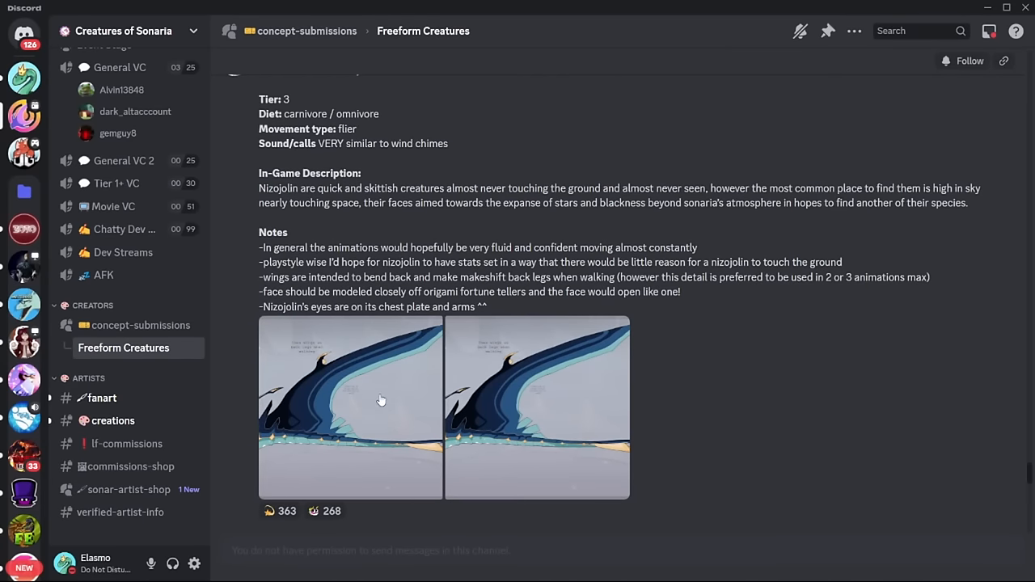
pyautogui.moveTo(367, 398)
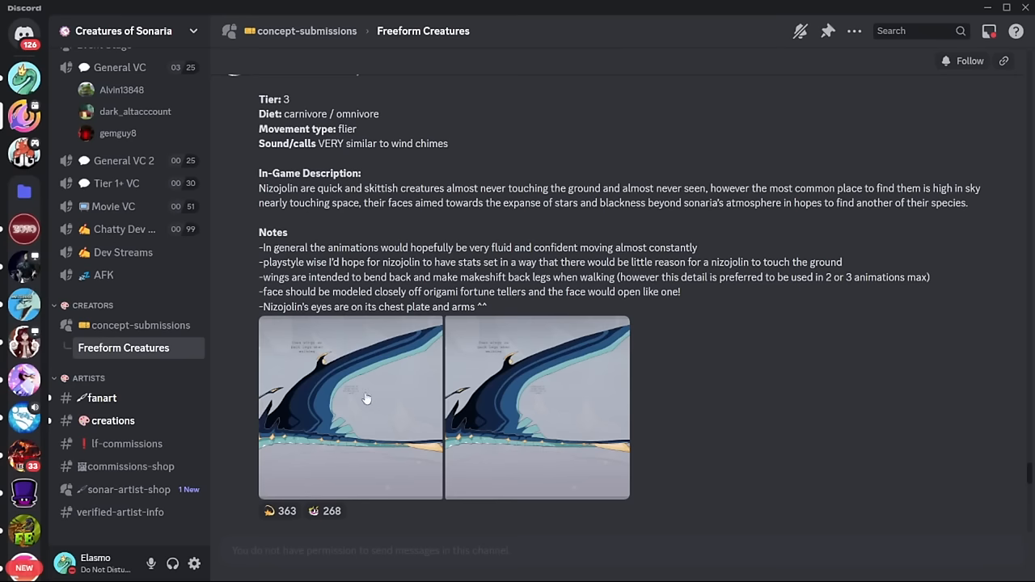
pyautogui.moveTo(357, 395)
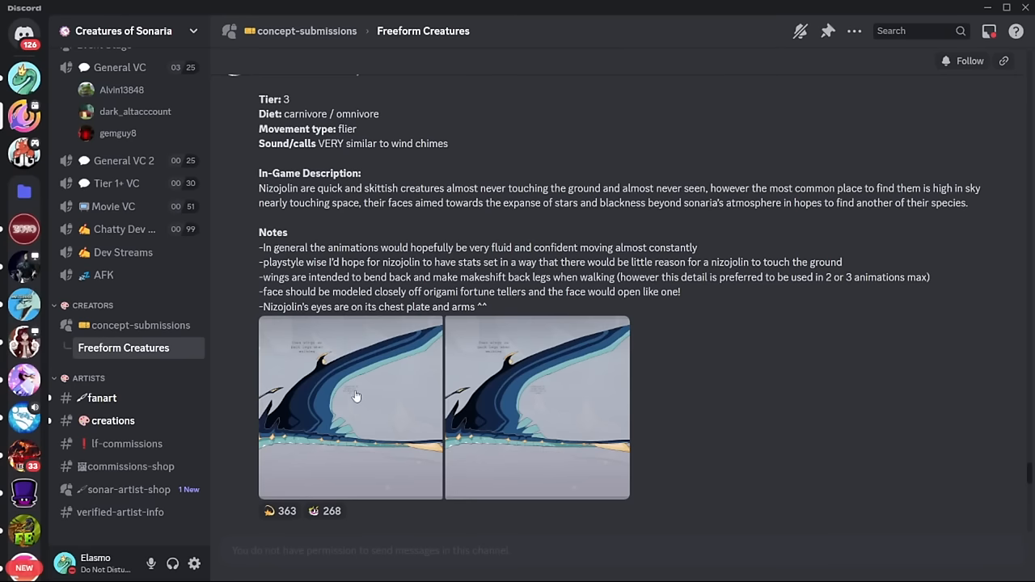
pyautogui.click(350, 408)
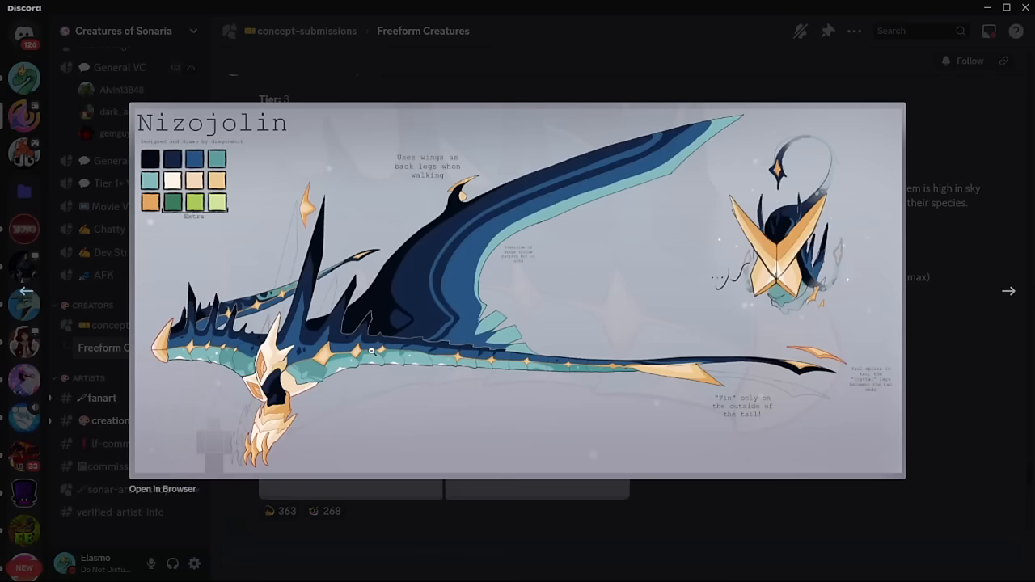
pyautogui.moveTo(183, 363)
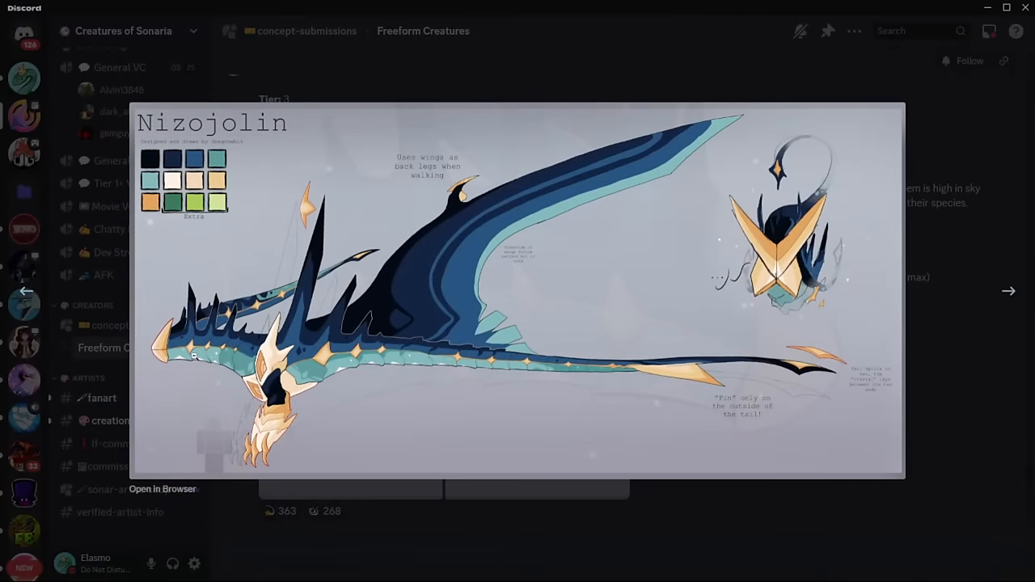
pyautogui.moveTo(461, 297)
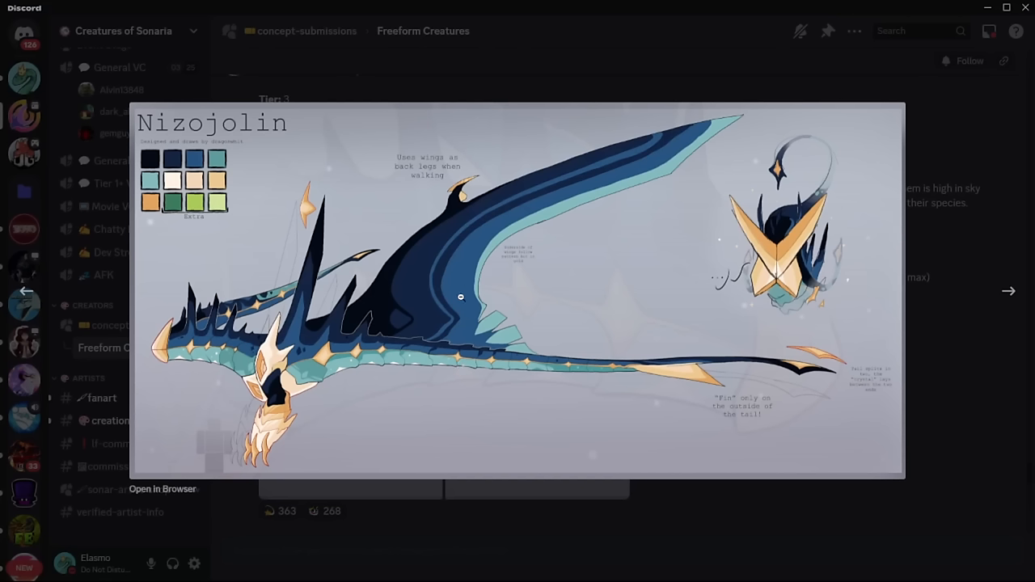
pyautogui.moveTo(596, 373)
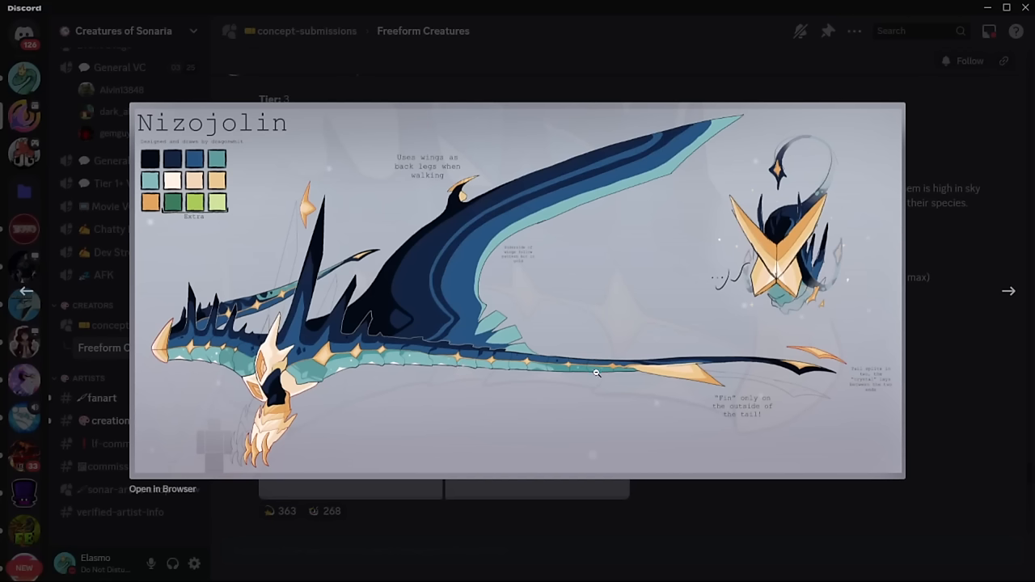
pyautogui.moveTo(713, 402)
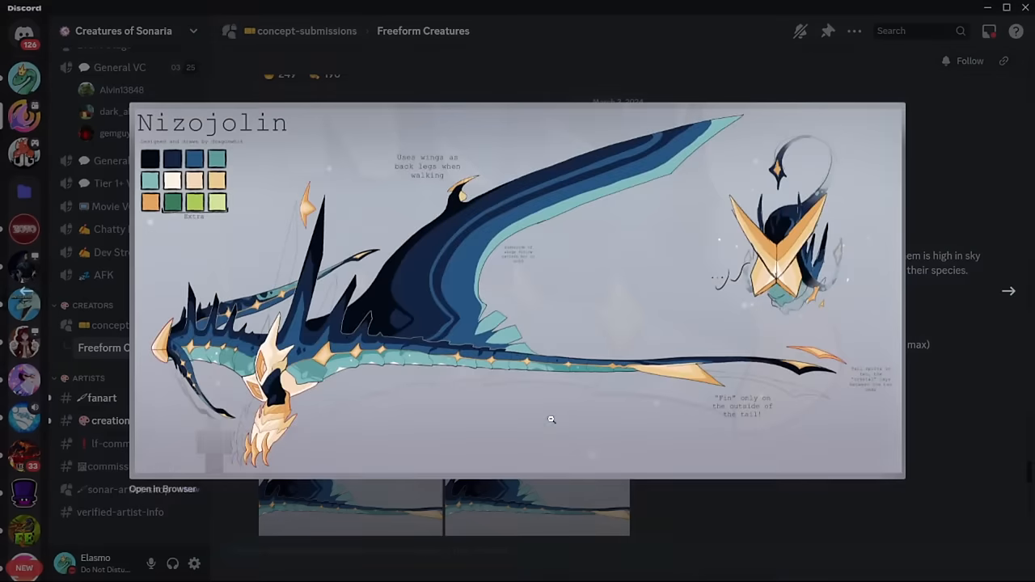
pyautogui.moveTo(619, 528)
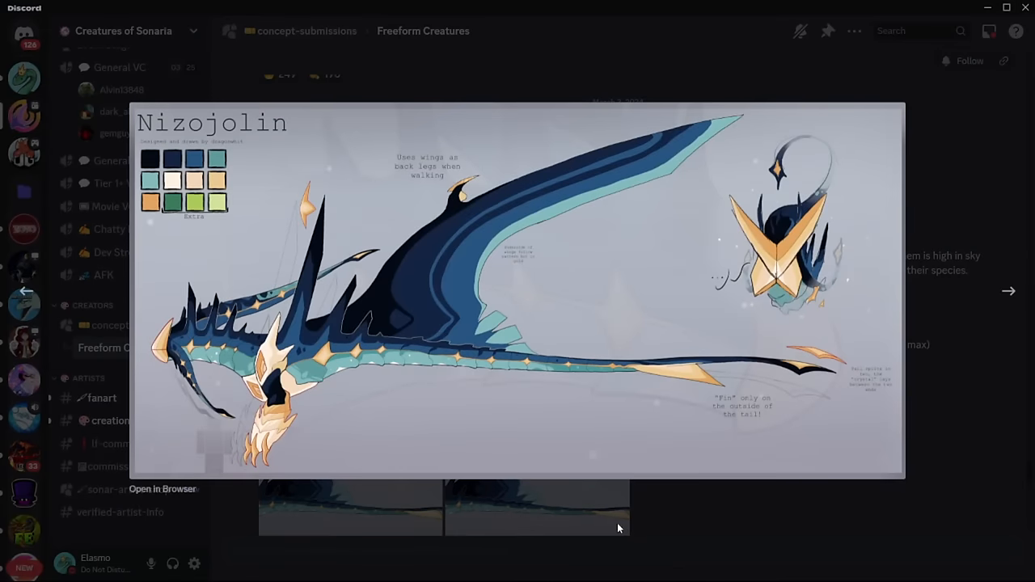
pyautogui.moveTo(612, 509)
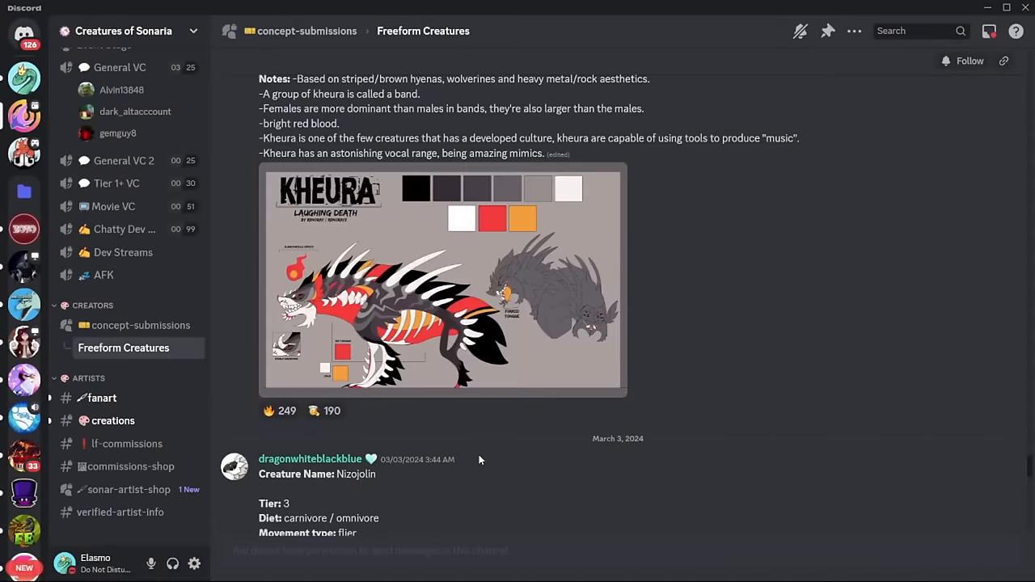
# - Close the enlarged Kheura image with Esc, then reopen the Kheura reference sheet
pyautogui.scroll(3)
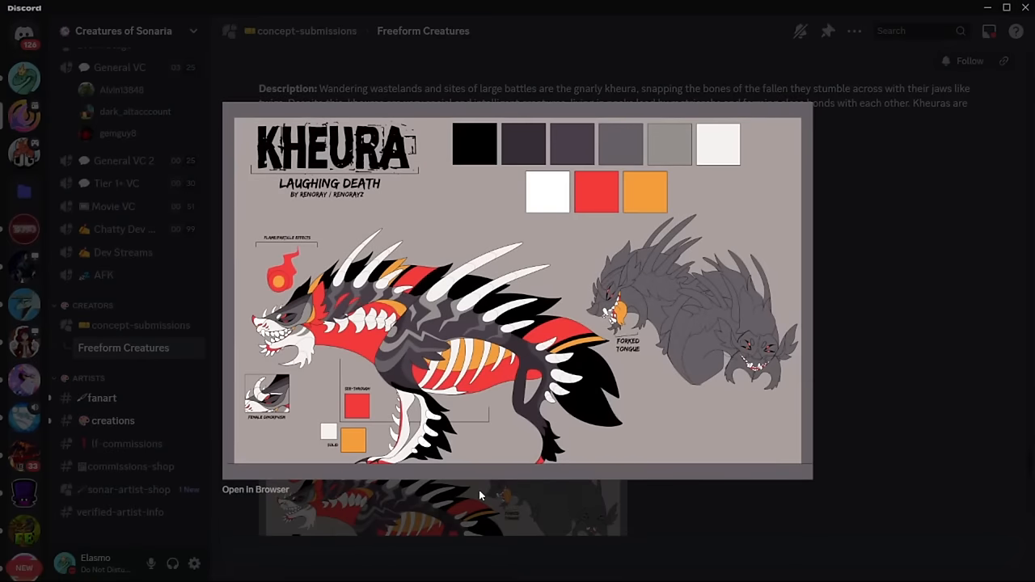
pyautogui.press('Escape')
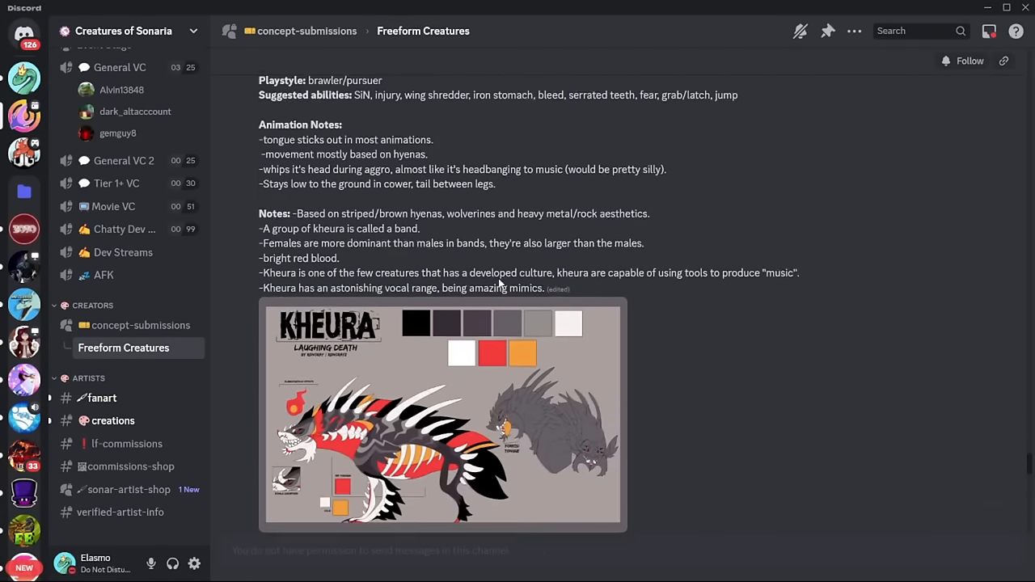
pyautogui.click(443, 415)
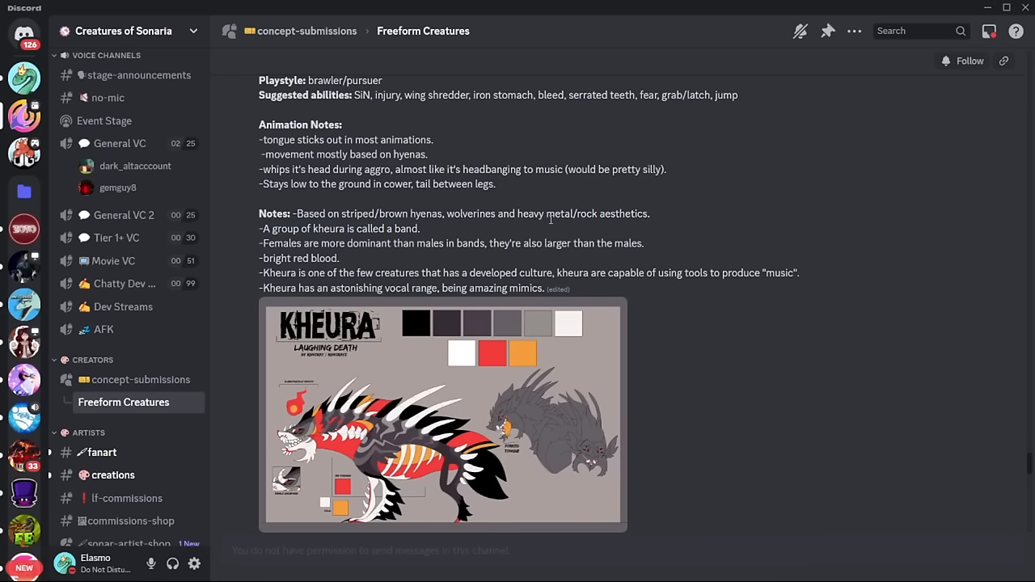
pyautogui.click(443, 416)
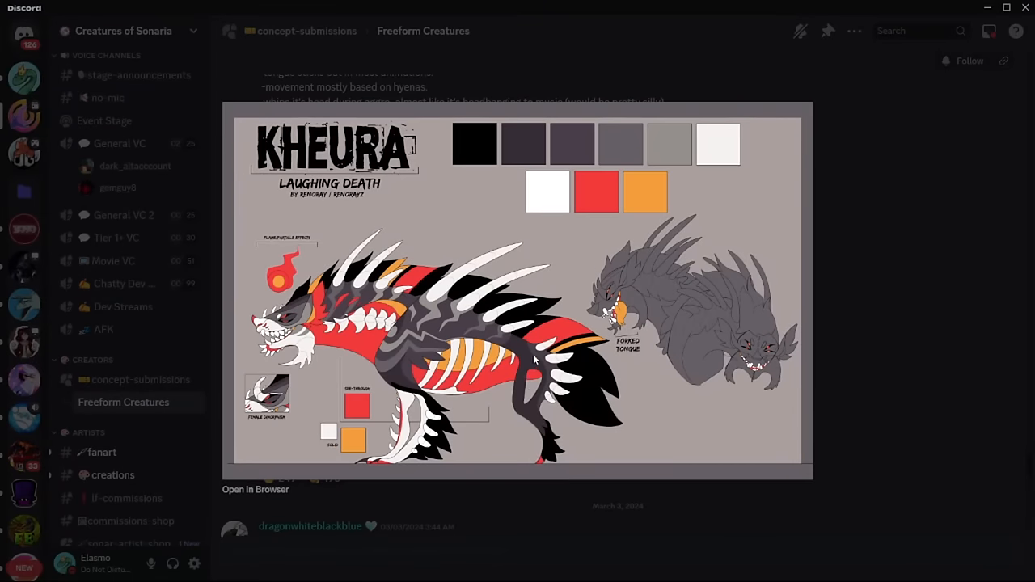
pyautogui.moveTo(718, 283)
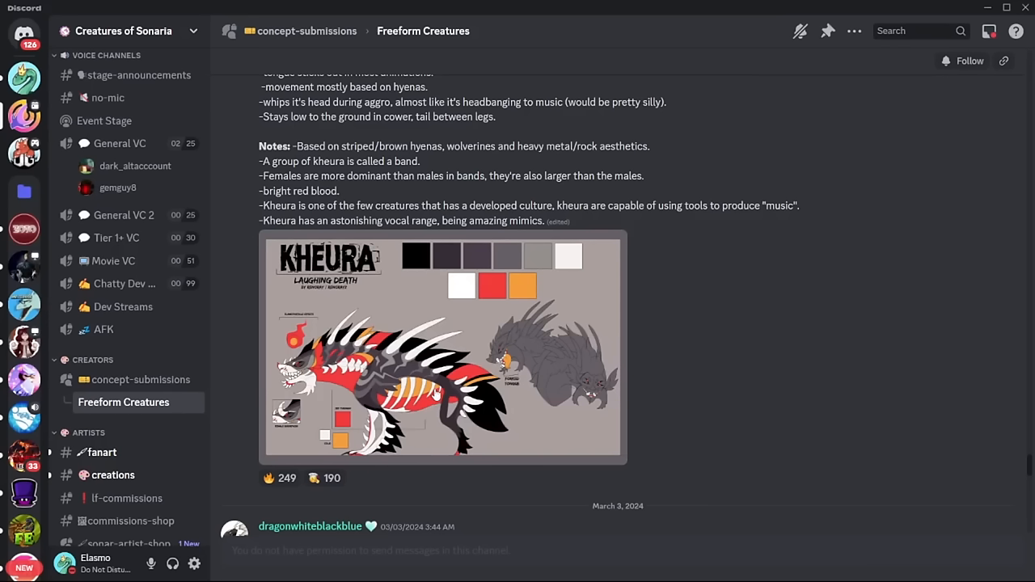
pyautogui.moveTo(390, 431)
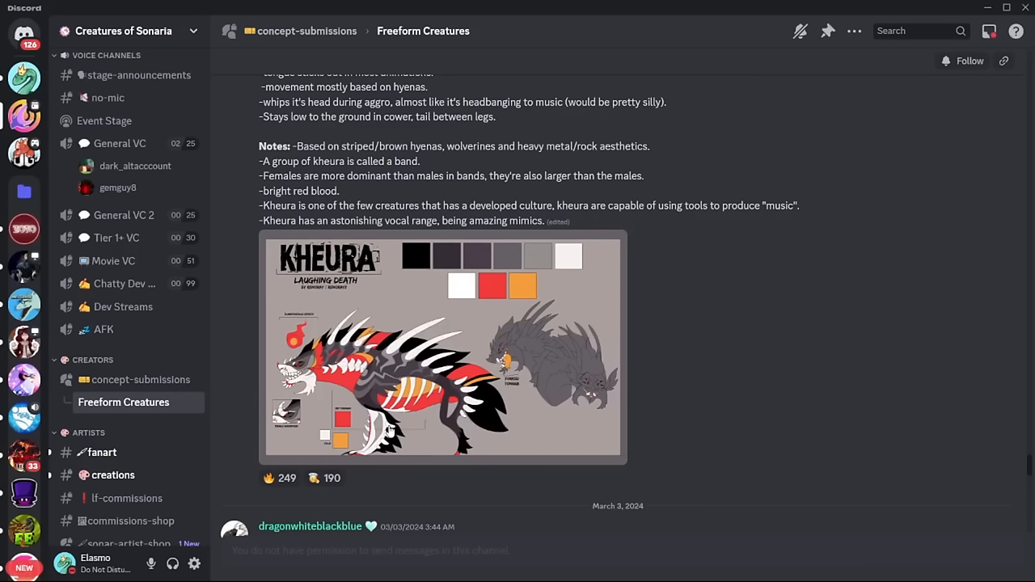
# - Scroll around the Calyptrii concept post
pyautogui.scroll(-3)
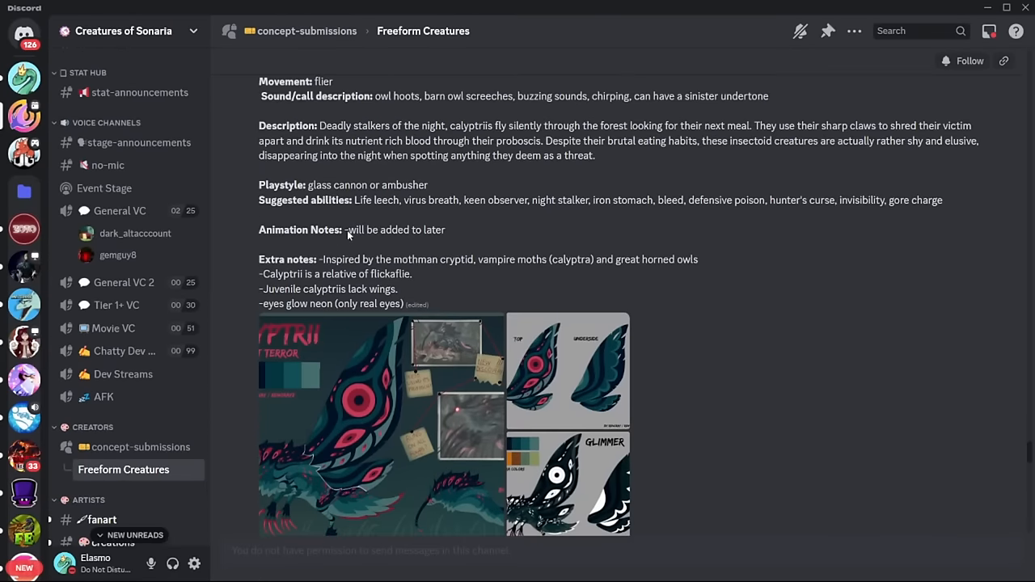
pyautogui.scroll(3)
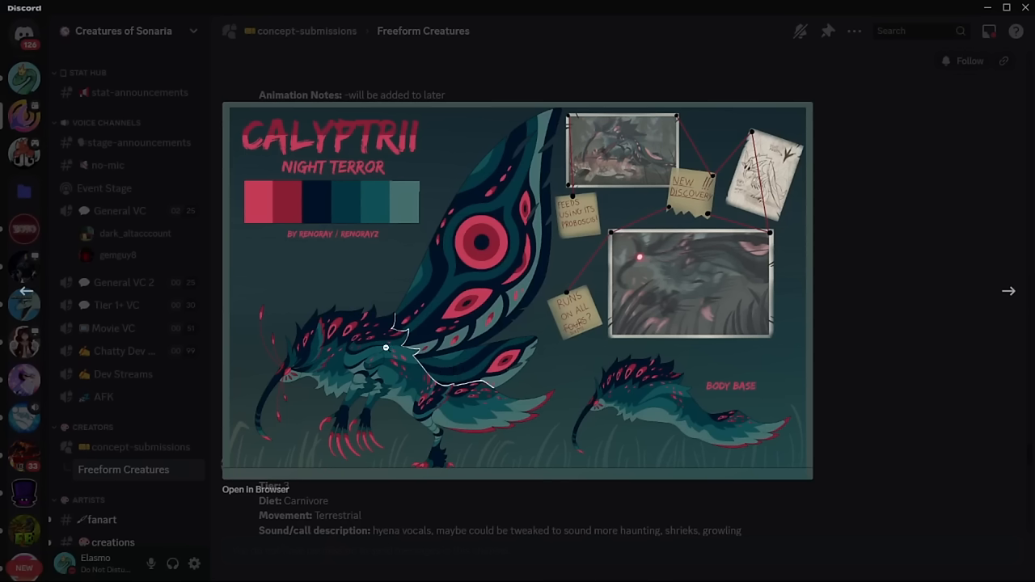
pyautogui.moveTo(296, 352)
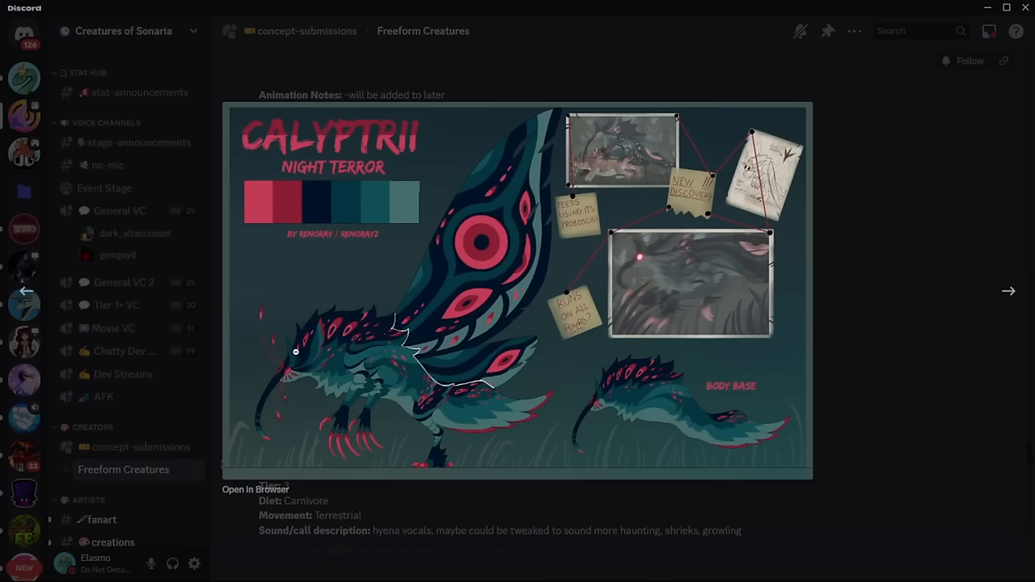
pyautogui.moveTo(364, 445)
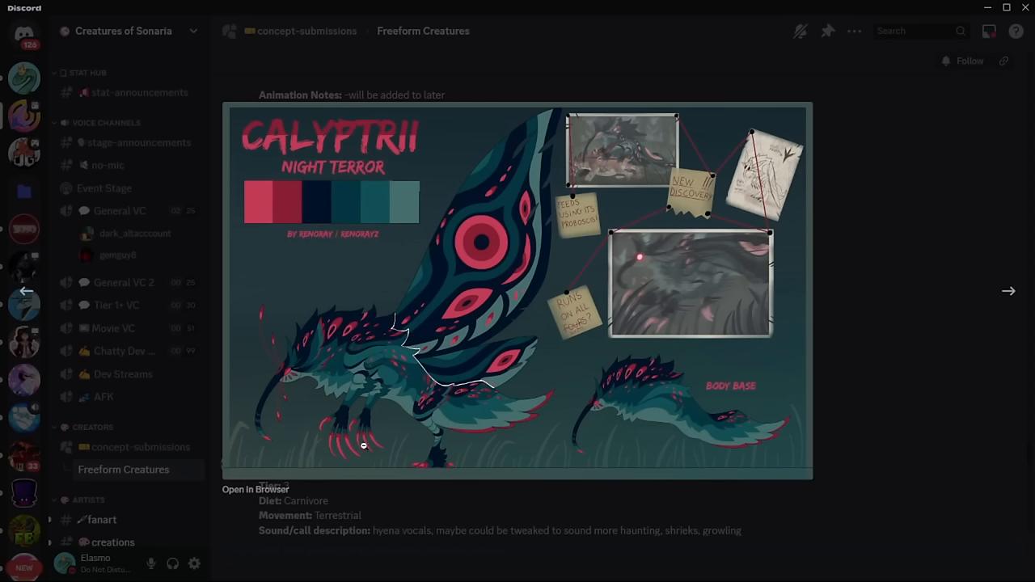
pyautogui.moveTo(543, 375)
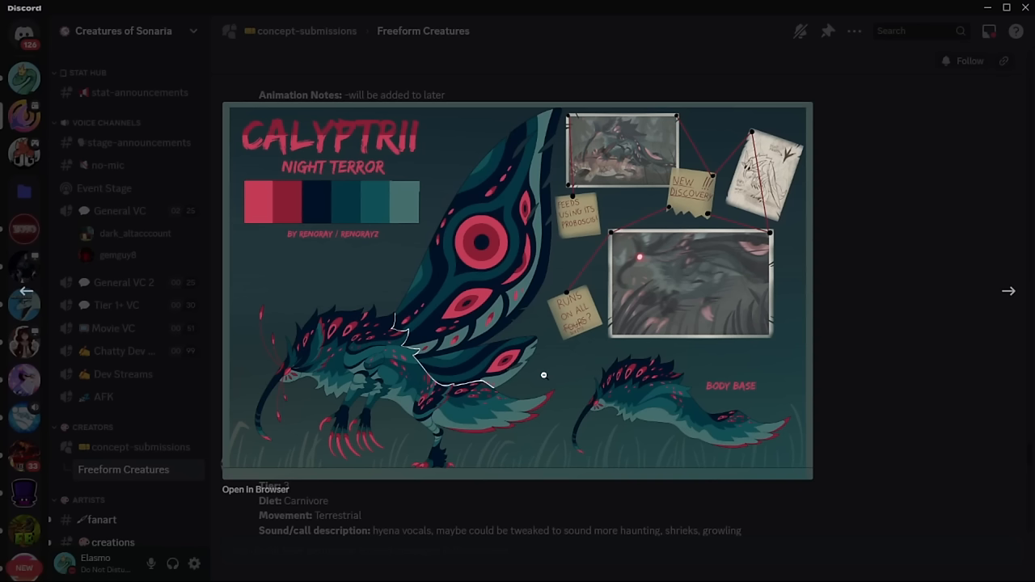
pyautogui.moveTo(358, 454)
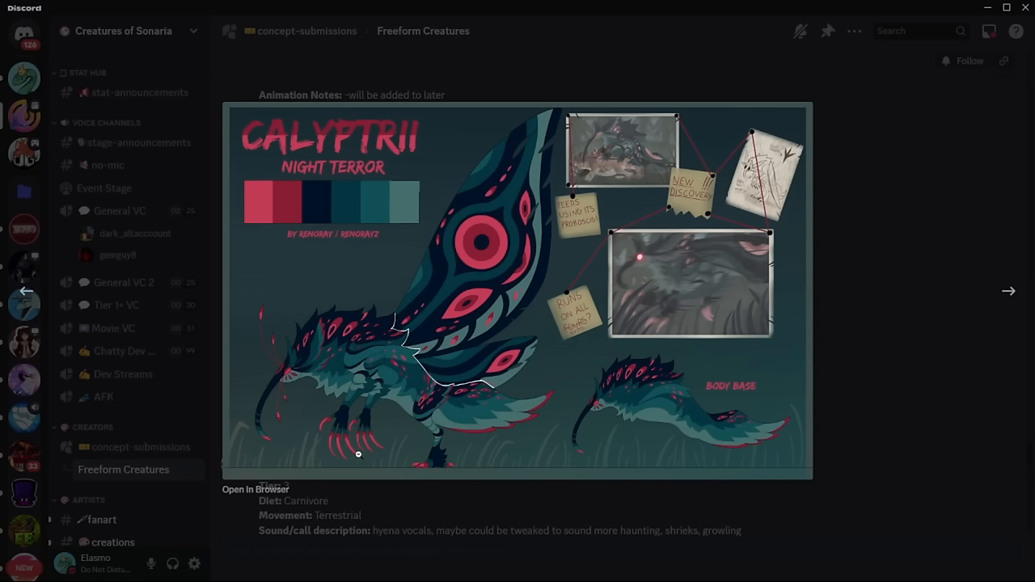
pyautogui.moveTo(267, 404)
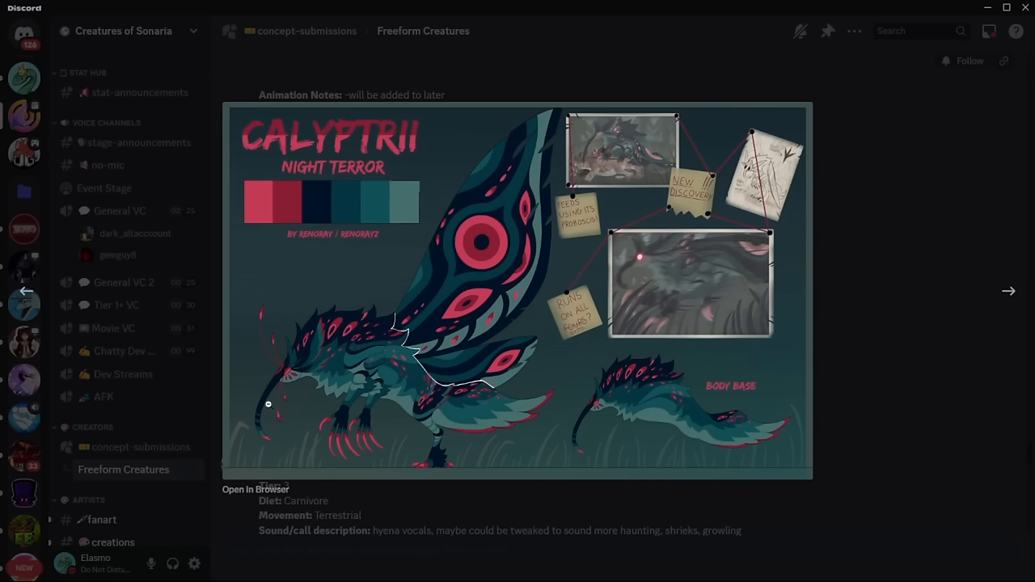
pyautogui.moveTo(282, 387)
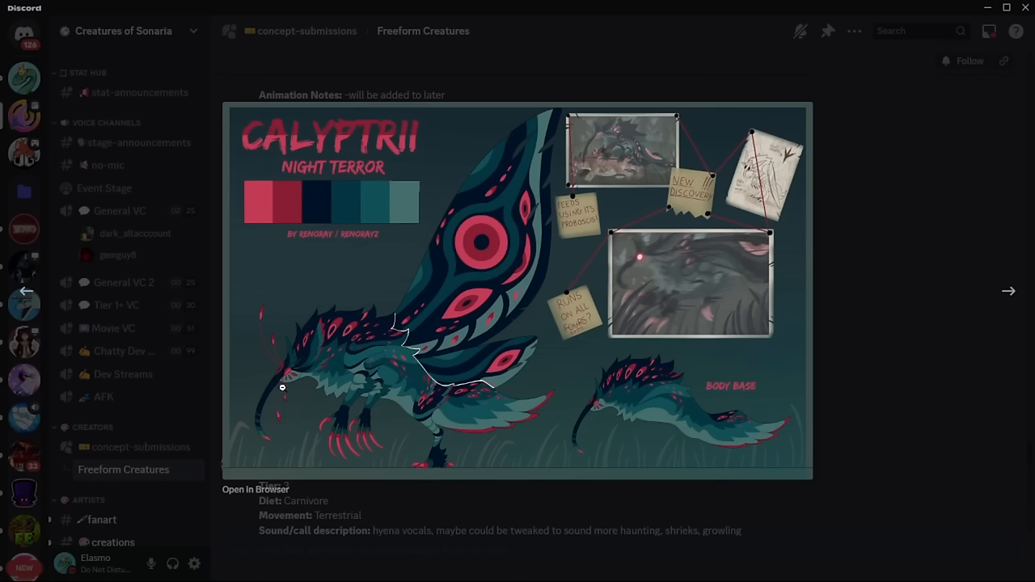
pyautogui.moveTo(297, 296)
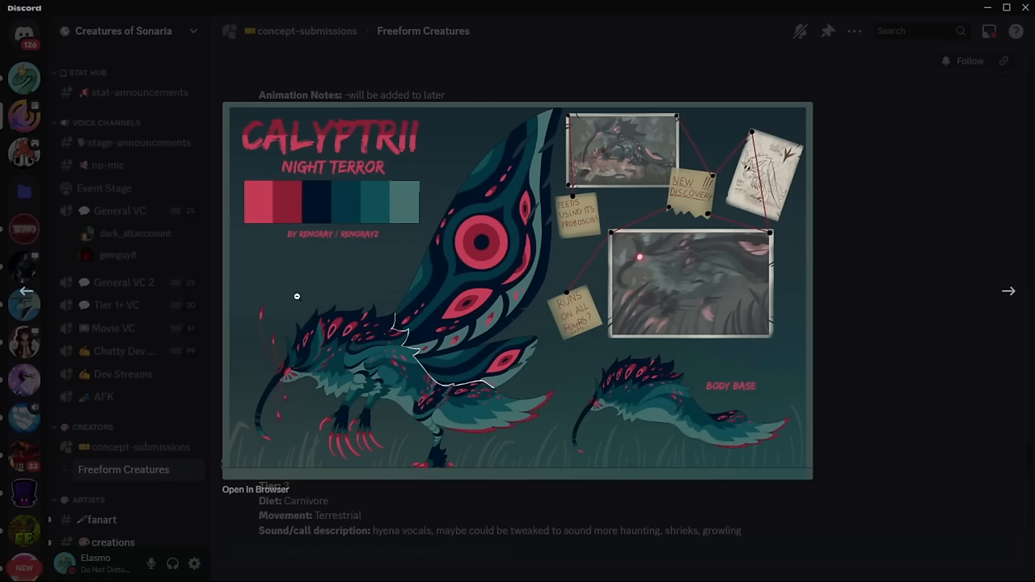
pyautogui.moveTo(889, 187)
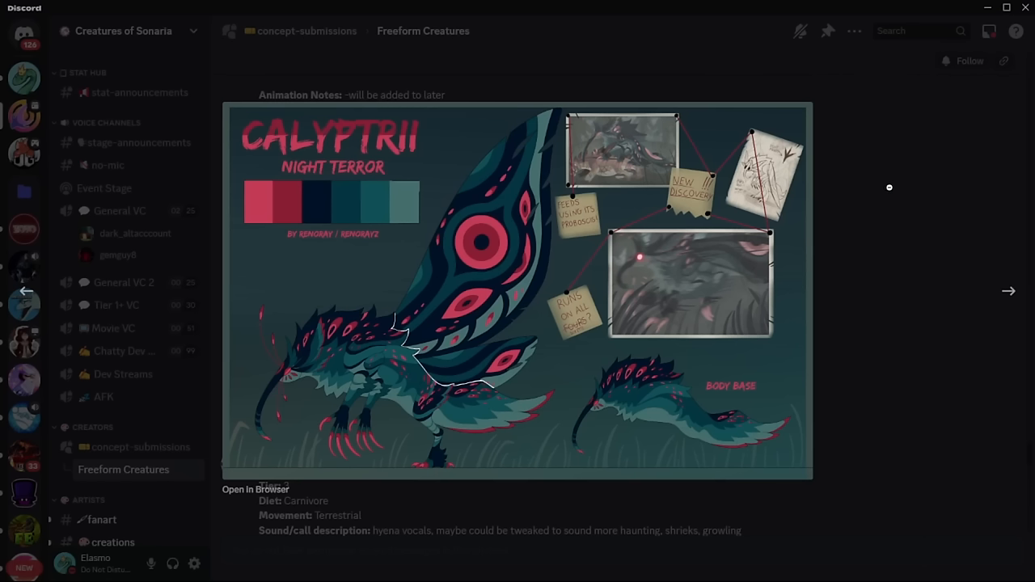
pyautogui.moveTo(851, 157)
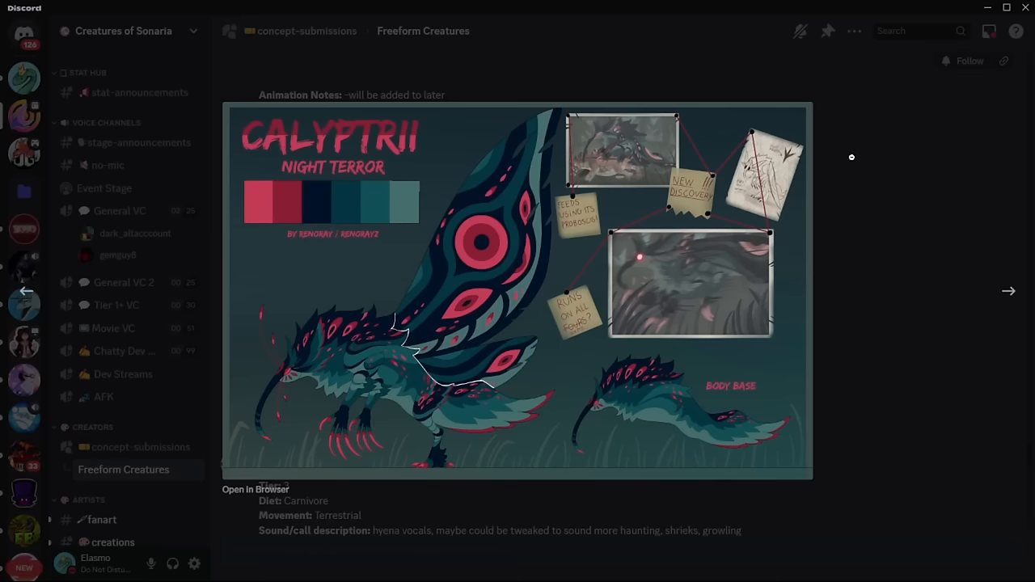
pyautogui.moveTo(923, 205)
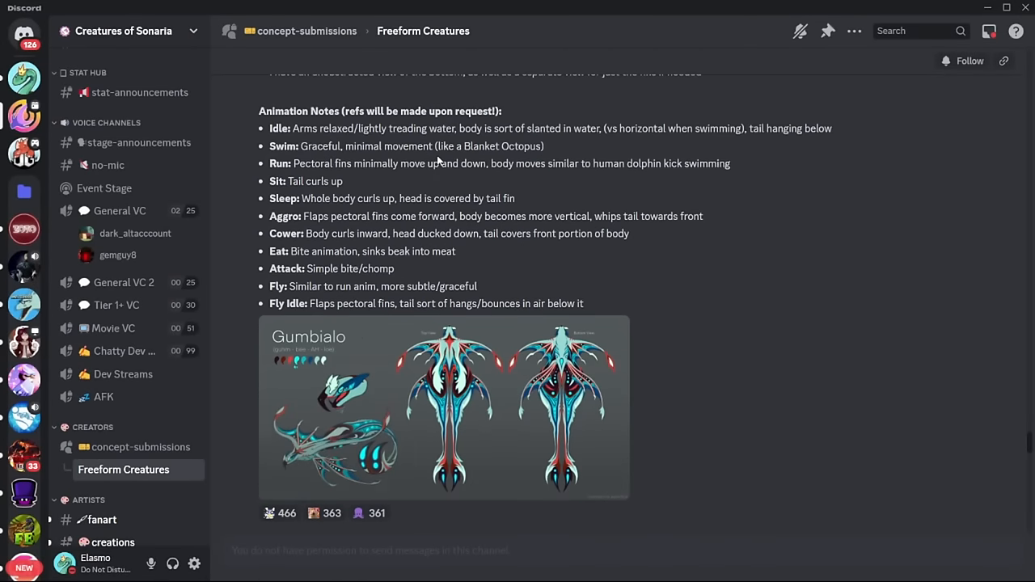
pyautogui.click(444, 408)
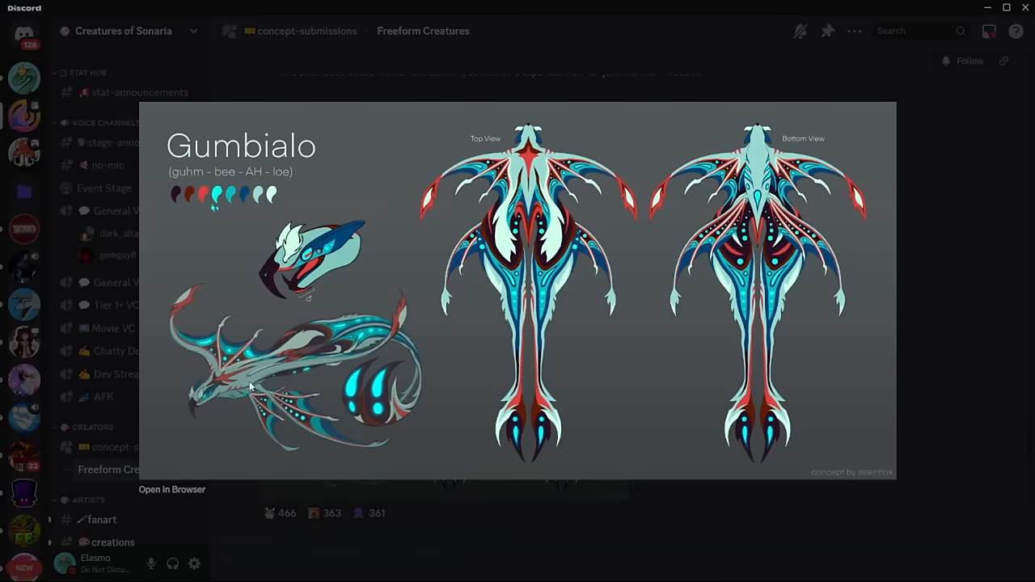
pyautogui.moveTo(322, 406)
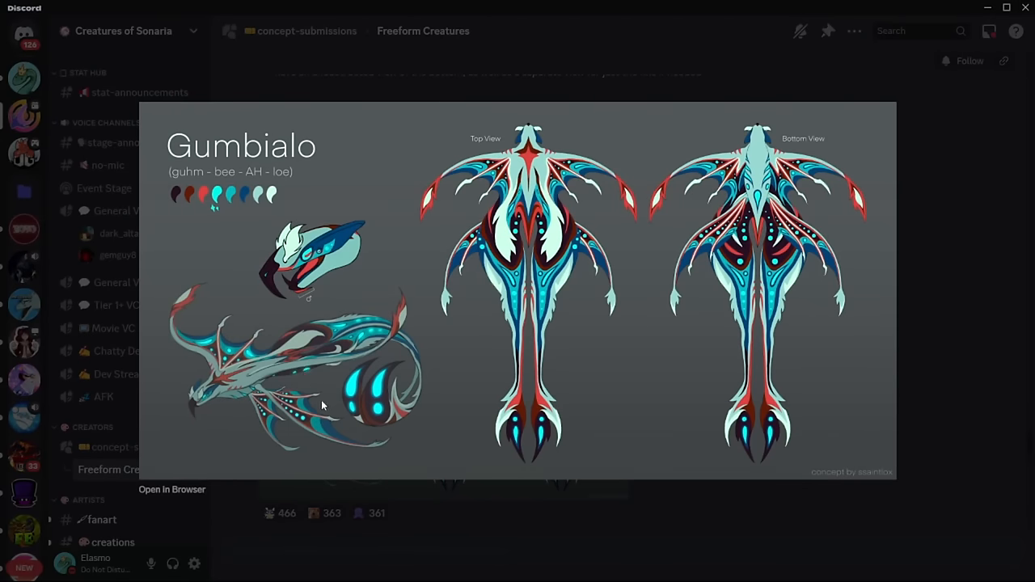
pyautogui.press('Escape')
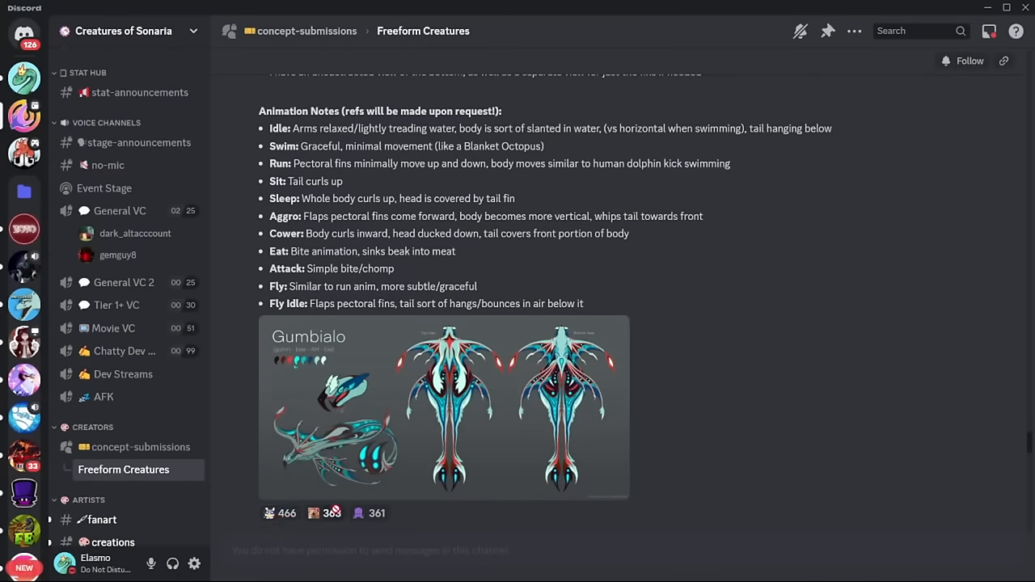
pyautogui.click(443, 407)
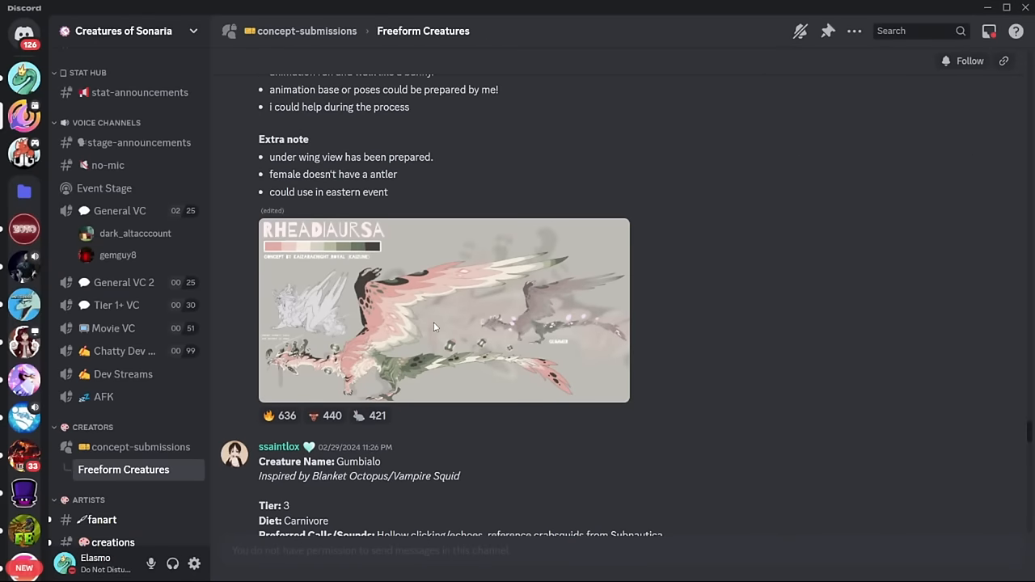
pyautogui.moveTo(443, 317)
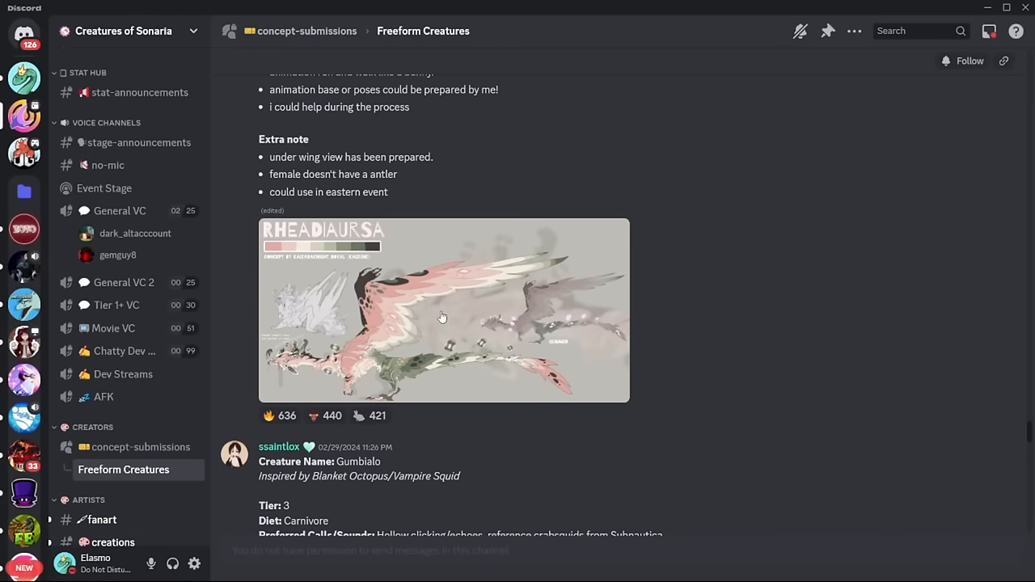
pyautogui.scroll(3)
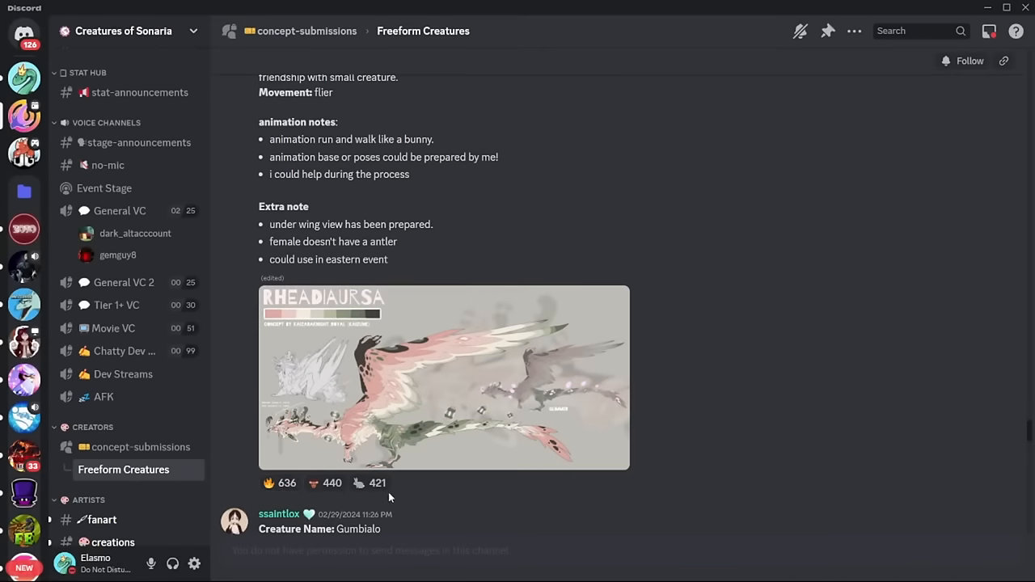
pyautogui.scroll(3)
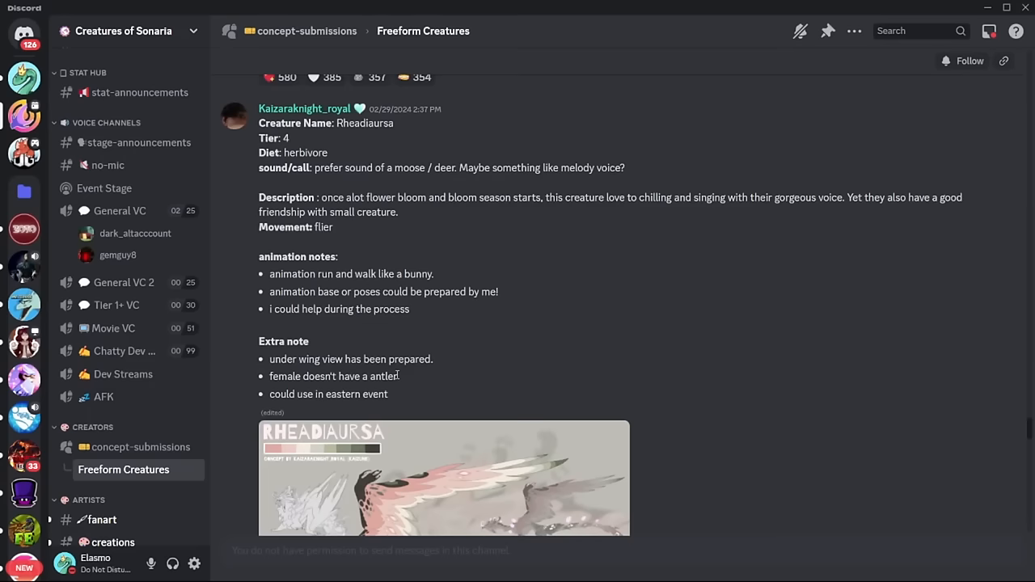
pyautogui.scroll(-3)
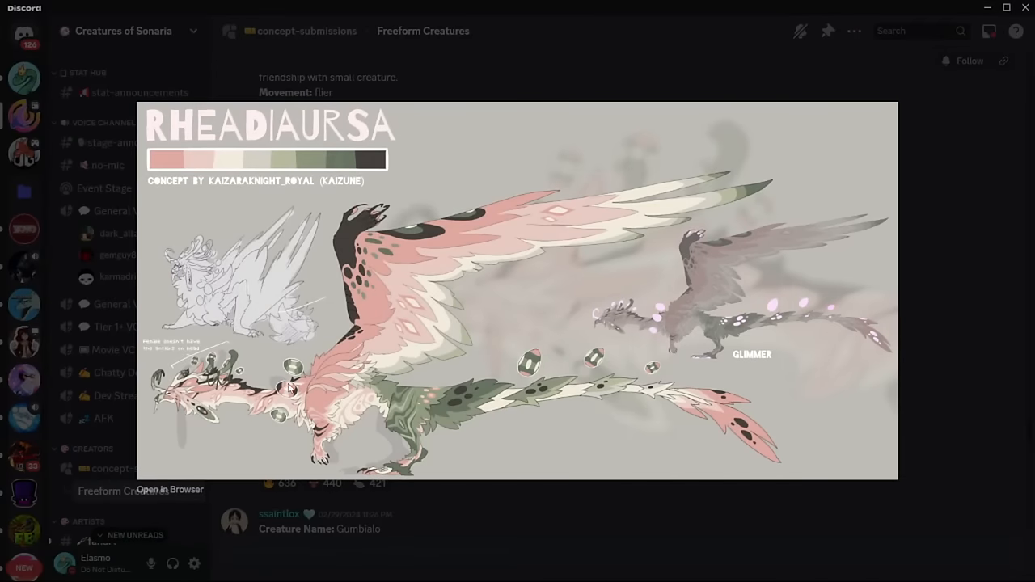
pyautogui.moveTo(353, 513)
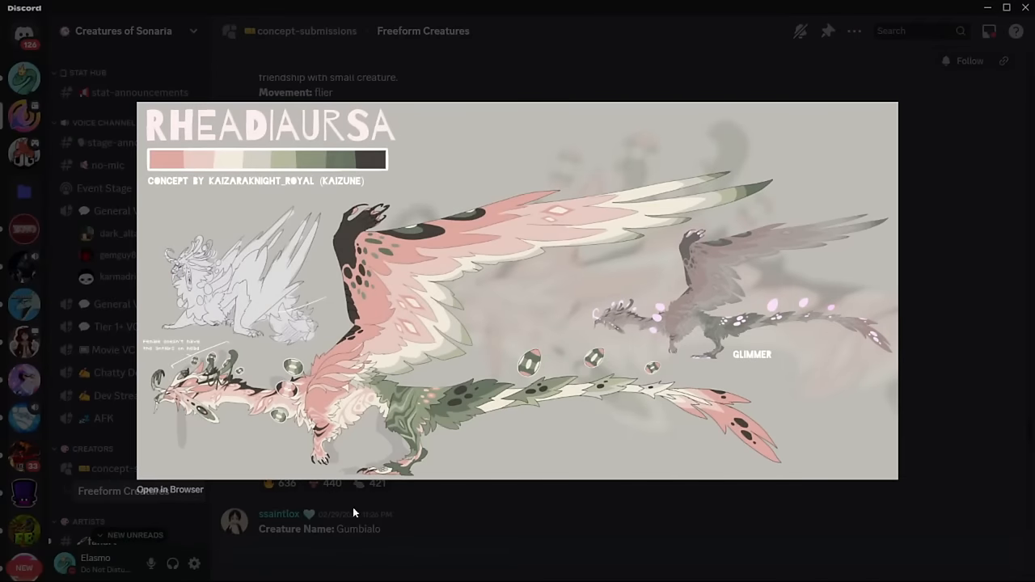
pyautogui.moveTo(428, 556)
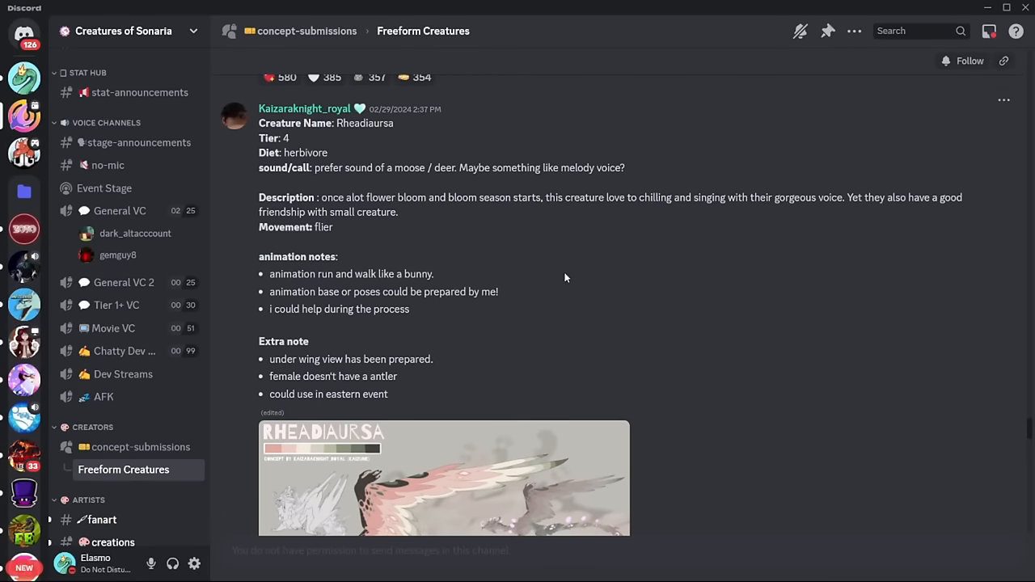
pyautogui.scroll(-3)
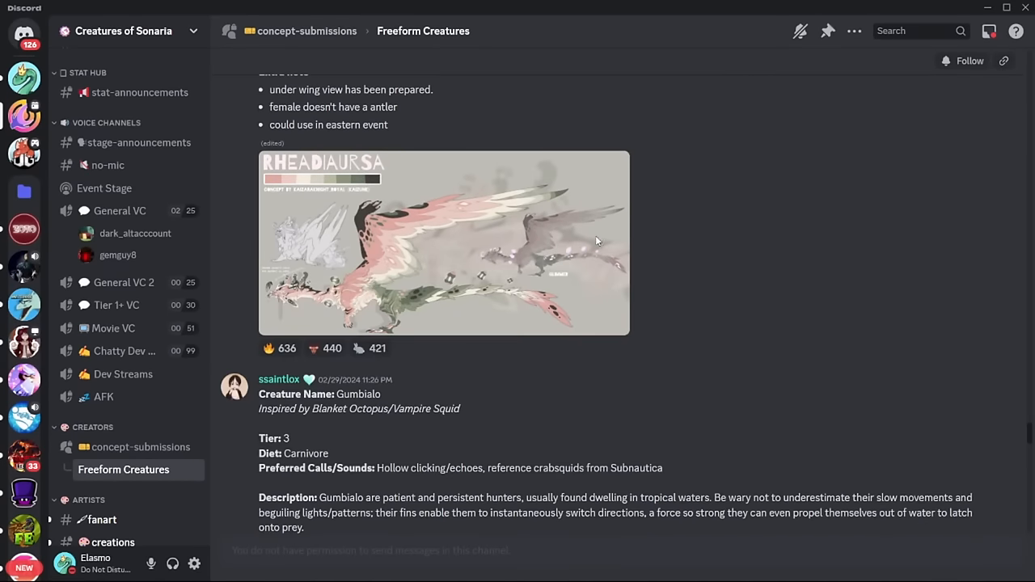
pyautogui.click(443, 242)
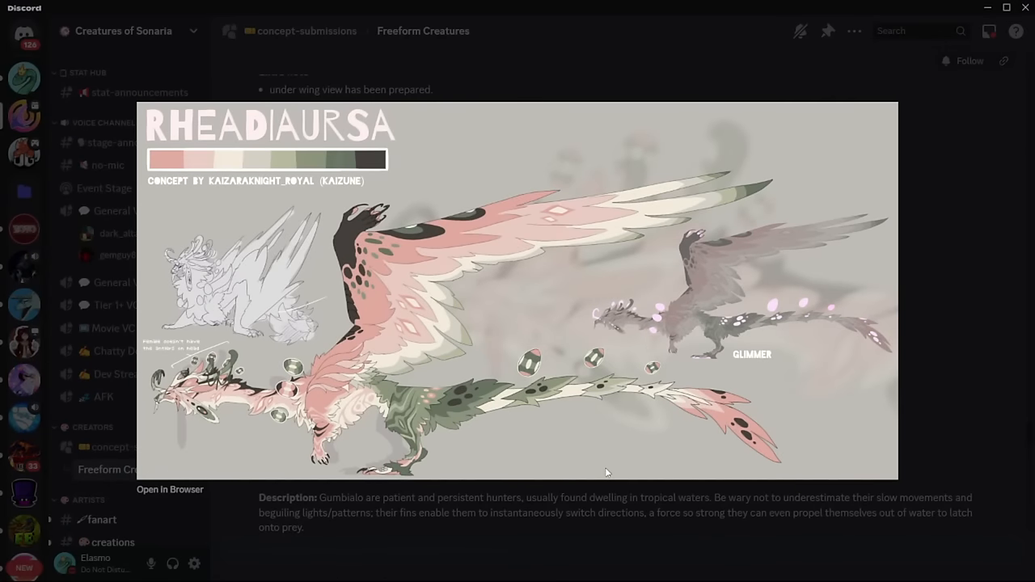
pyautogui.moveTo(467, 496)
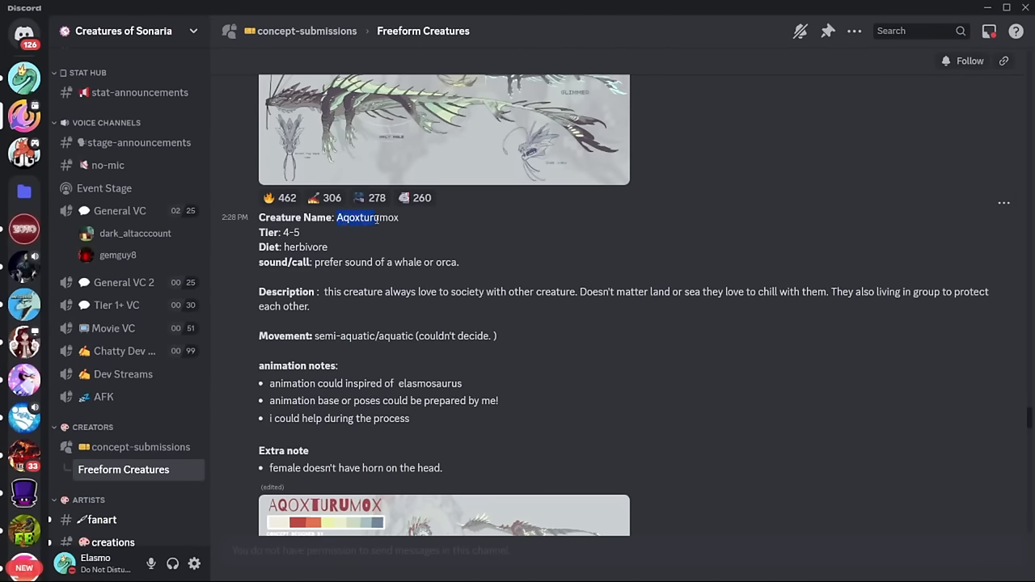
pyautogui.click(444, 515)
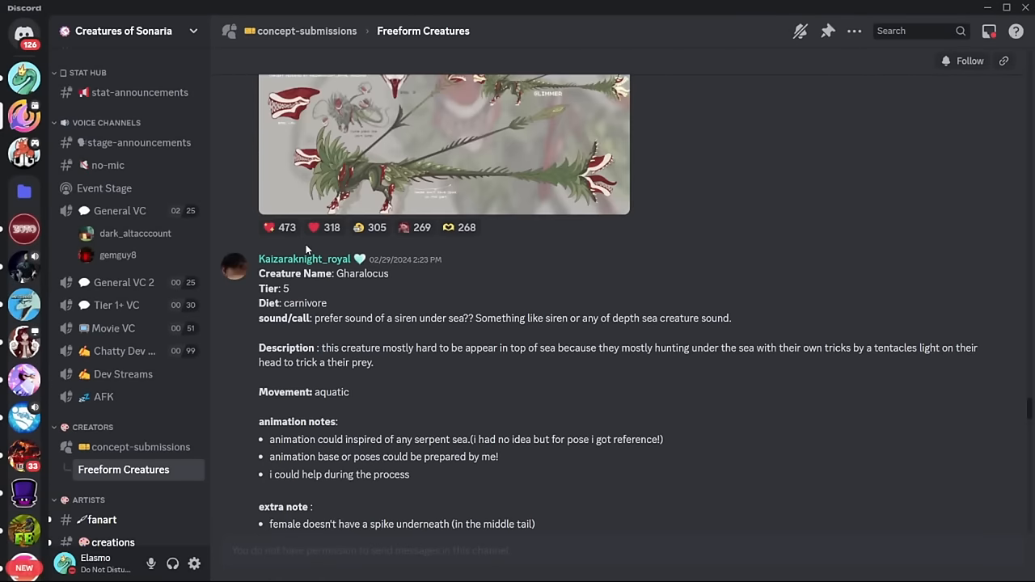
pyautogui.scroll(-3)
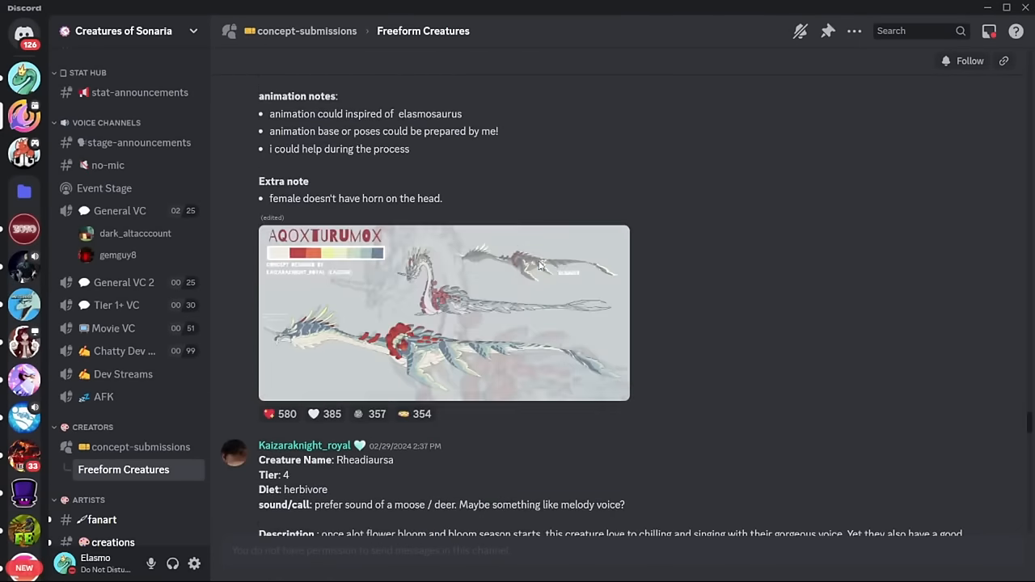
pyautogui.click(444, 314)
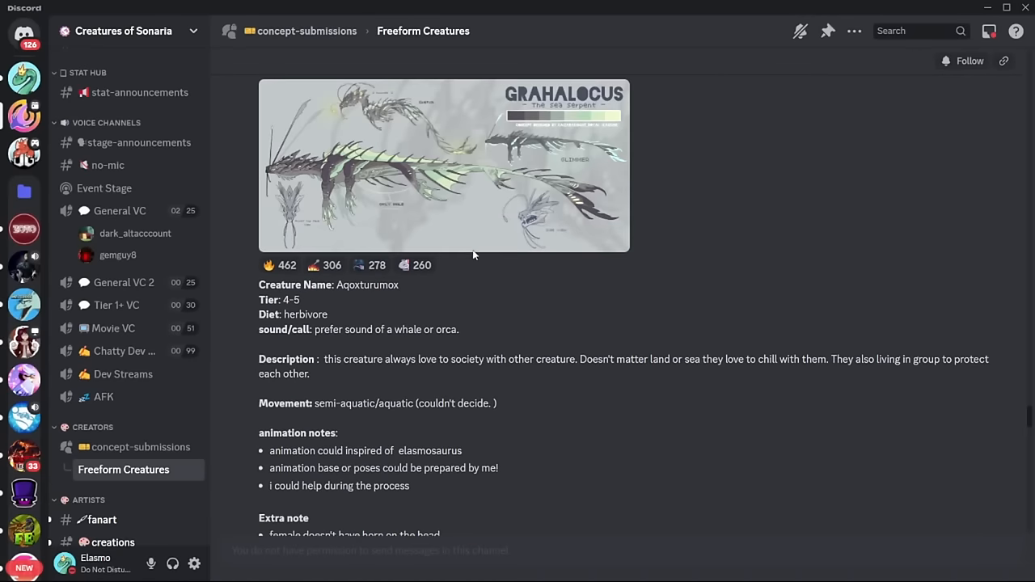
pyautogui.click(443, 166)
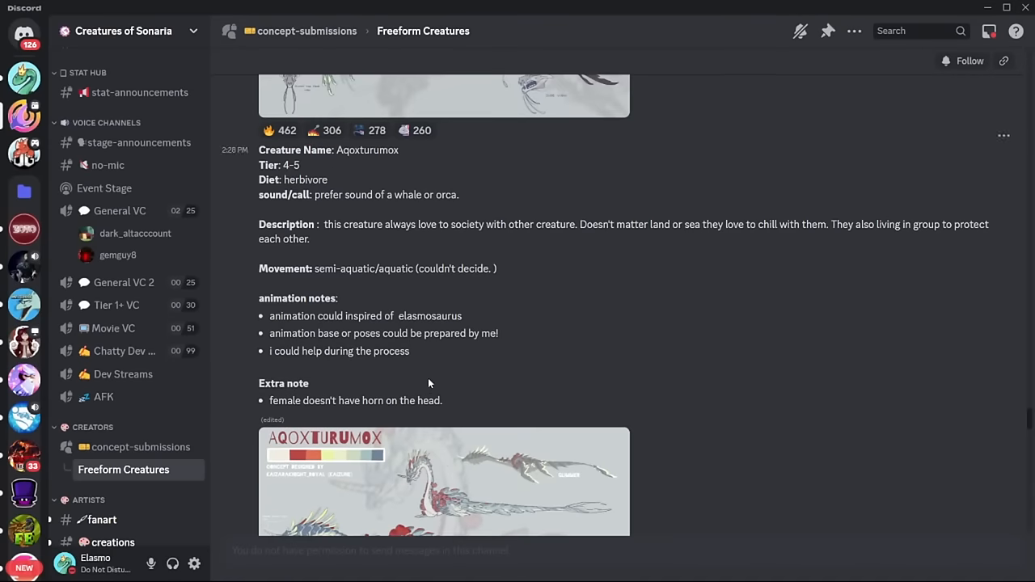
pyautogui.click(444, 482)
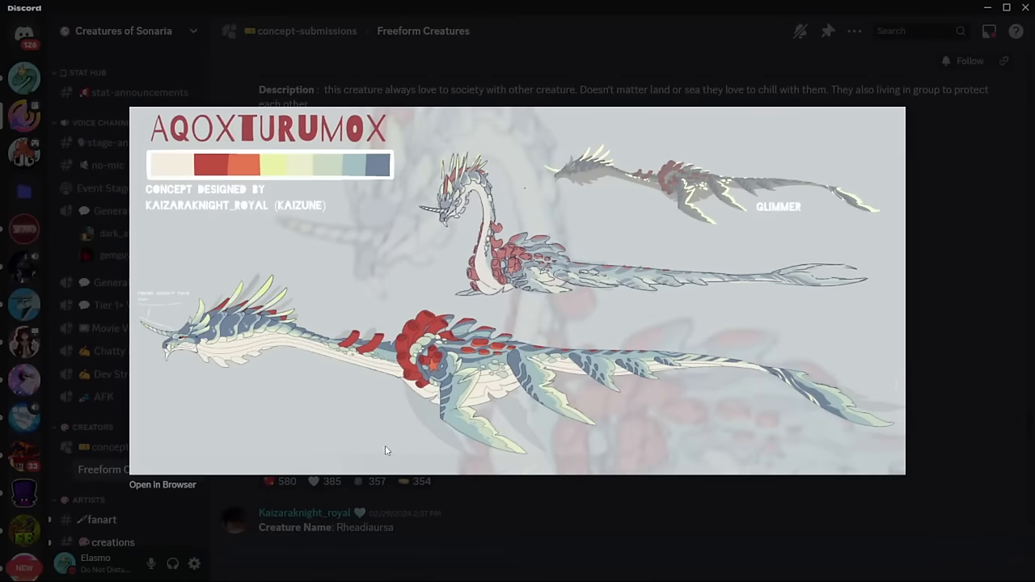
pyautogui.moveTo(404, 434)
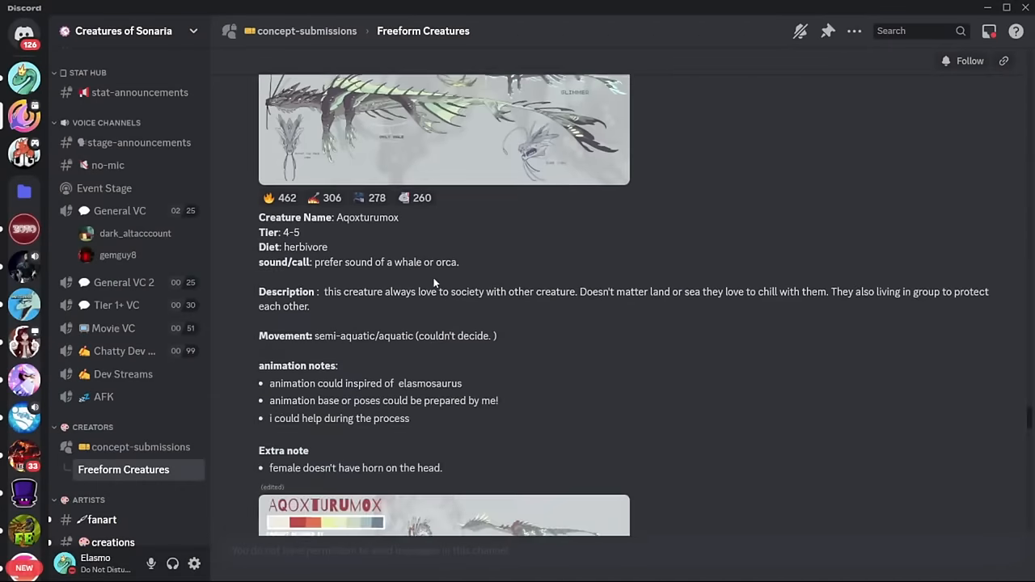
# - Read the Grahalocus post, then enlarge its sea serpent reference sheet
pyautogui.scroll(-3)
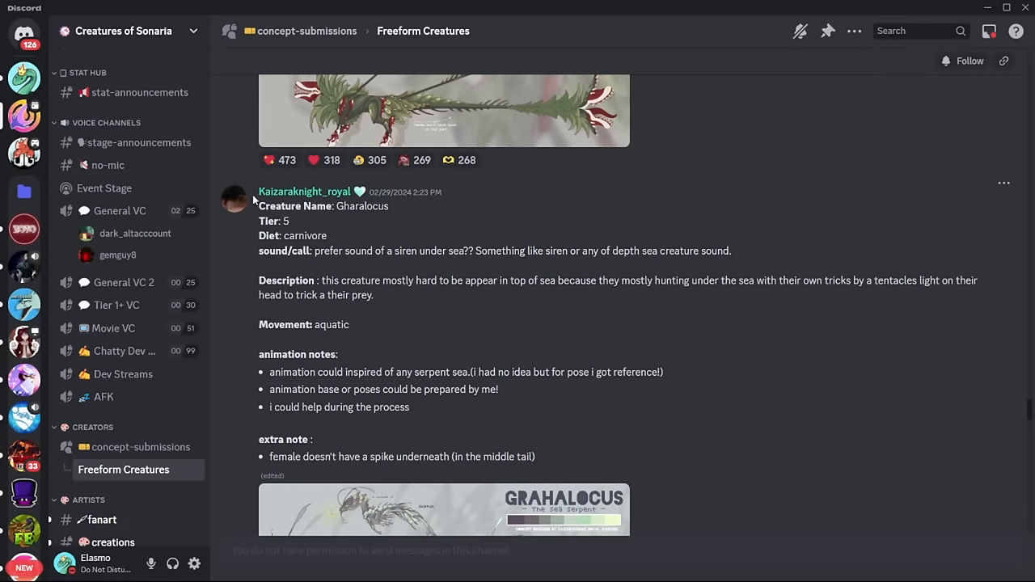
pyautogui.scroll(-3)
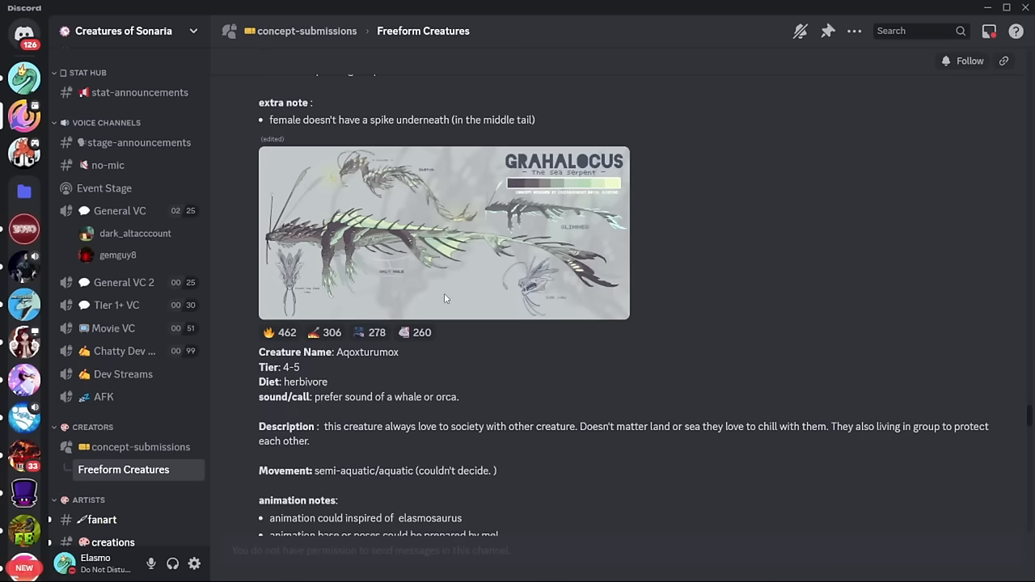
pyautogui.scroll(3)
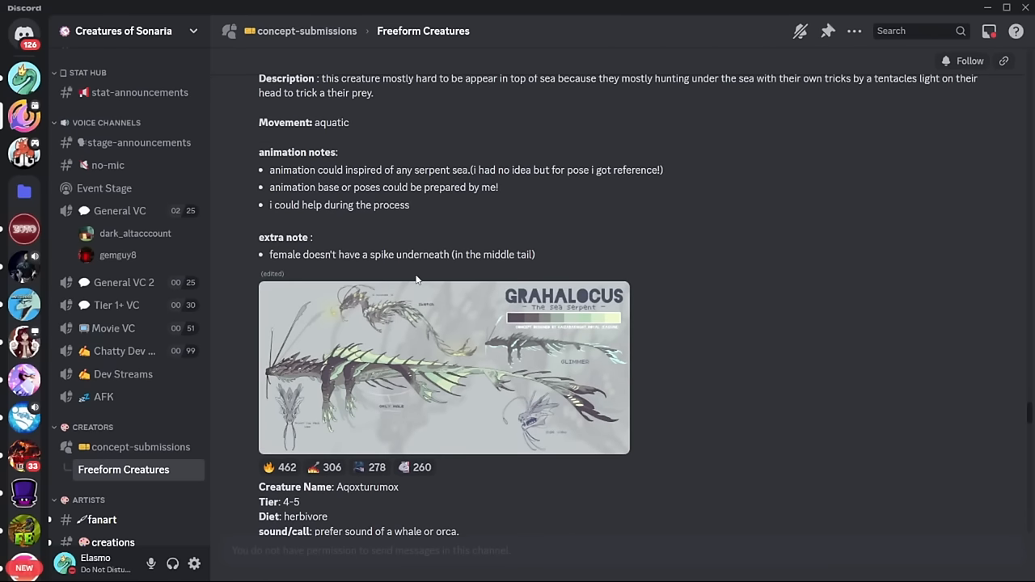
pyautogui.click(443, 368)
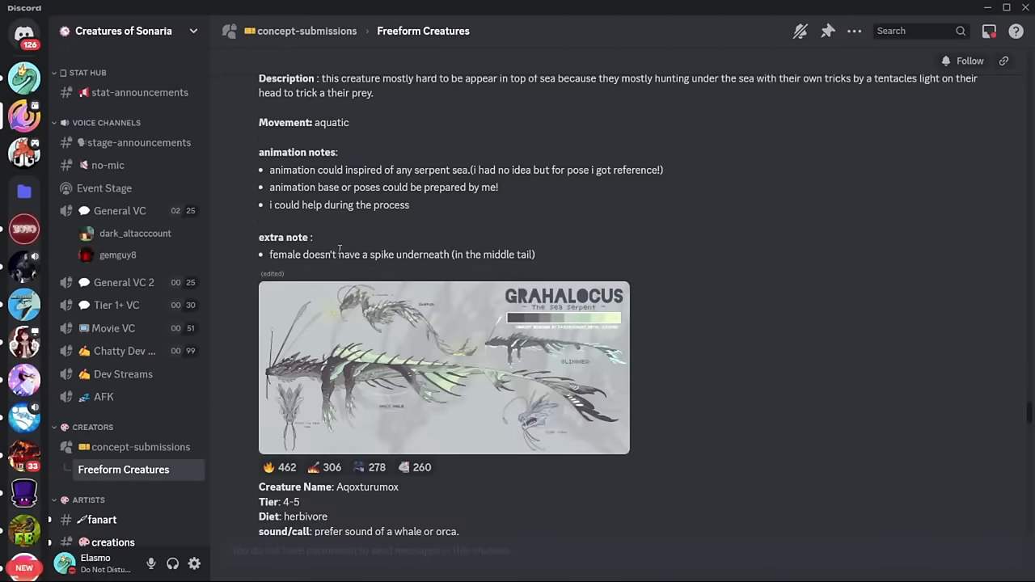
pyautogui.scroll(3)
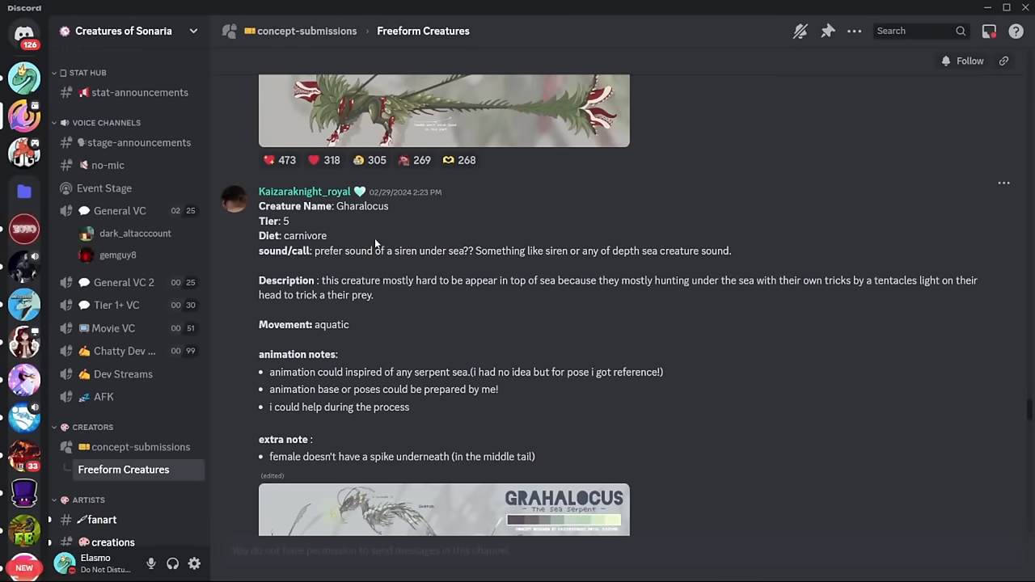
pyautogui.click(443, 509)
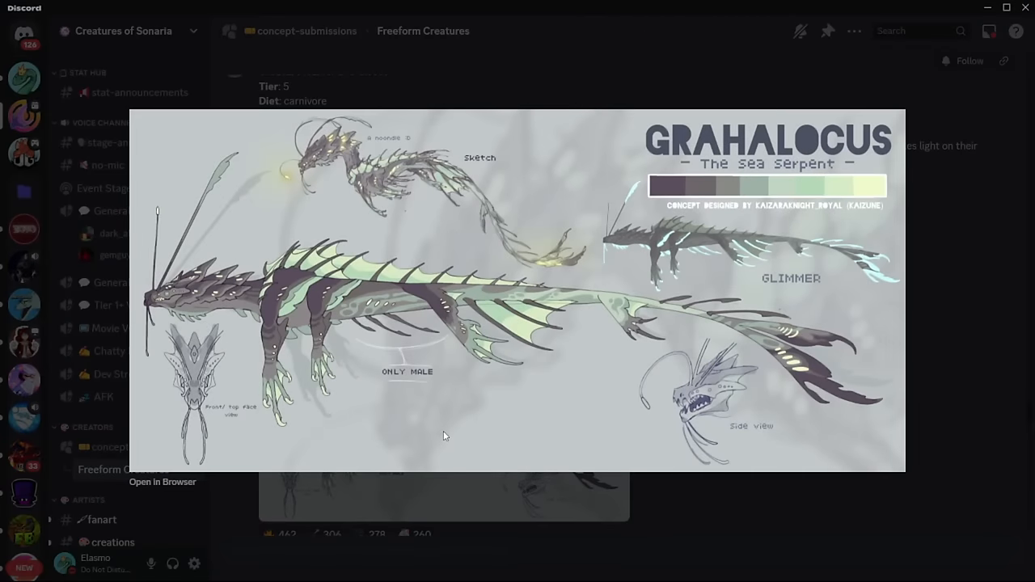
pyautogui.moveTo(291, 346)
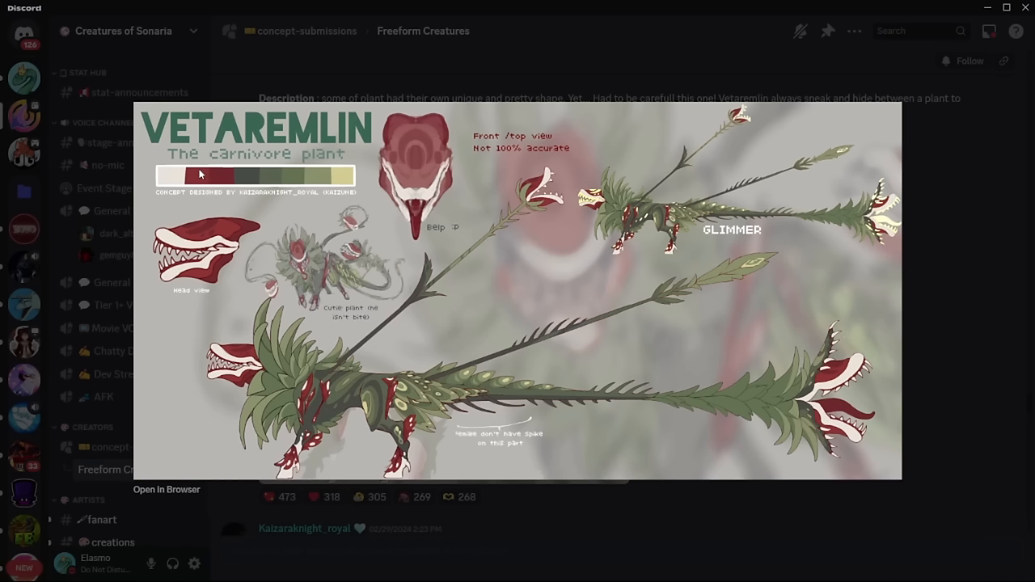
pyautogui.moveTo(2, 203)
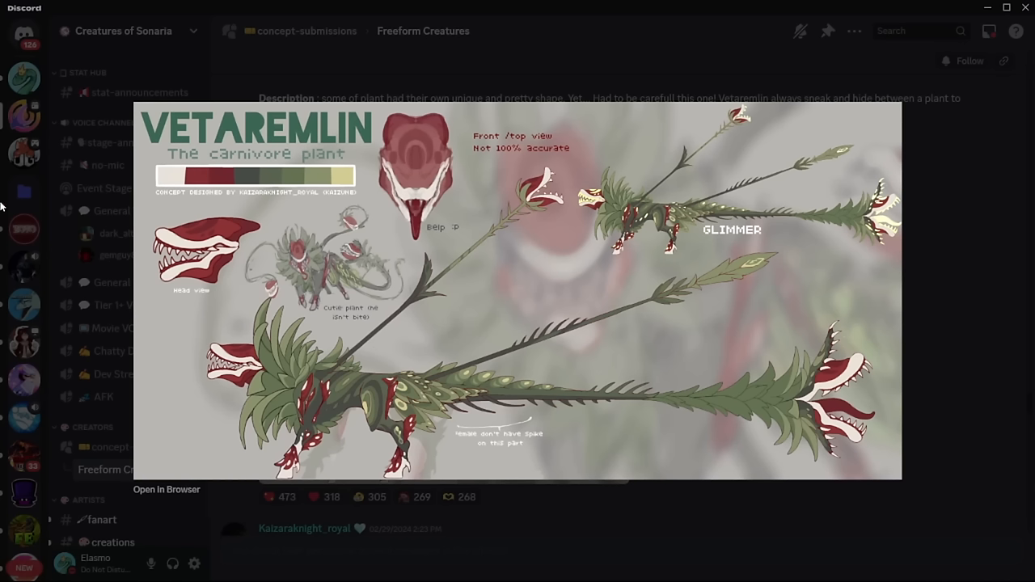
pyautogui.moveTo(24, 217)
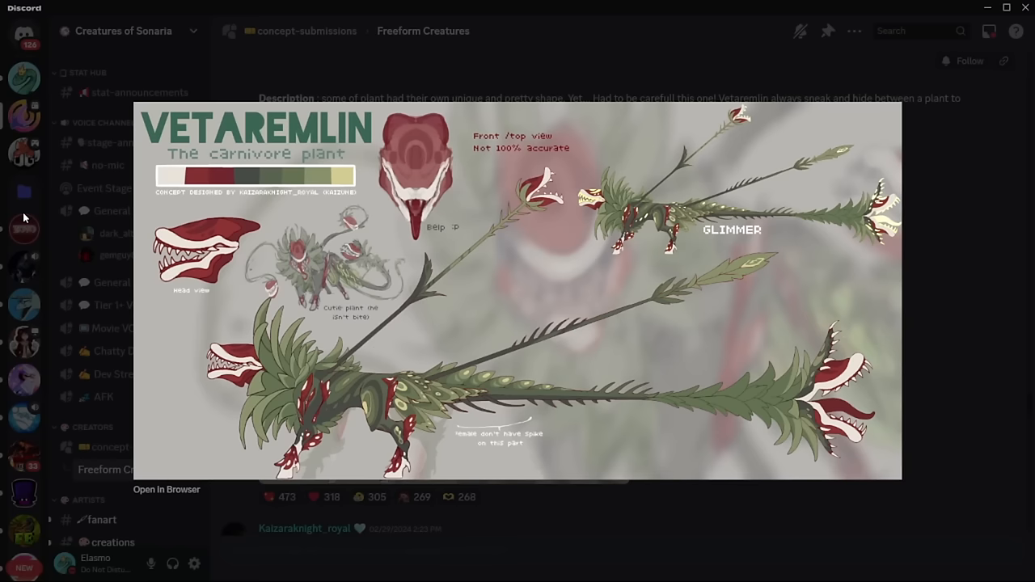
pyautogui.moveTo(78, 250)
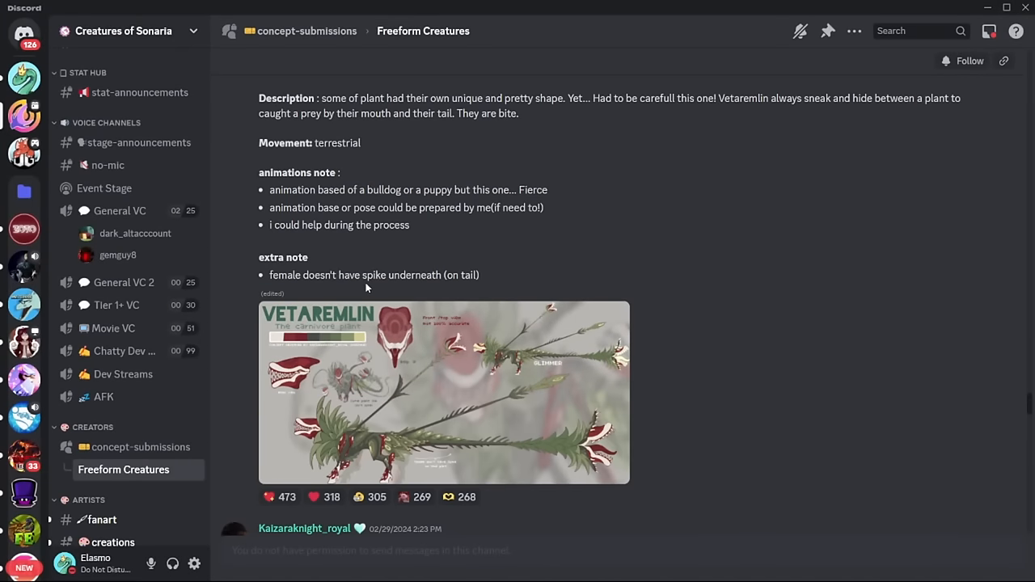
pyautogui.moveTo(395, 342)
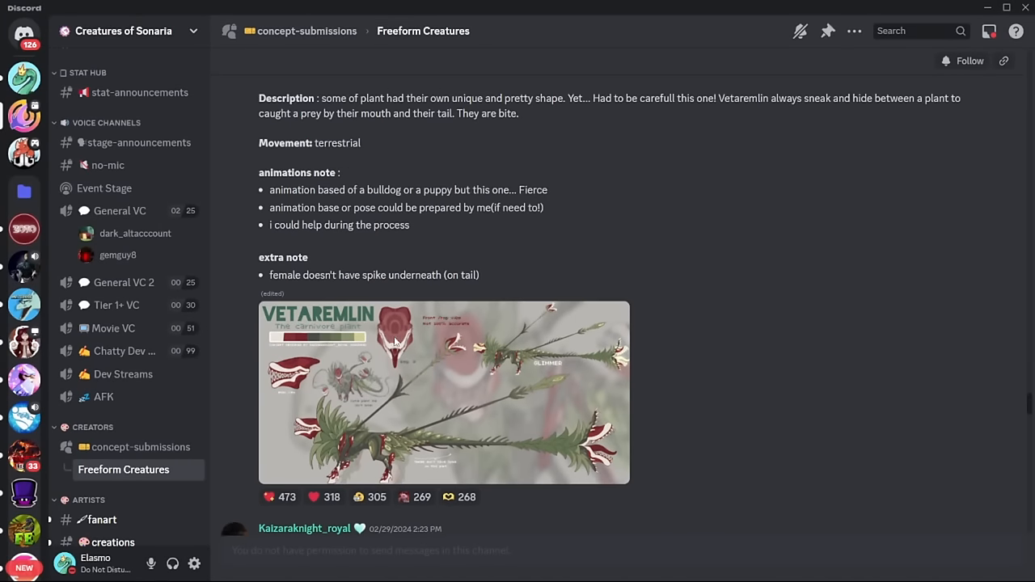
# - Enlarge the Geortharoc tectonic terra guardian reference sheet twice
pyautogui.scroll(3)
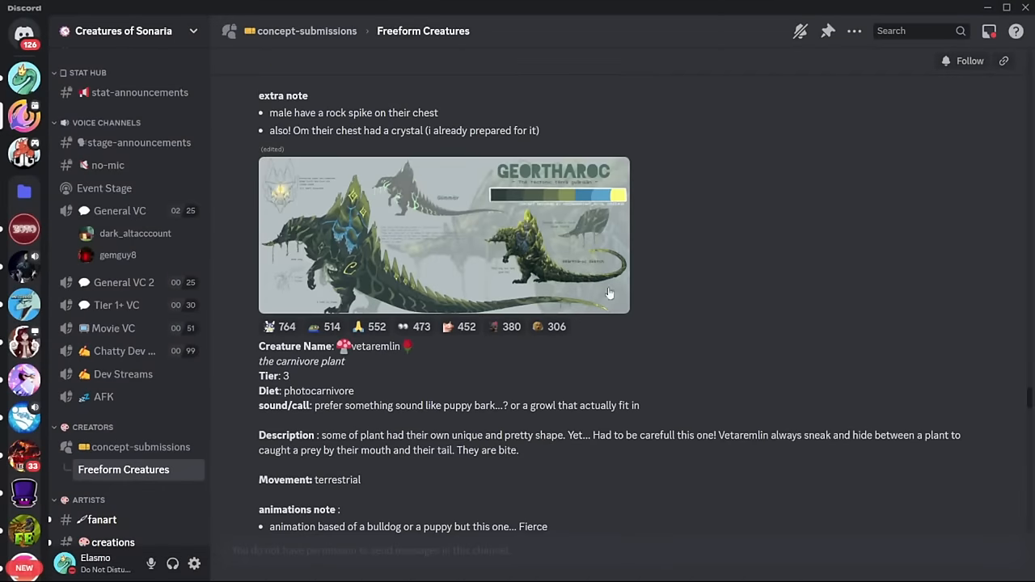
pyautogui.scroll(3)
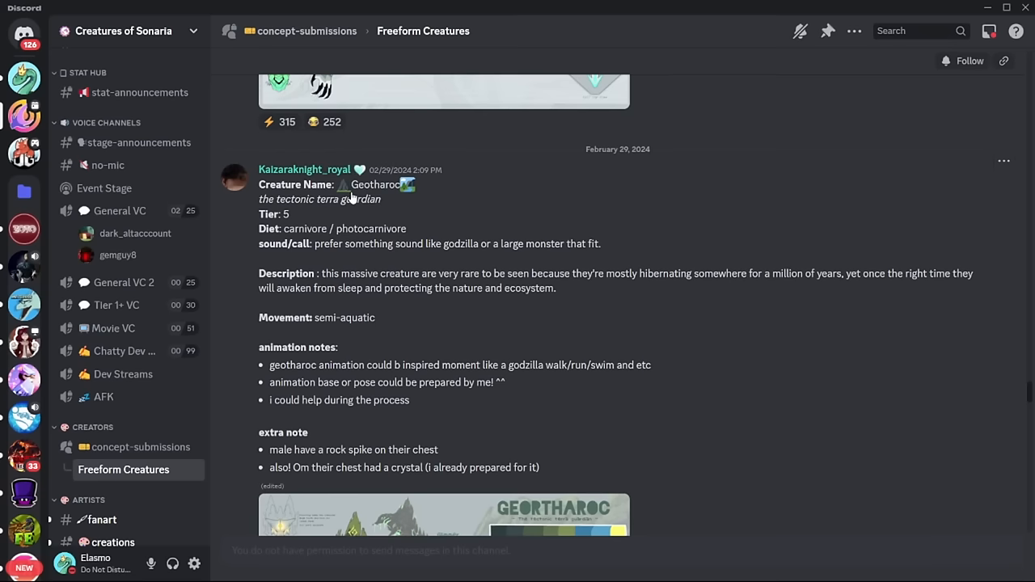
pyautogui.moveTo(299, 205)
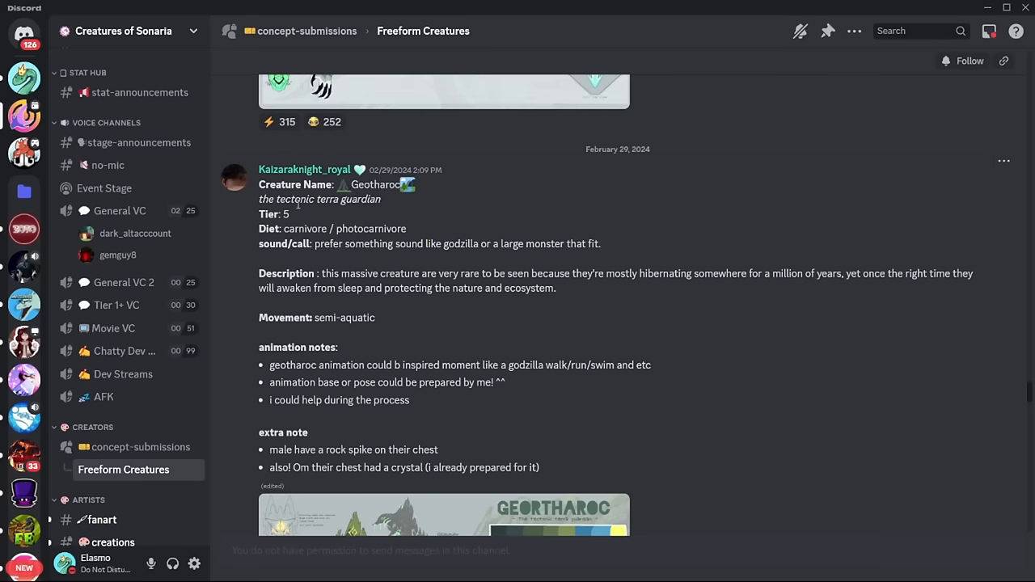
pyautogui.scroll(-3)
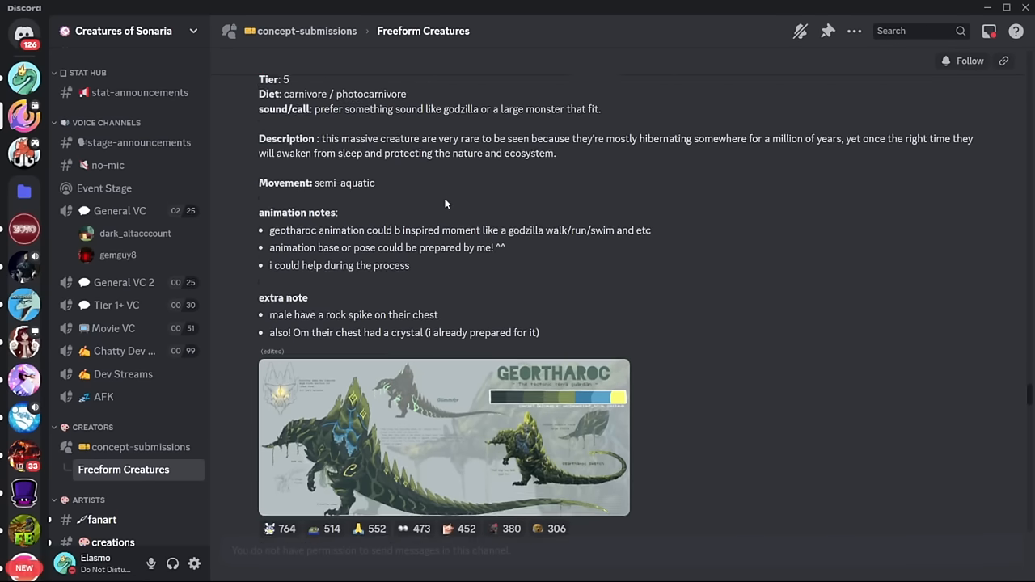
pyautogui.moveTo(483, 391)
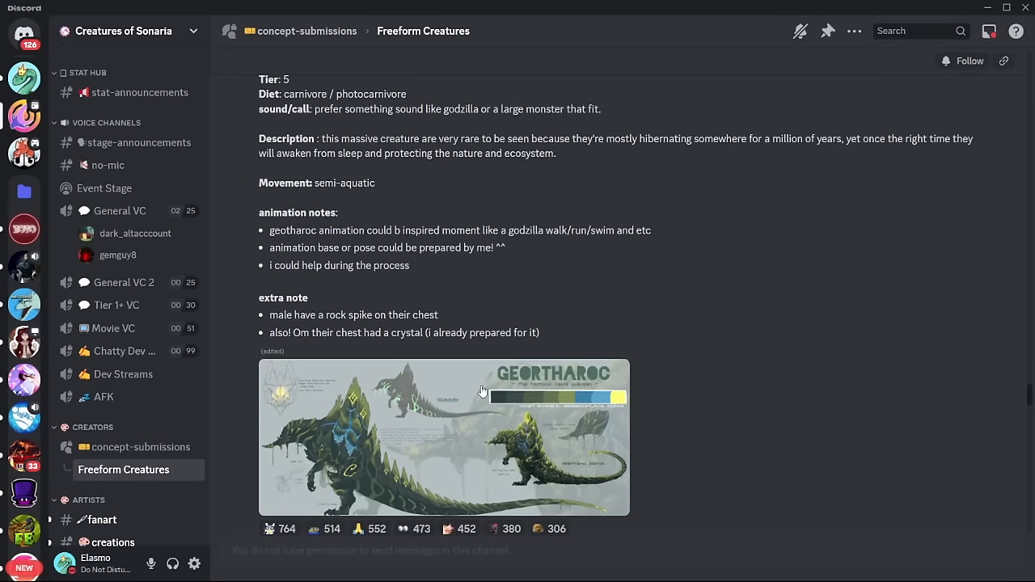
pyautogui.click(443, 436)
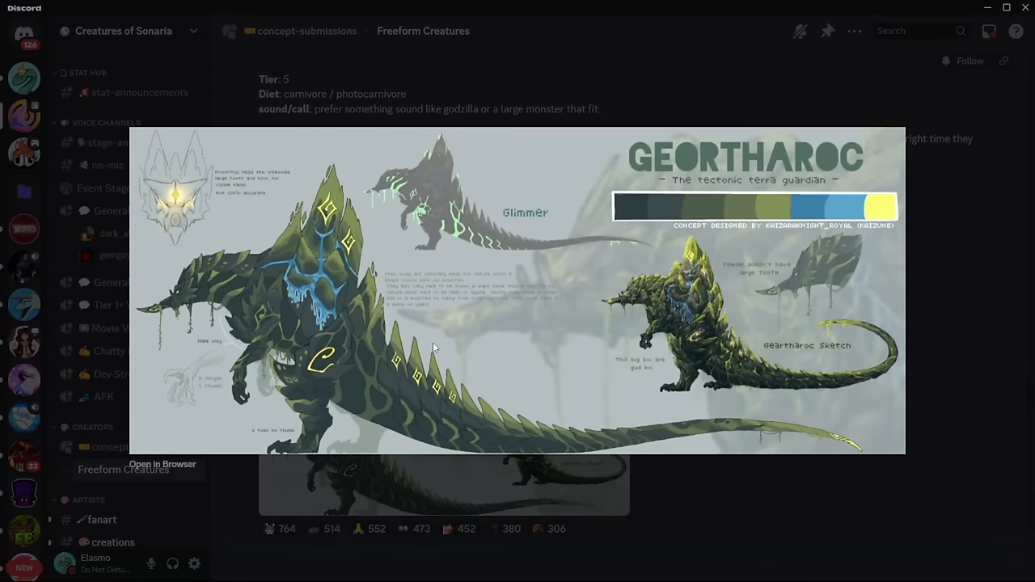
pyautogui.moveTo(437, 311)
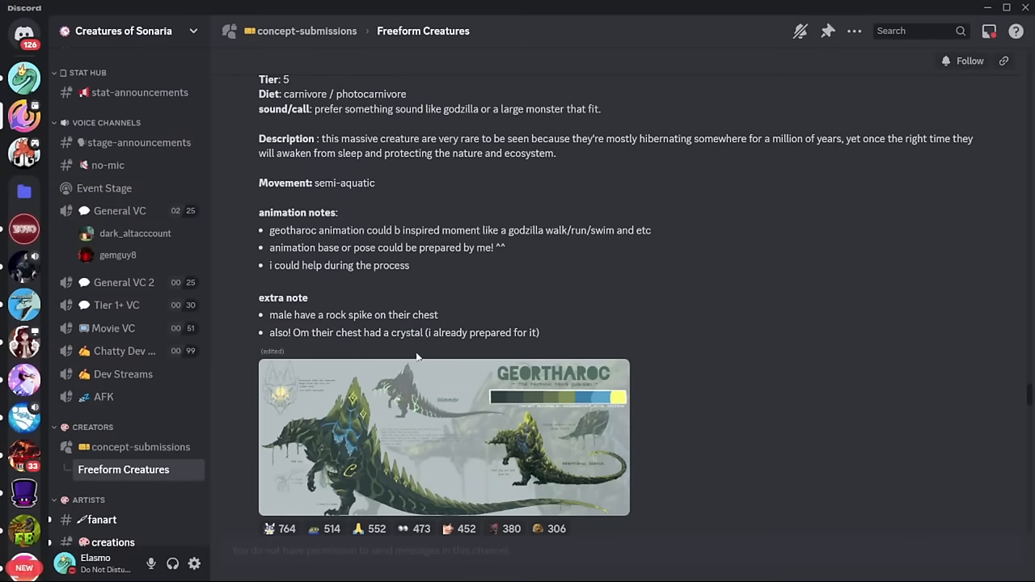
pyautogui.click(444, 437)
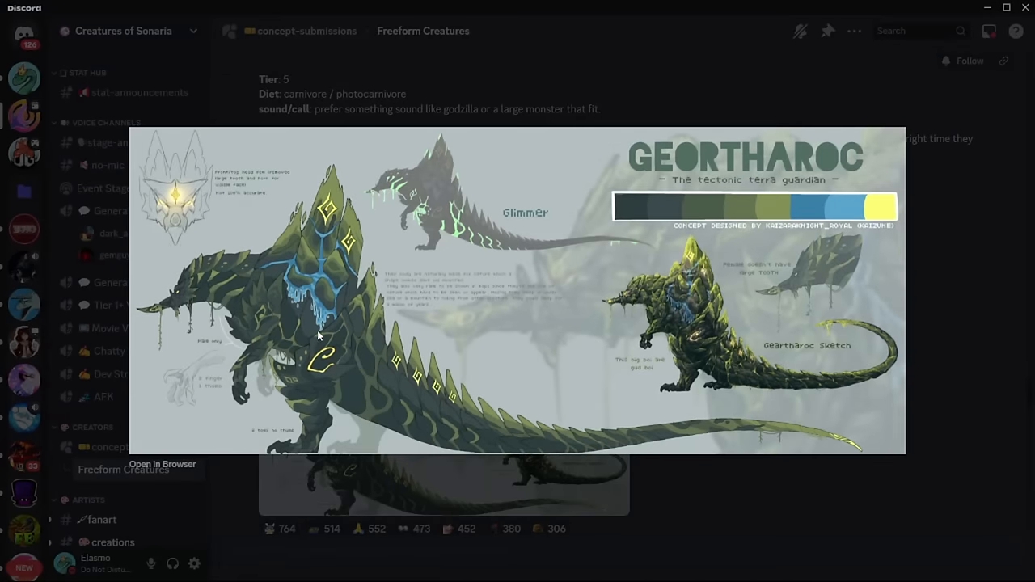
pyautogui.moveTo(364, 430)
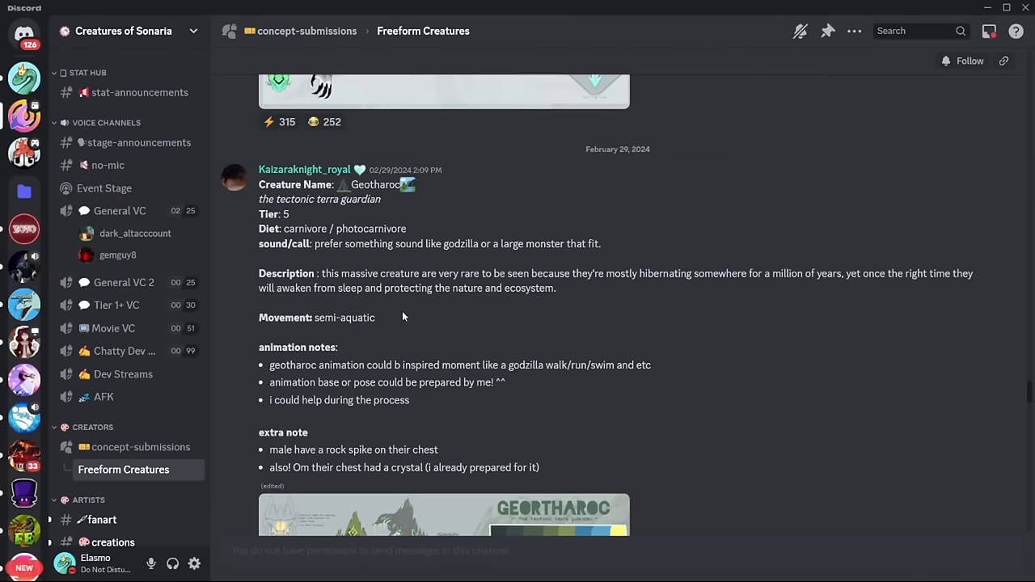
pyautogui.scroll(-3)
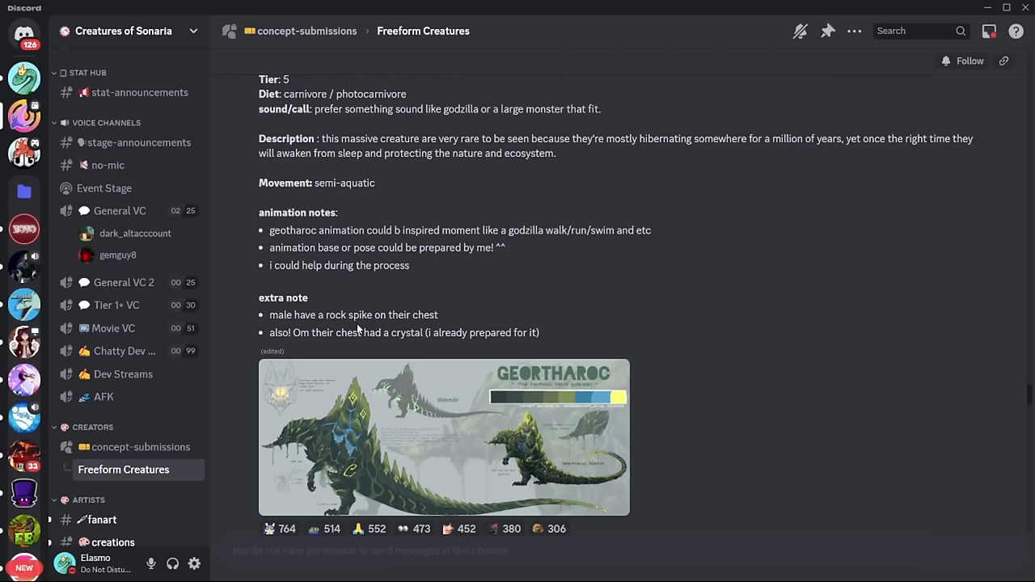
pyautogui.moveTo(396, 404)
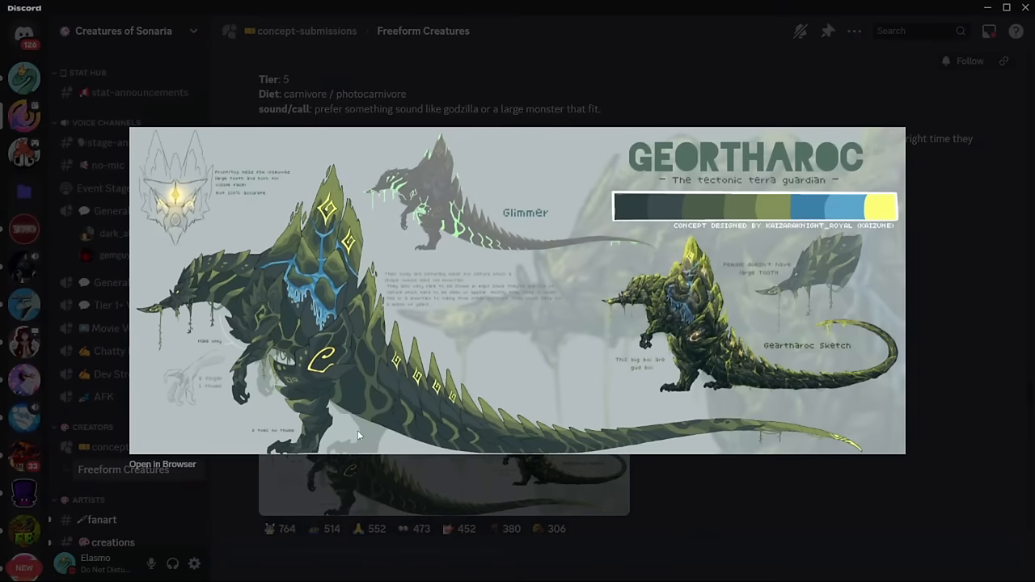
pyautogui.moveTo(420, 473)
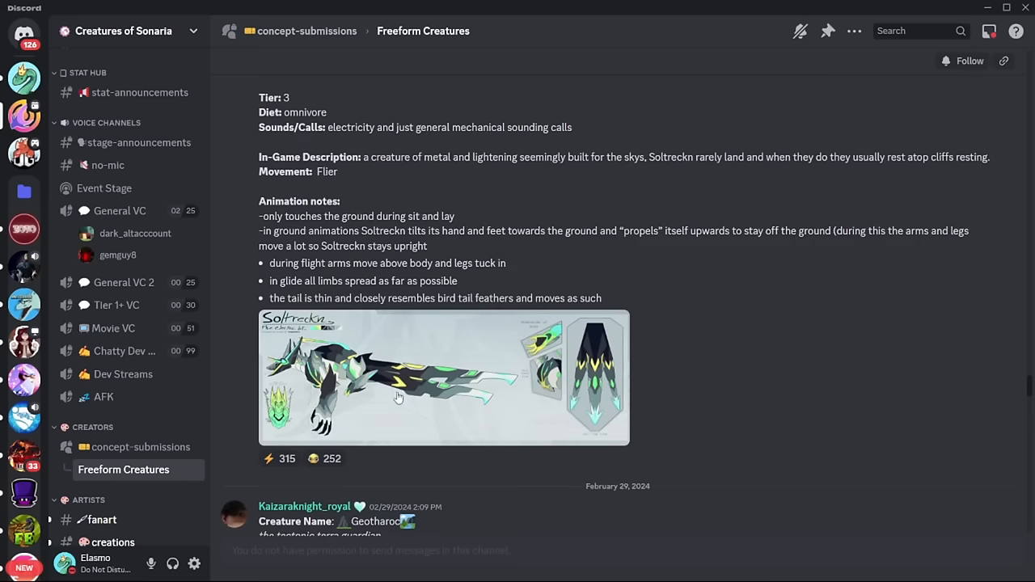
pyautogui.moveTo(503, 379)
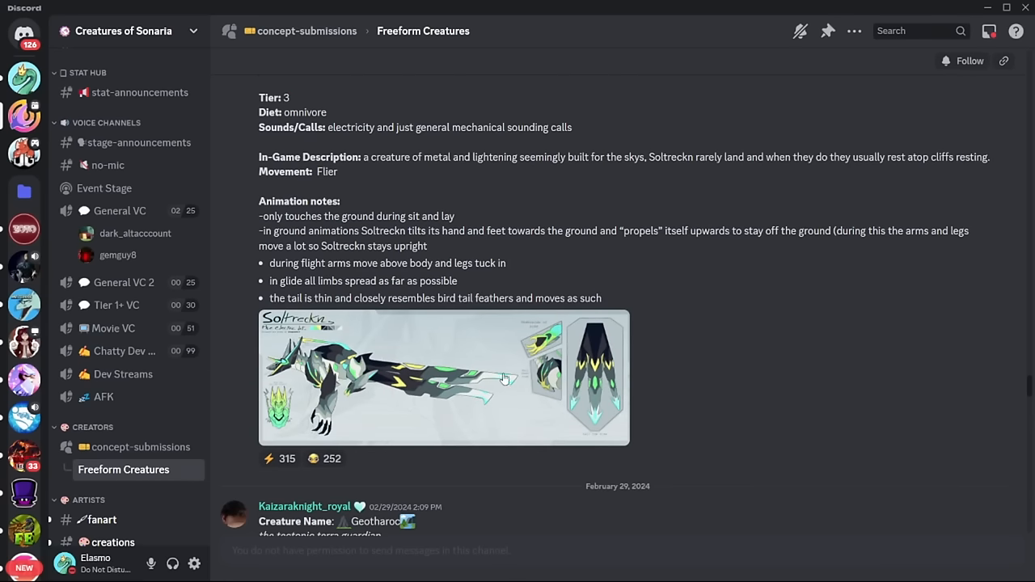
# - Scroll up to Soltreckn, enlarge its reference sheet, then close it
pyautogui.scroll(3)
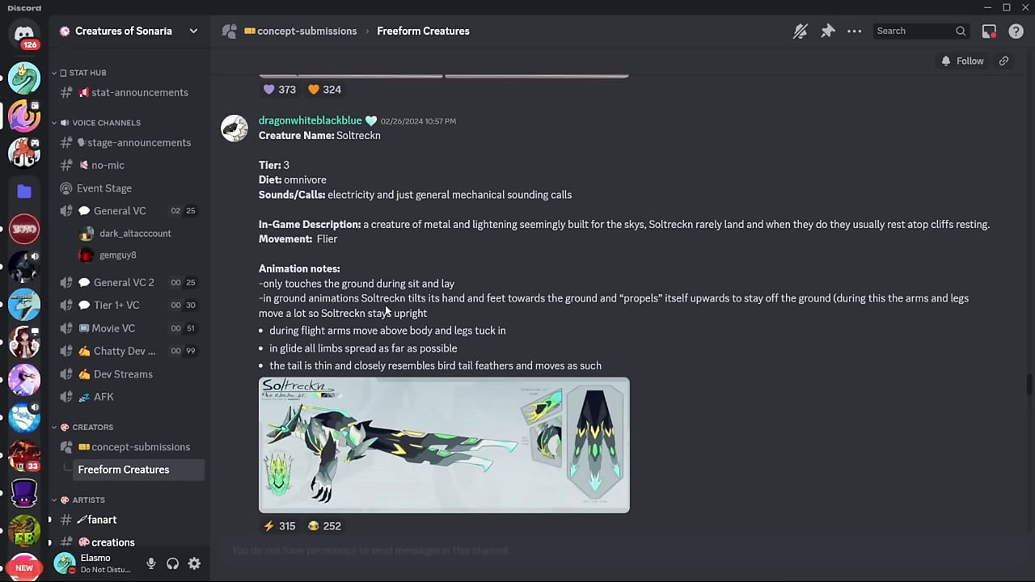
pyautogui.click(443, 445)
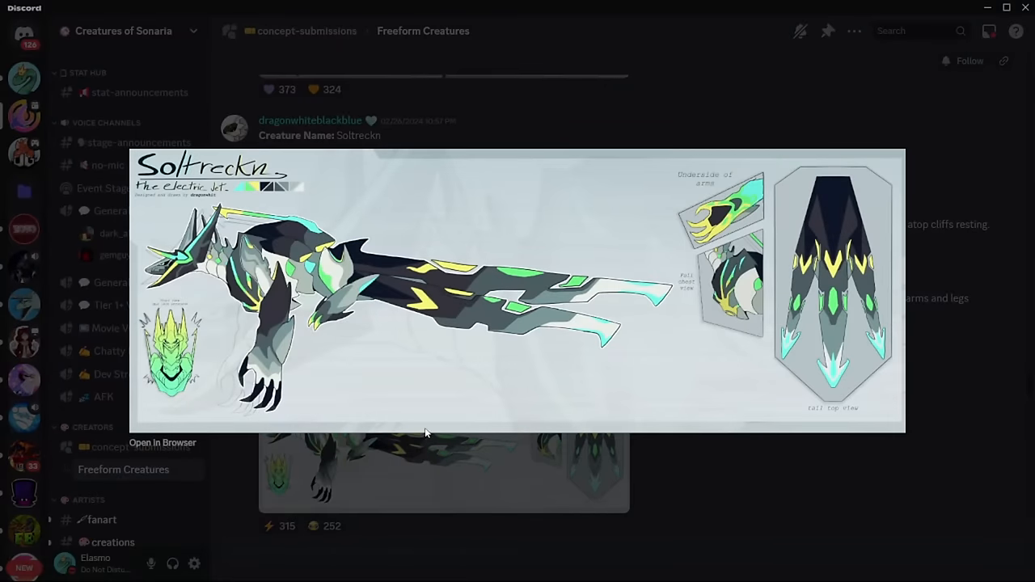
pyautogui.moveTo(509, 451)
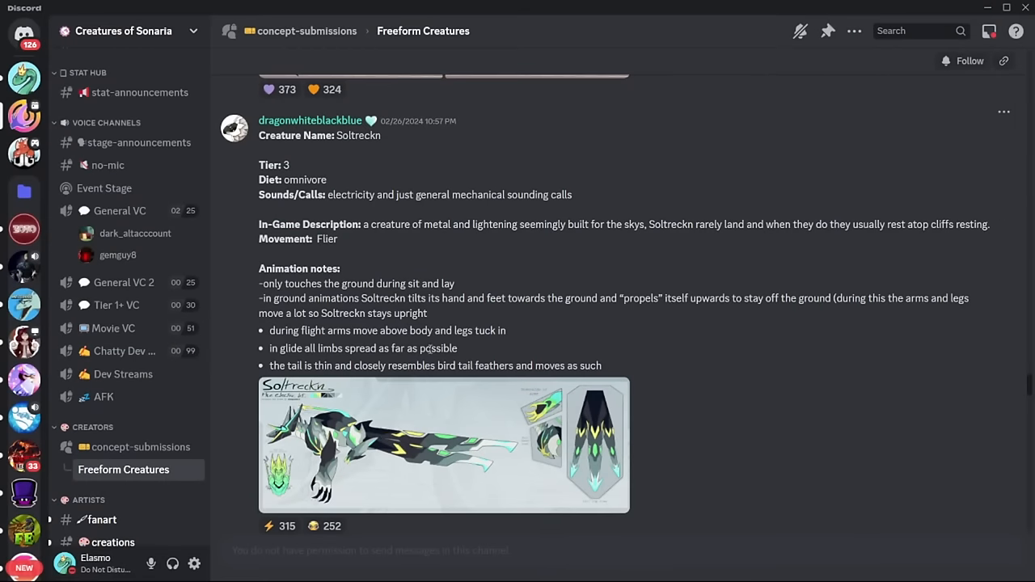
pyautogui.click(444, 444)
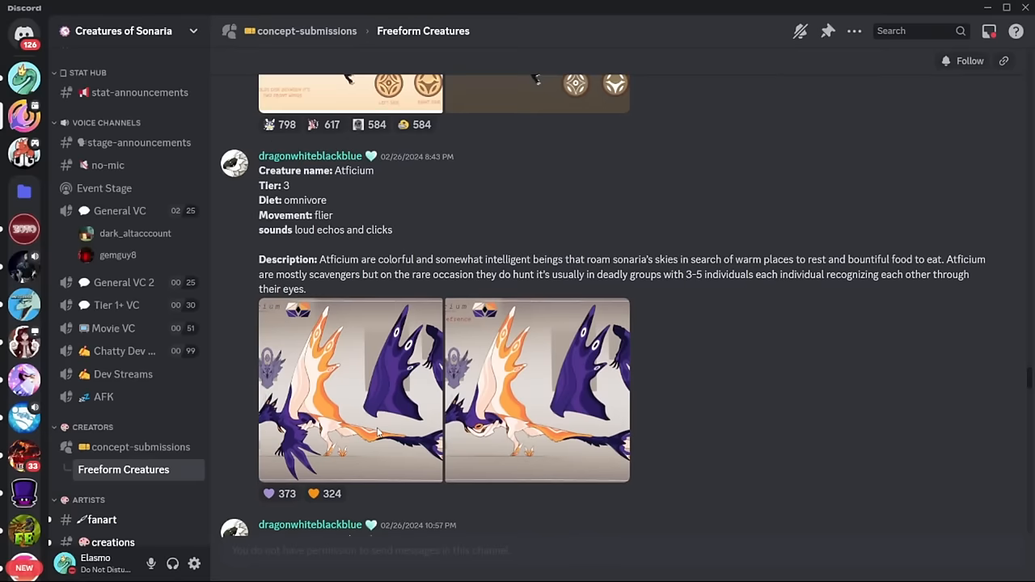
pyautogui.moveTo(341, 175)
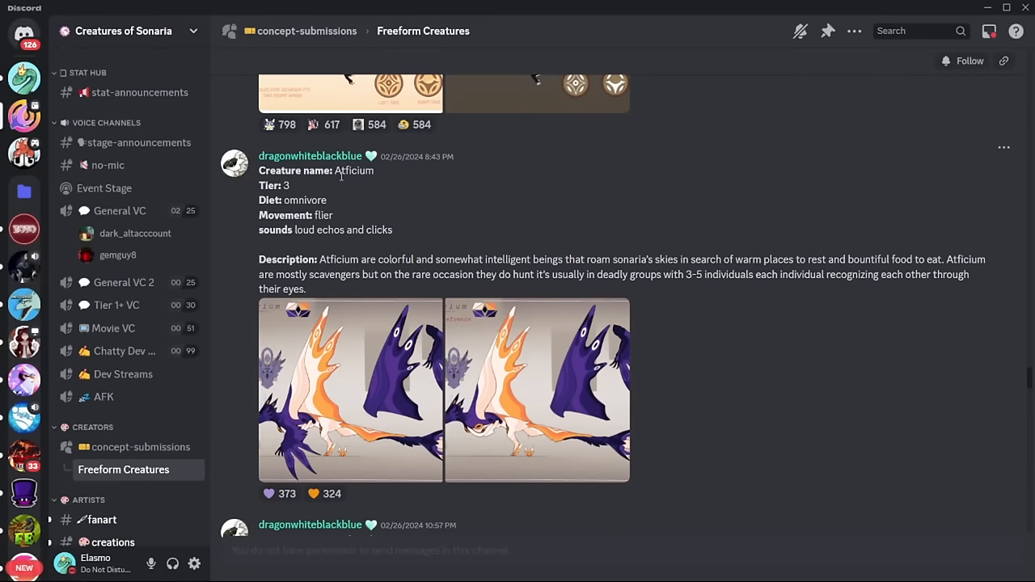
pyautogui.moveTo(327, 360)
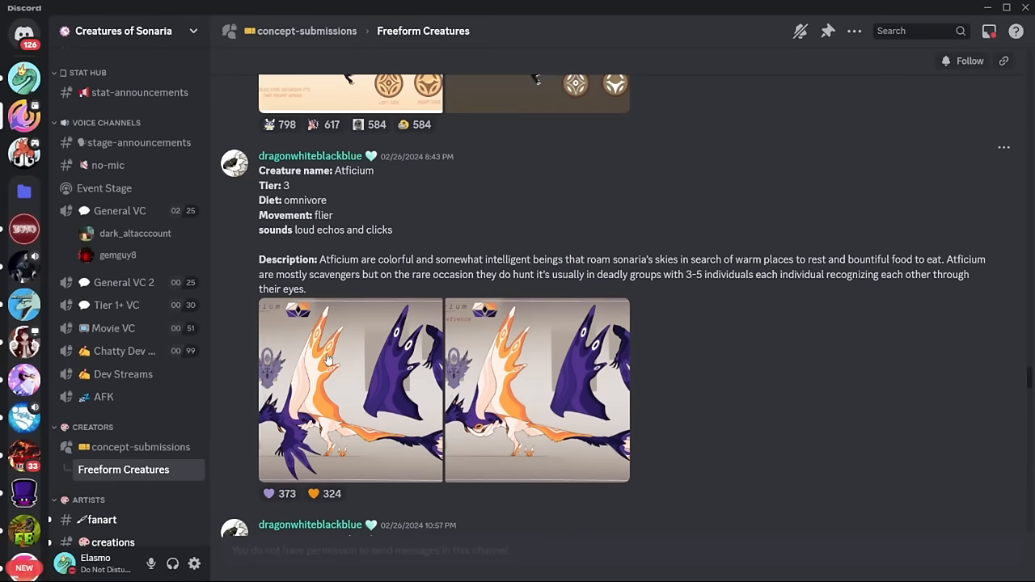
# - Enlarge the Atficium reference image, then close it with Escape
pyautogui.click(350, 391)
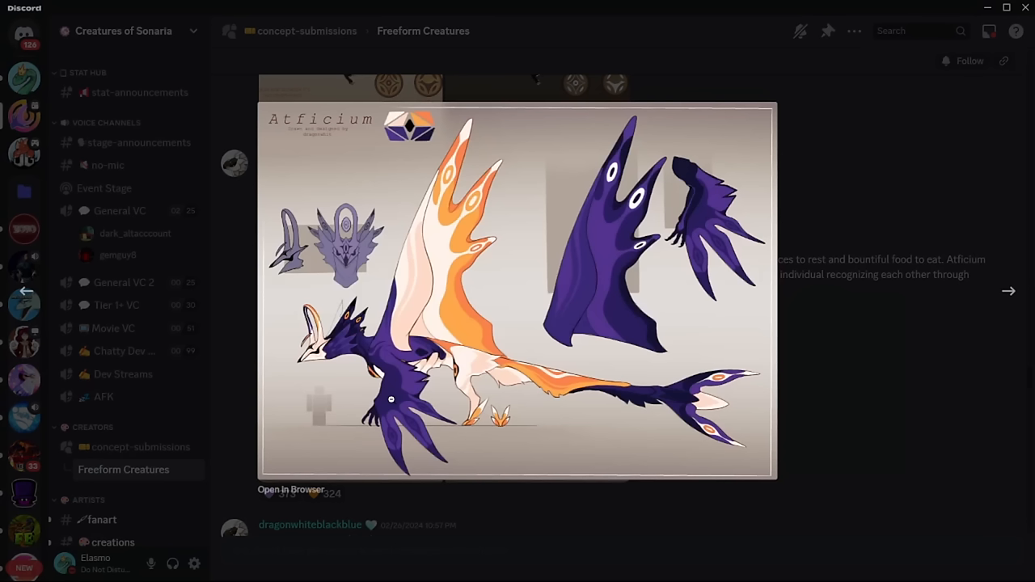
pyautogui.moveTo(478, 478)
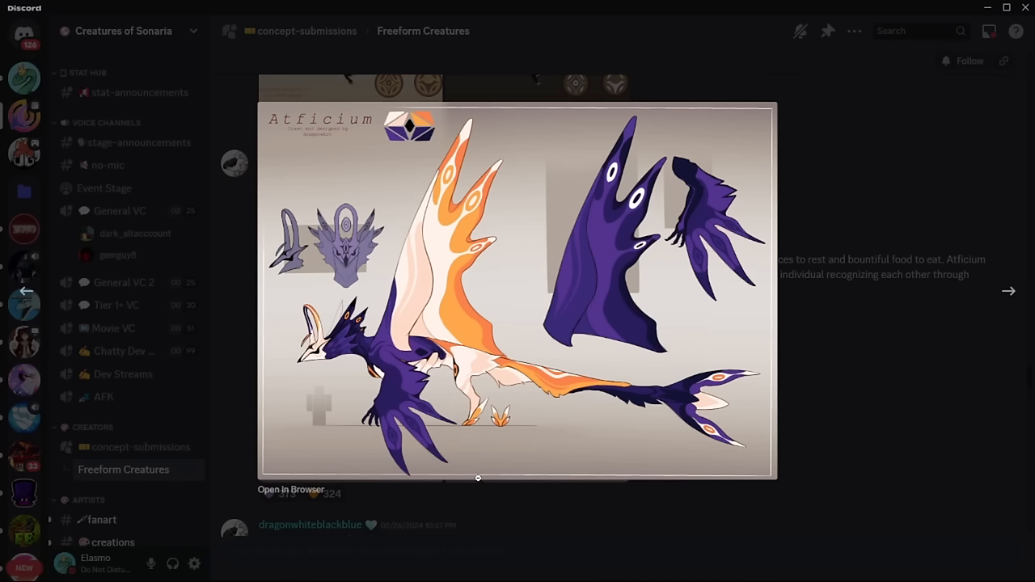
pyautogui.moveTo(806, 395)
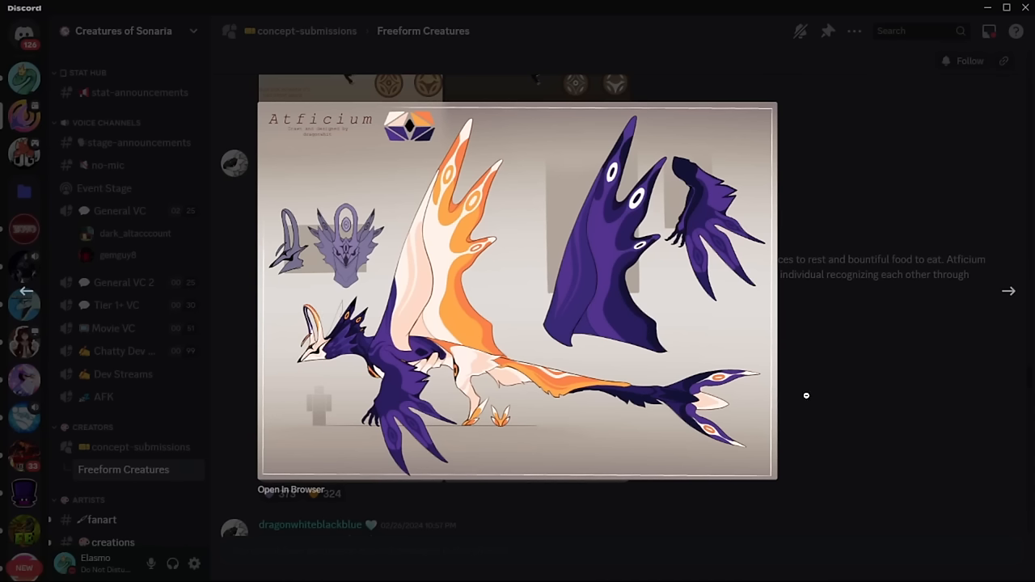
pyautogui.press('Escape')
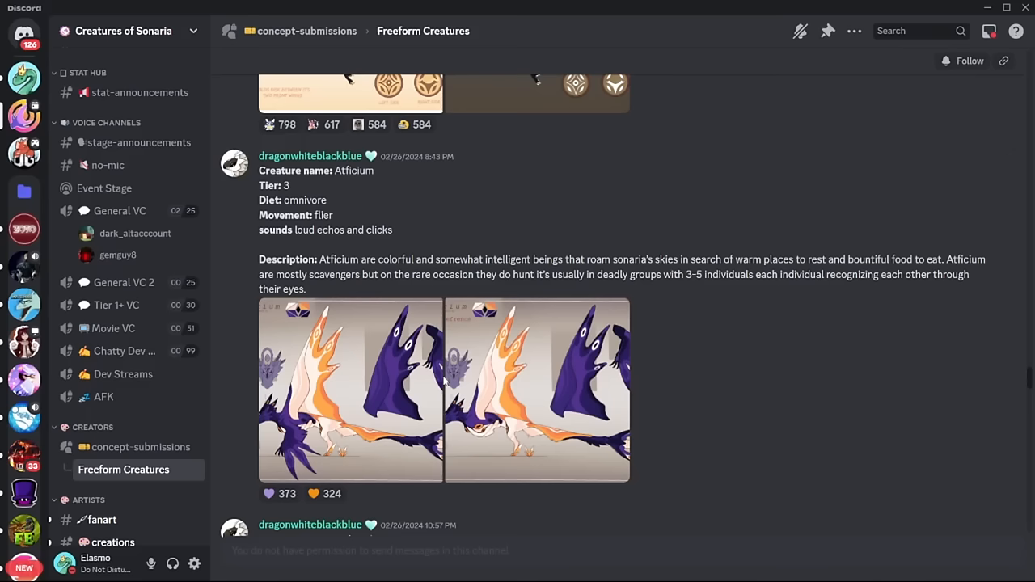
# - Open the Ouratum concept post's reference sheet enlarged in the image viewer
pyautogui.scroll(3)
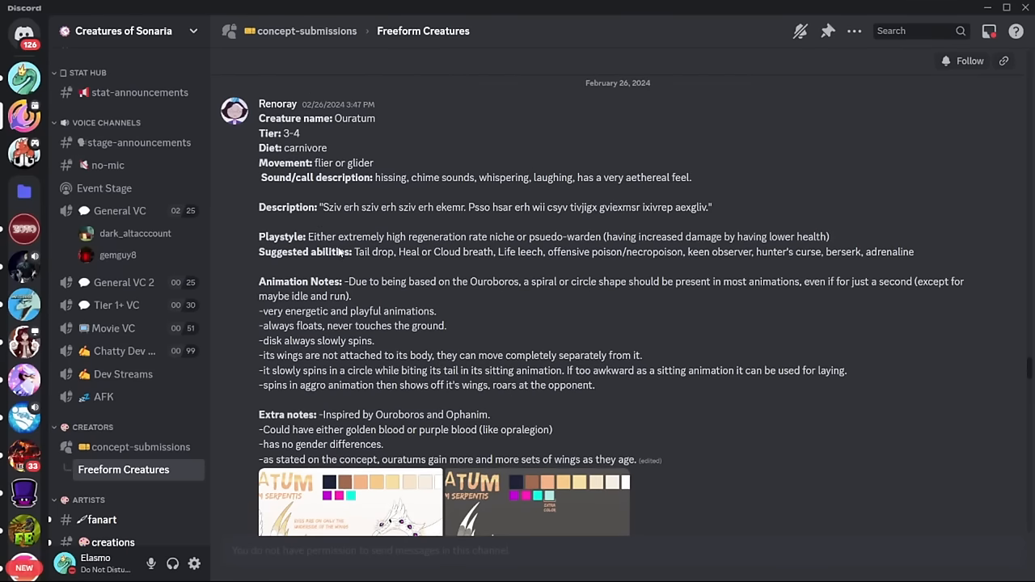
pyautogui.scroll(-3)
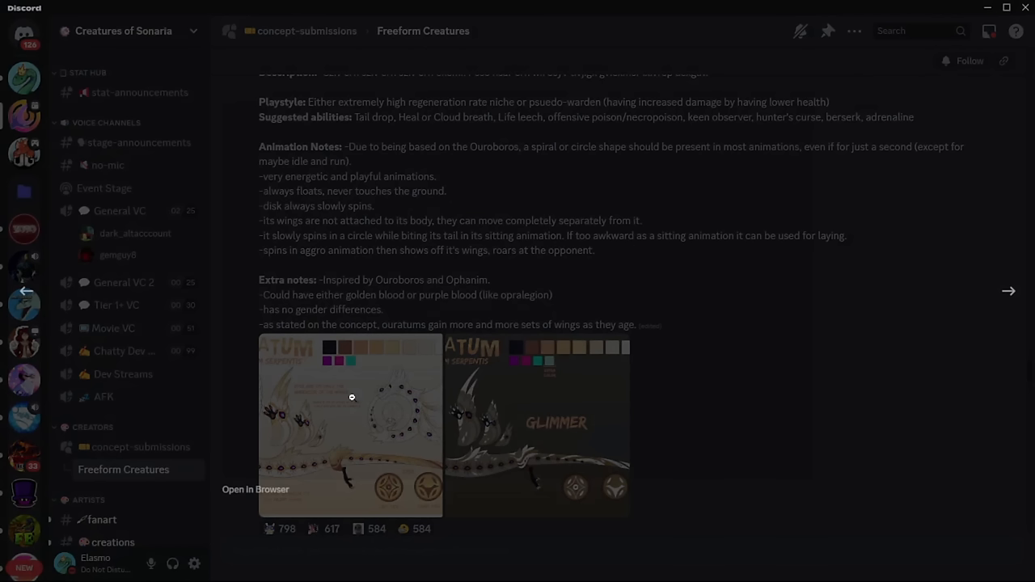
pyautogui.click(351, 424)
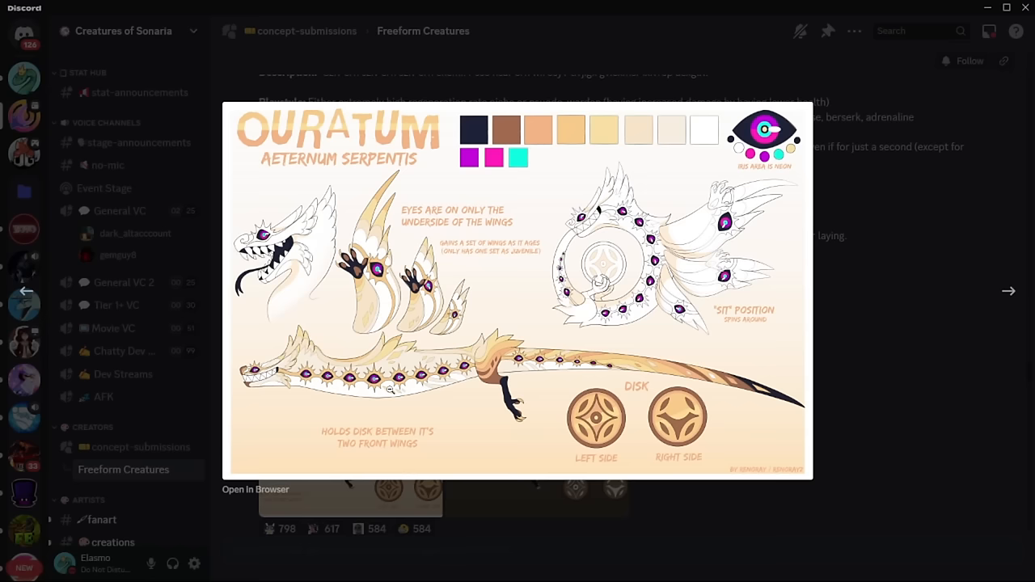
pyautogui.moveTo(505, 395)
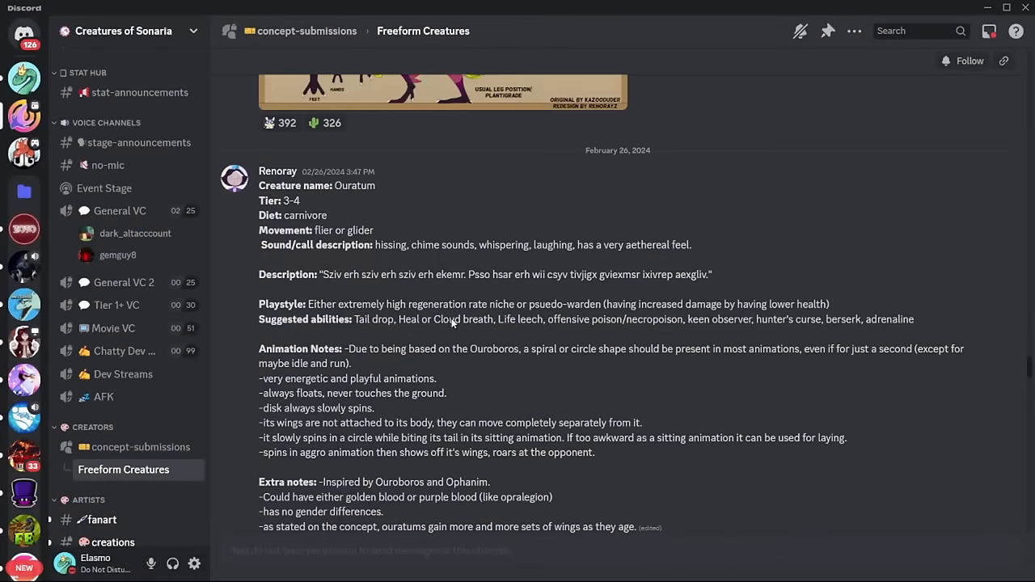
# - Close the viewer, then enlarge the Ouratum reference sheet a second time
pyautogui.scroll(-3)
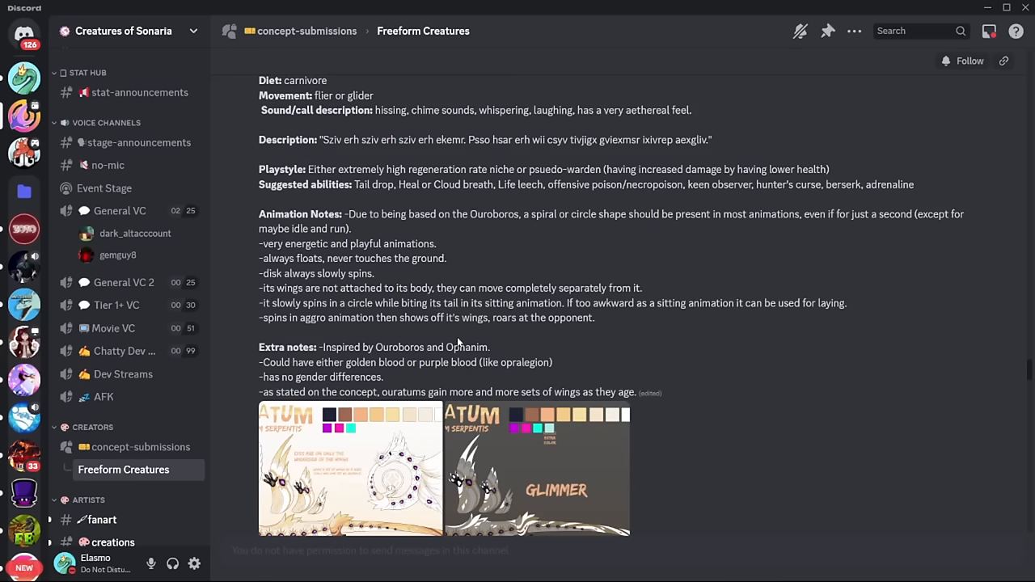
pyautogui.click(351, 467)
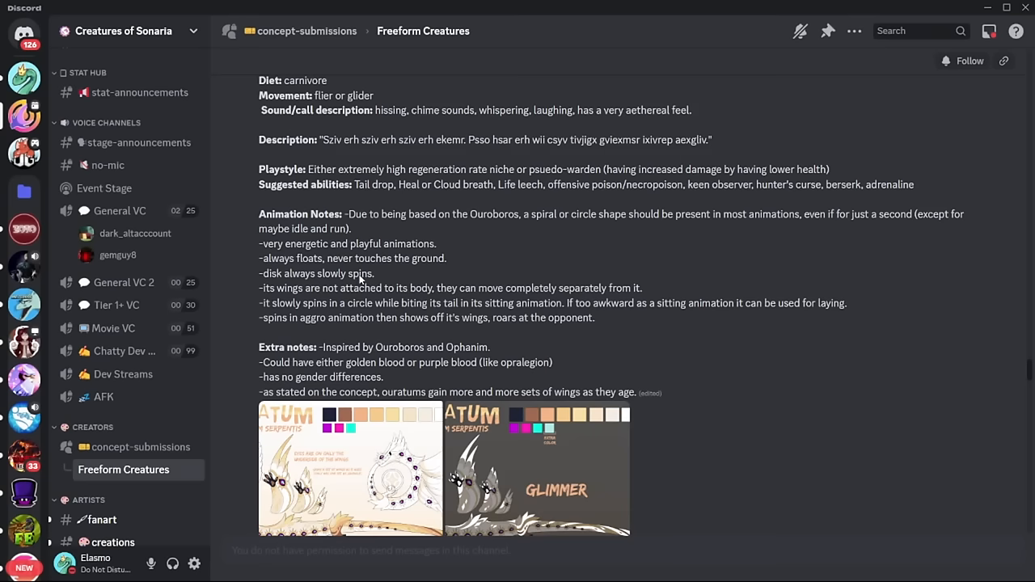
pyautogui.scroll(-3)
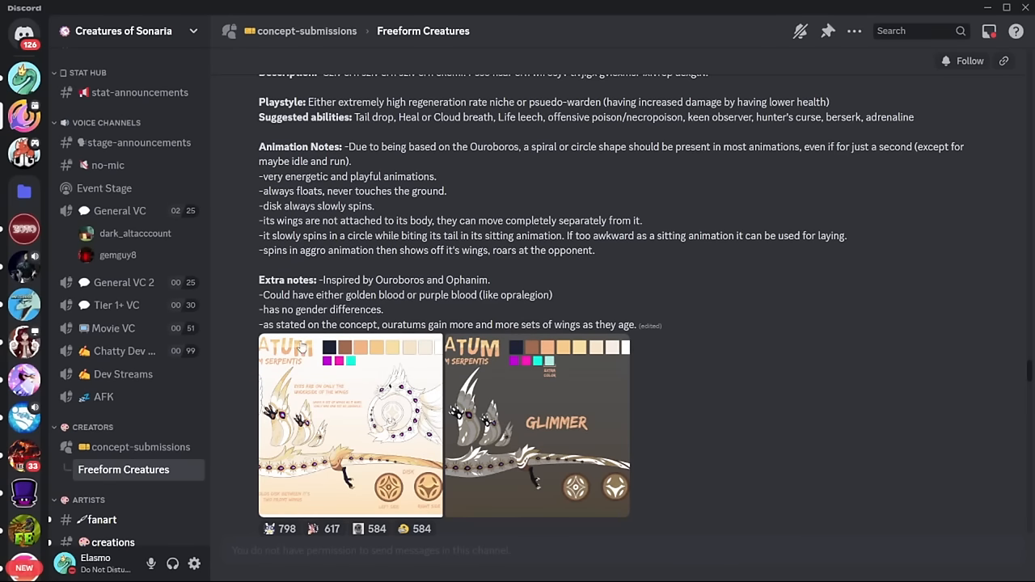
pyautogui.click(349, 424)
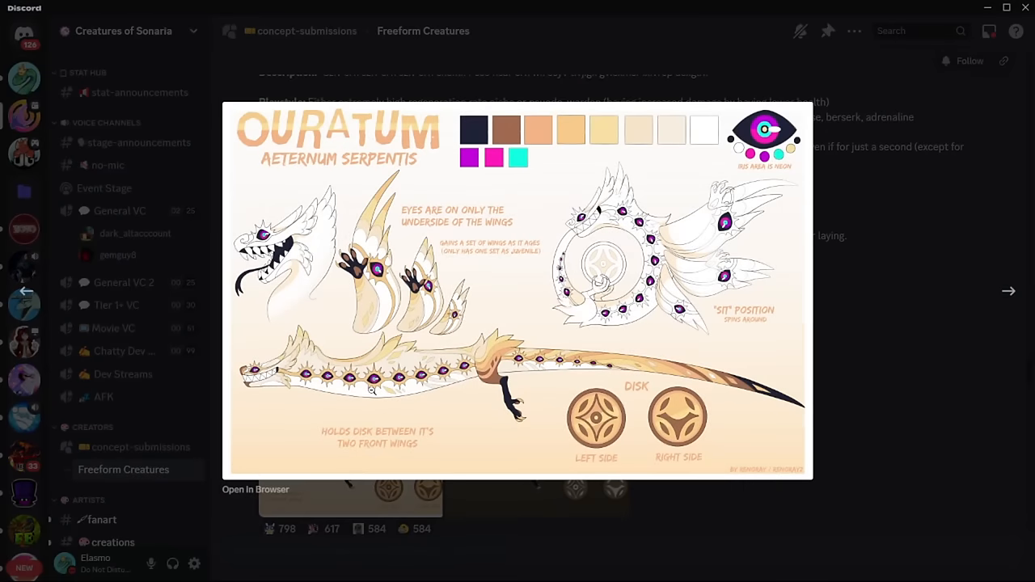
pyautogui.moveTo(828, 307)
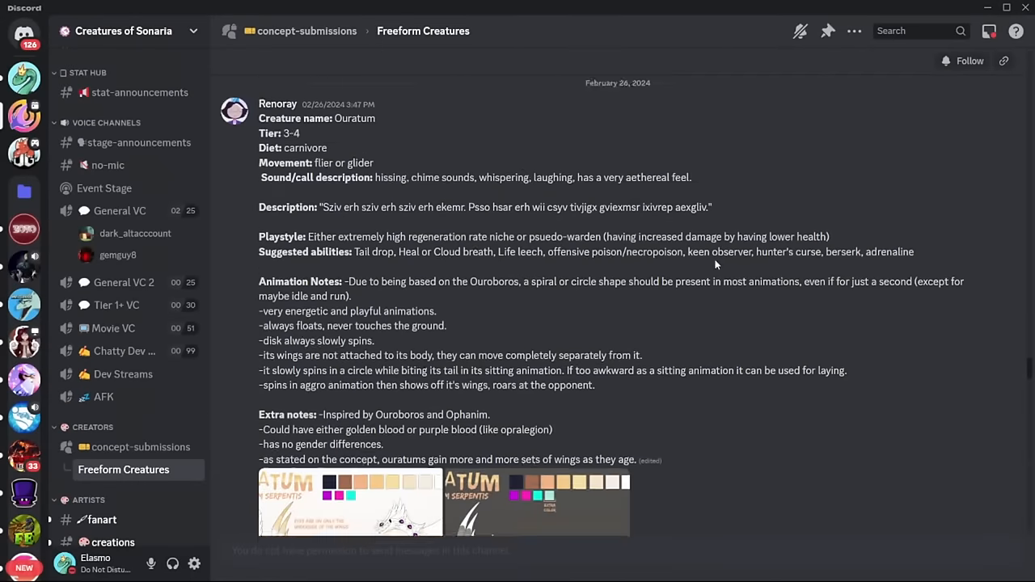
# - Read the Cantapodi redesign post and enlarge its reference sheet in the viewer
pyautogui.scroll(3)
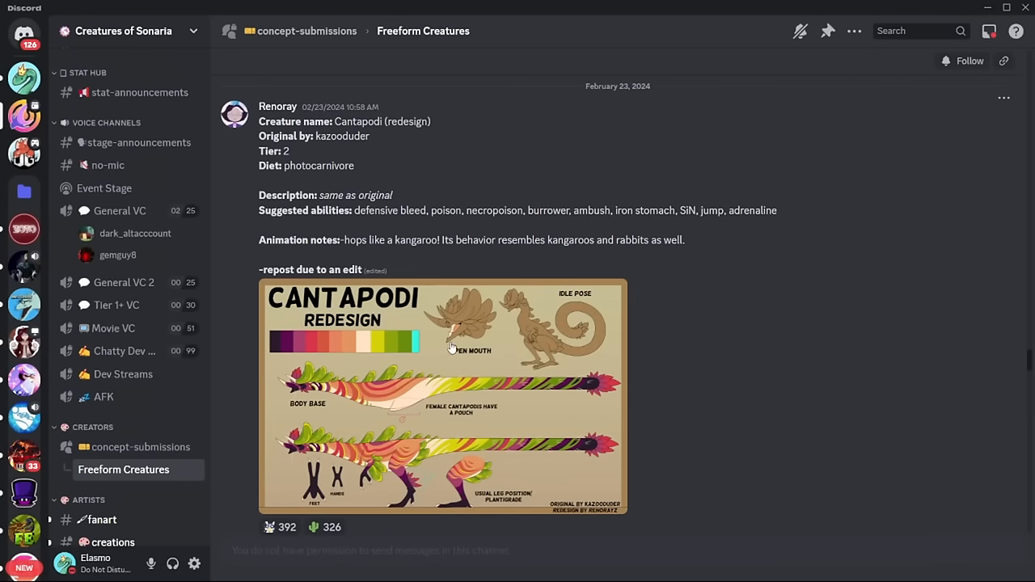
pyautogui.moveTo(444, 351)
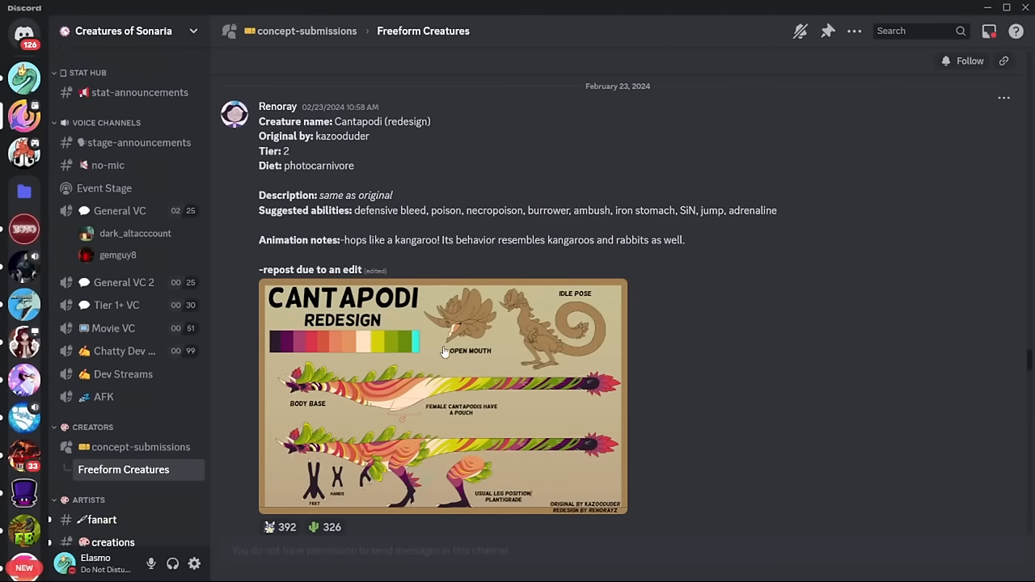
pyautogui.moveTo(548, 335)
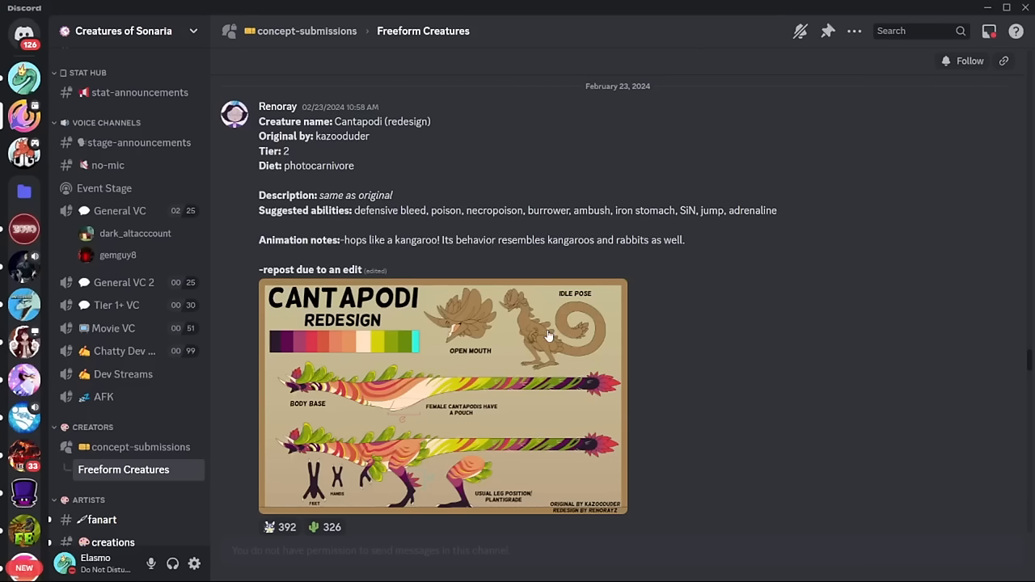
pyautogui.moveTo(542, 328)
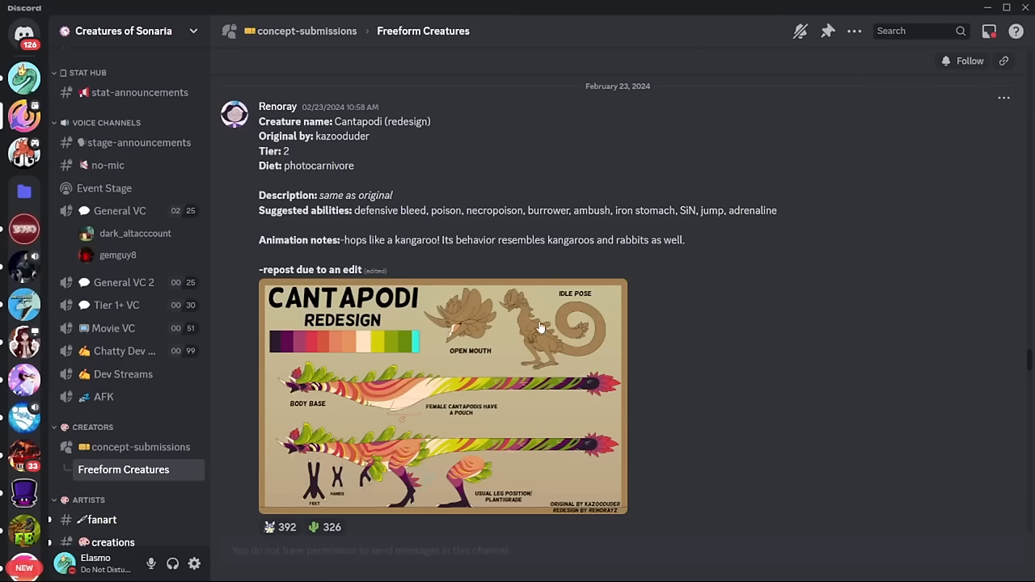
pyautogui.moveTo(503, 329)
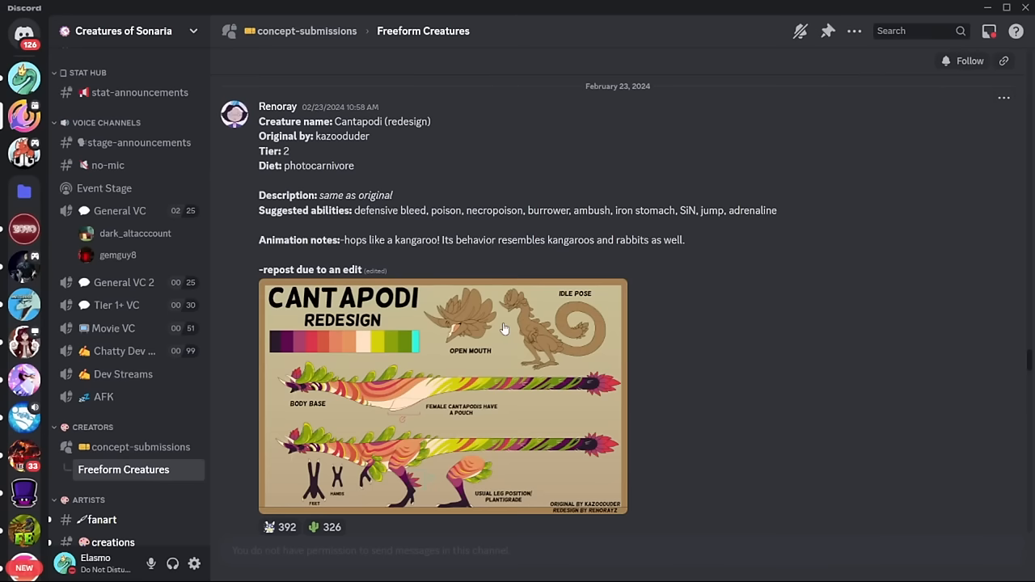
pyautogui.click(442, 396)
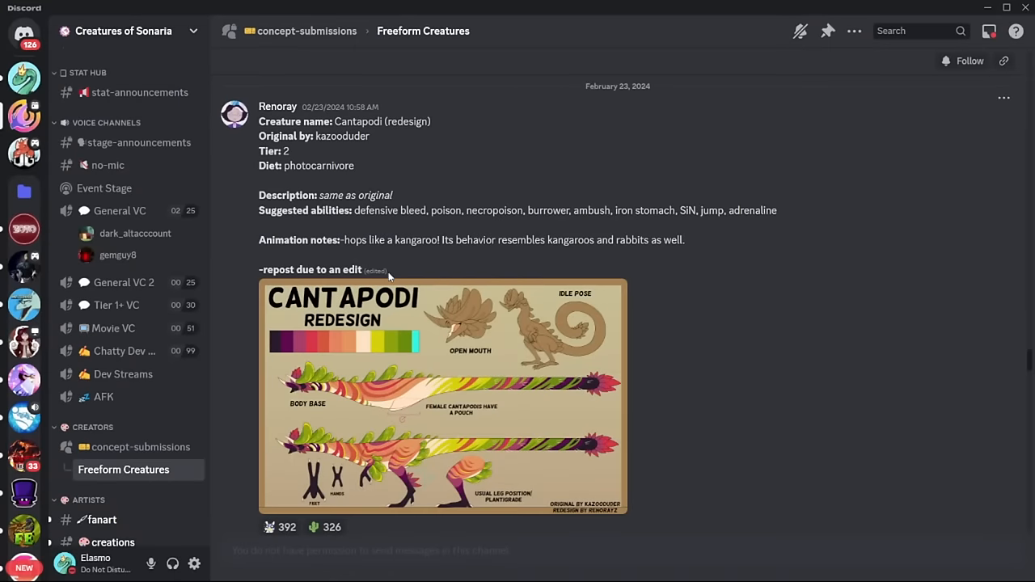
pyautogui.moveTo(454, 234)
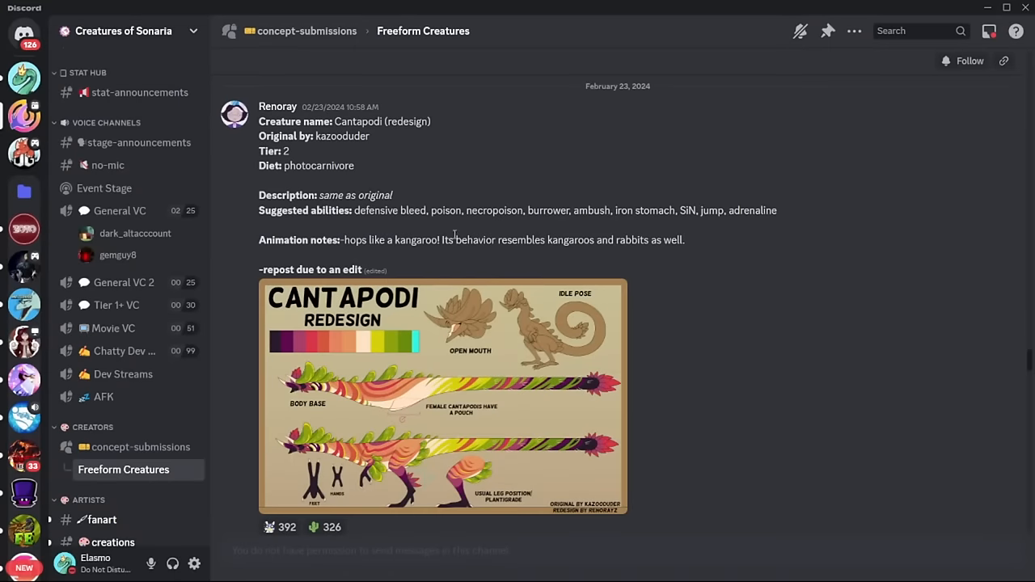
pyautogui.scroll(-3)
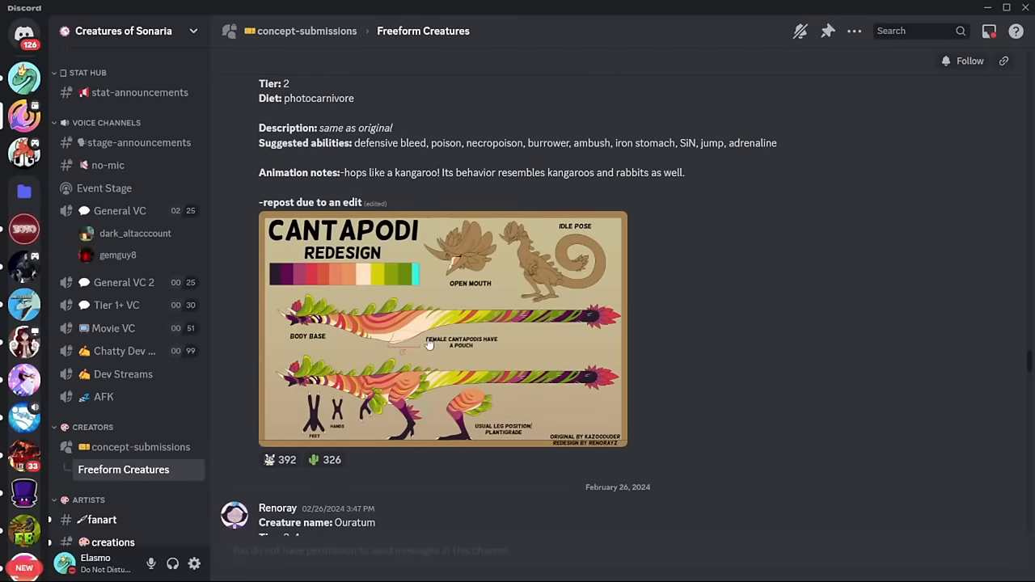
pyautogui.click(443, 330)
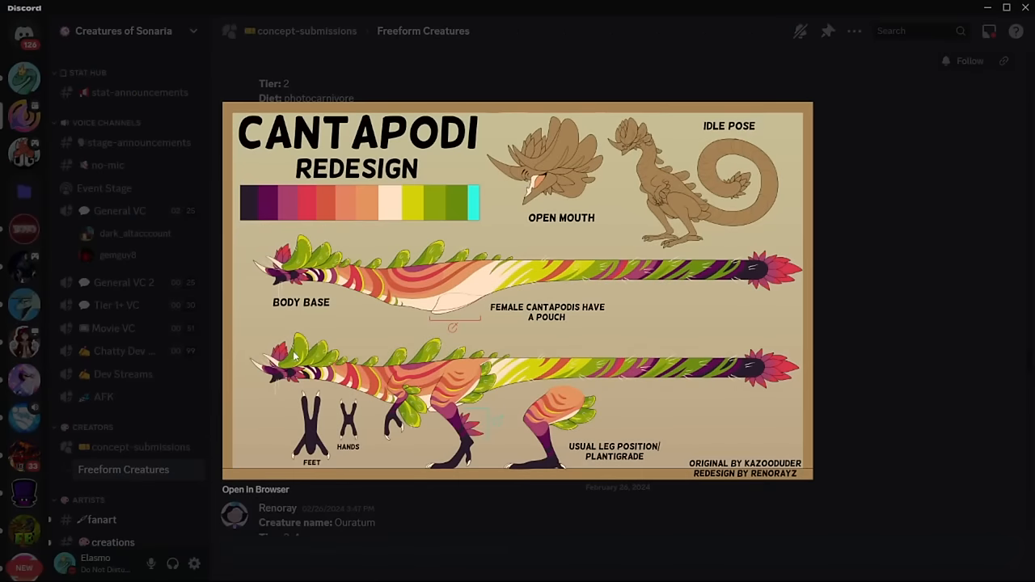
pyautogui.moveTo(828, 308)
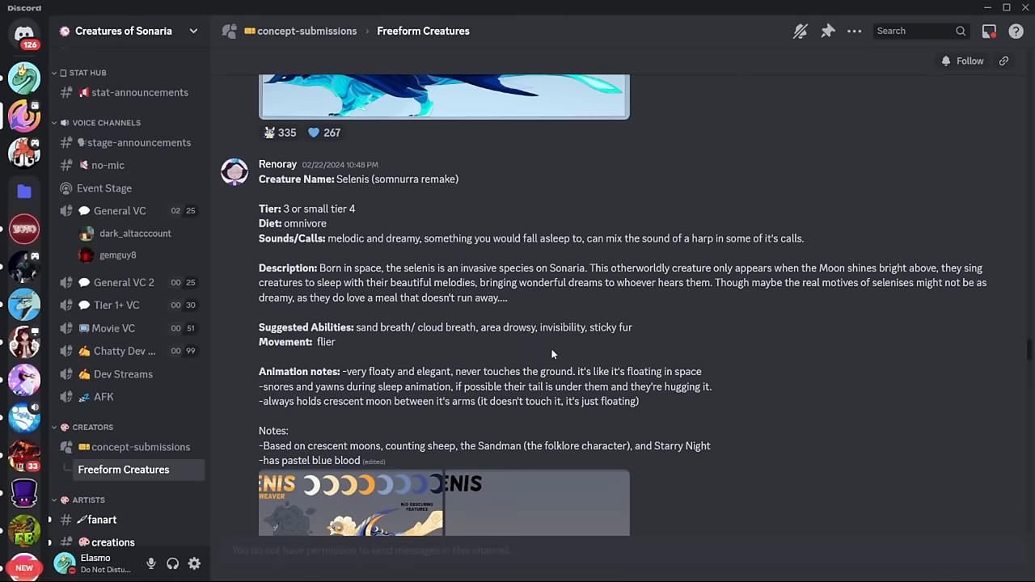
# - Enlarge the Selenis dream weaver reference sheet, then close it and scroll toward Radcae
pyautogui.scroll(-3)
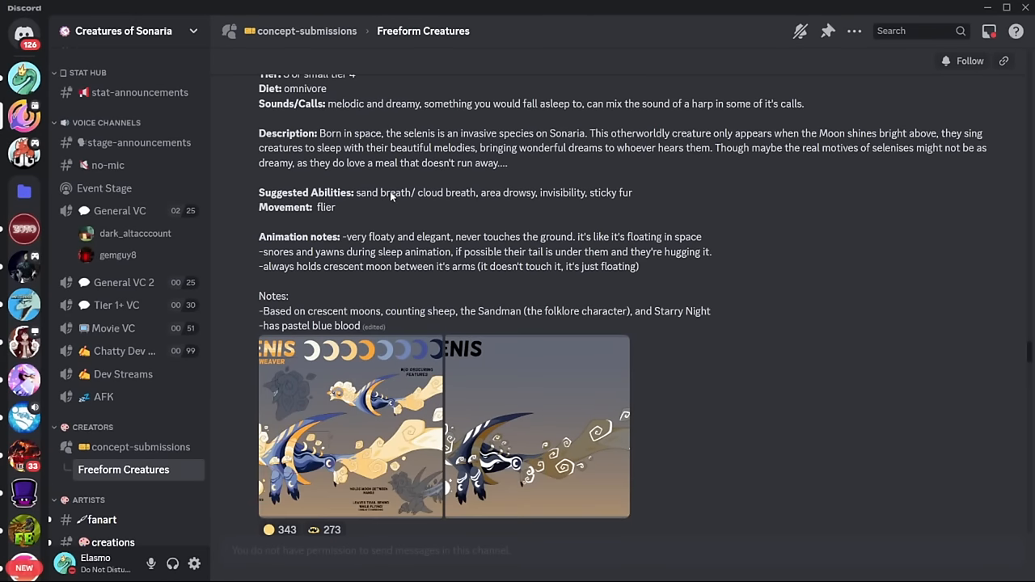
pyautogui.scroll(-3)
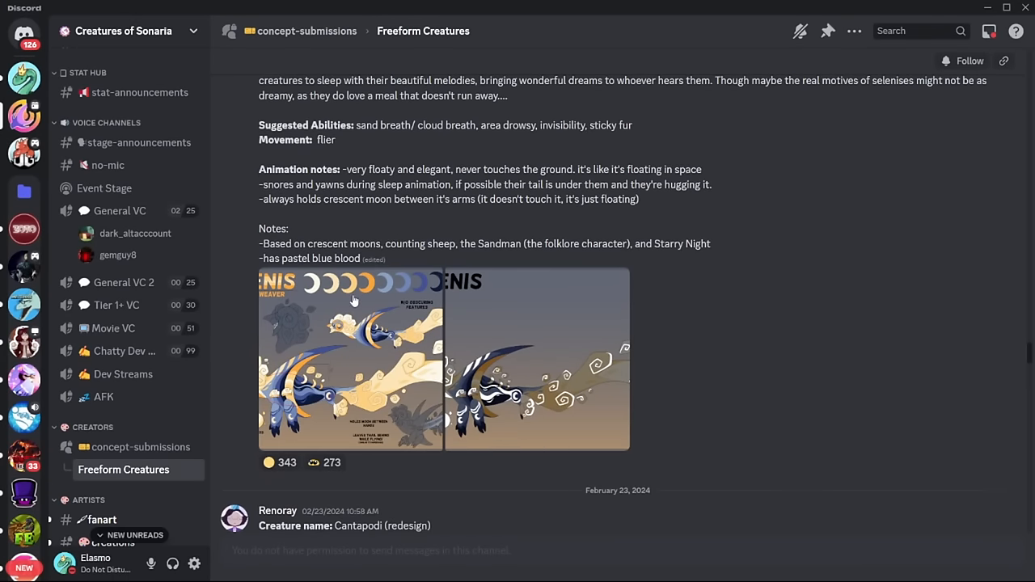
pyautogui.click(443, 360)
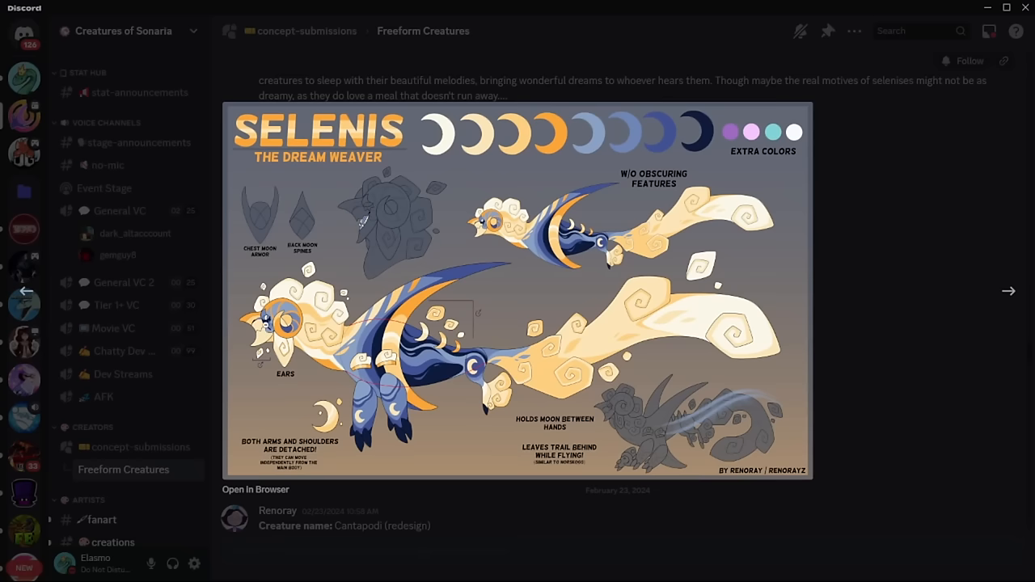
pyautogui.moveTo(764, 314)
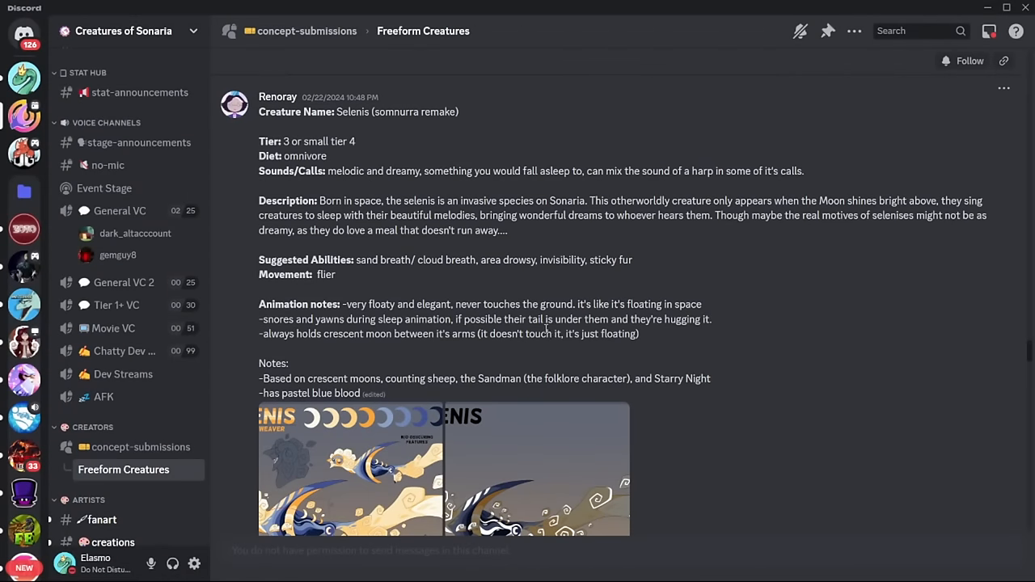
pyautogui.scroll(-3)
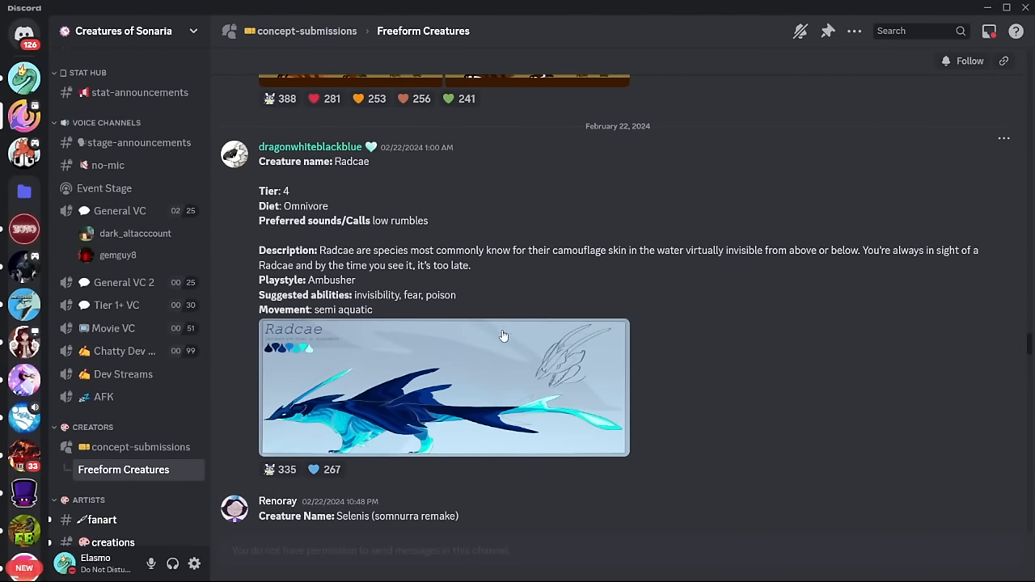
# - Enlarge the Radcae reference image, close the viewer, and scroll the thread
pyautogui.click(444, 387)
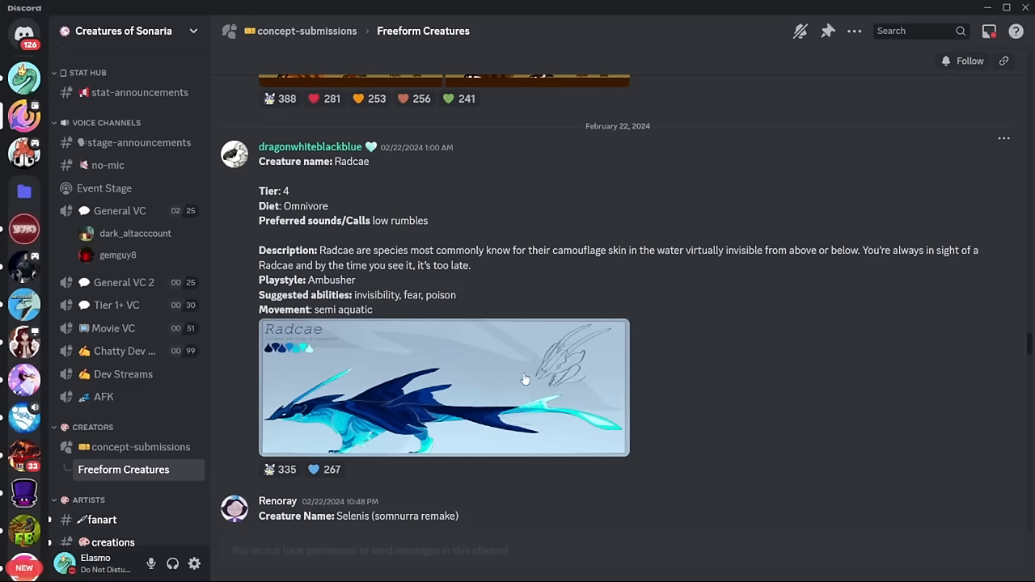
pyautogui.click(443, 387)
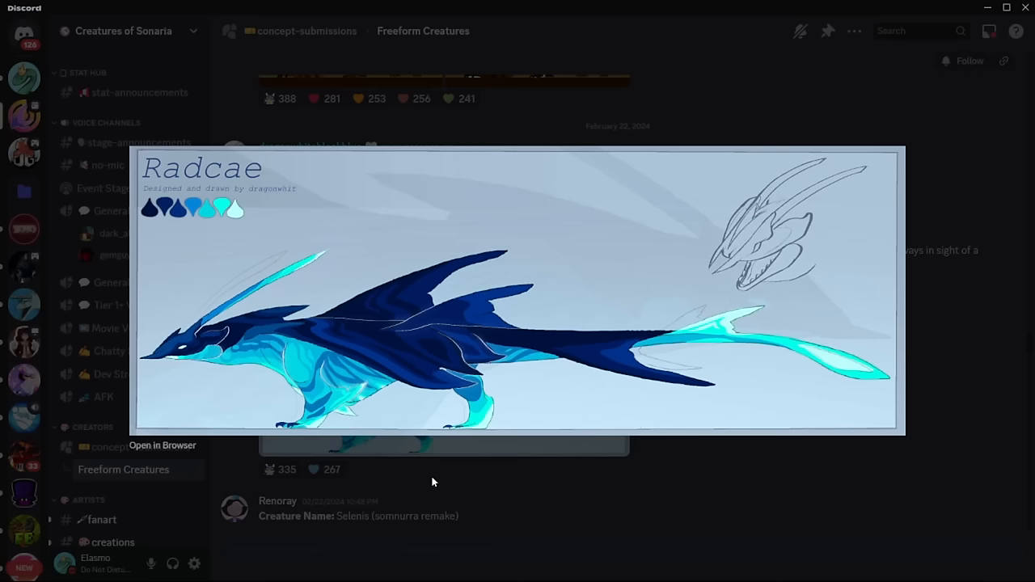
pyautogui.moveTo(303, 453)
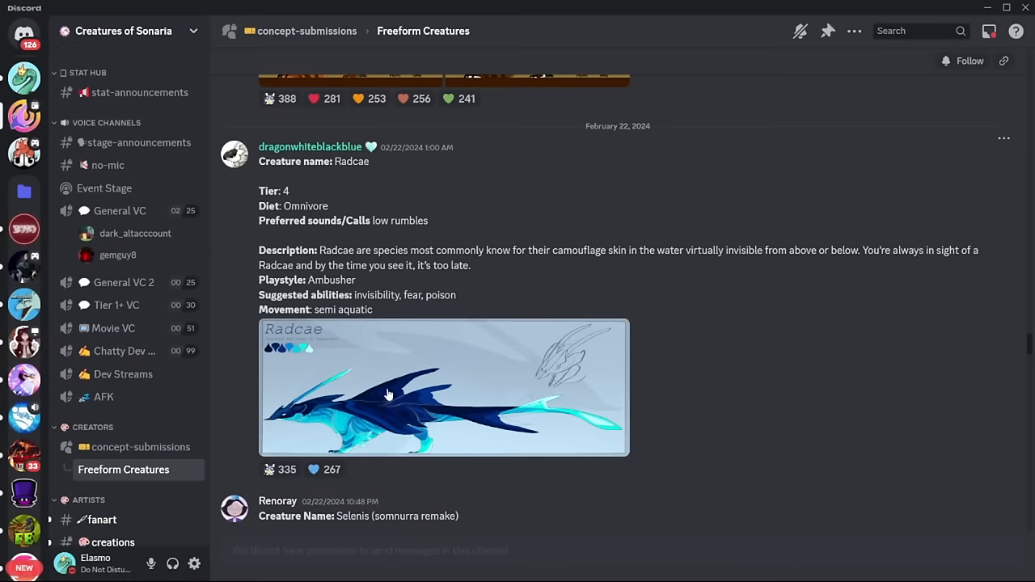
pyautogui.moveTo(449, 406)
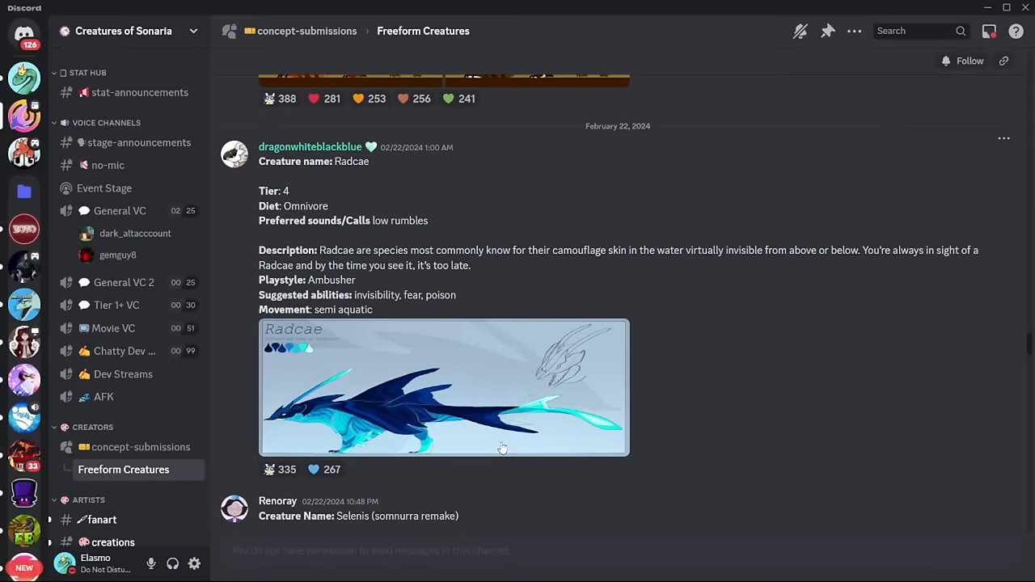
pyautogui.click(445, 388)
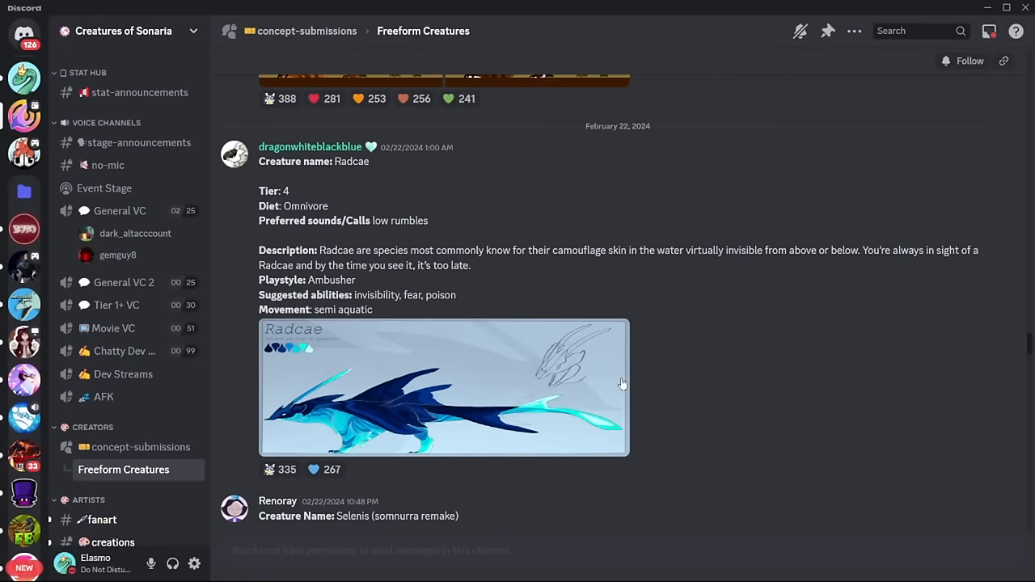
pyautogui.click(444, 387)
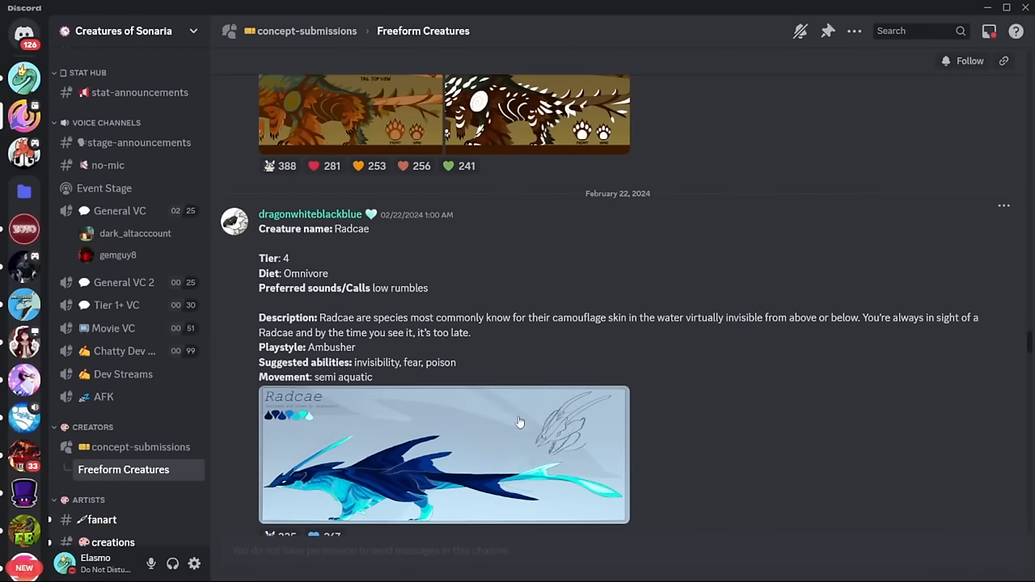
pyautogui.scroll(-3)
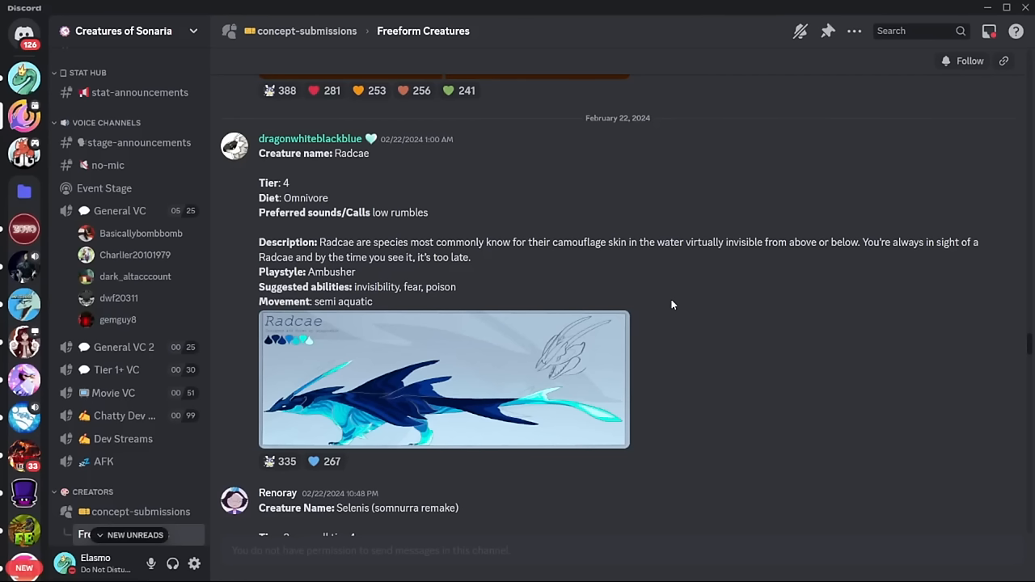